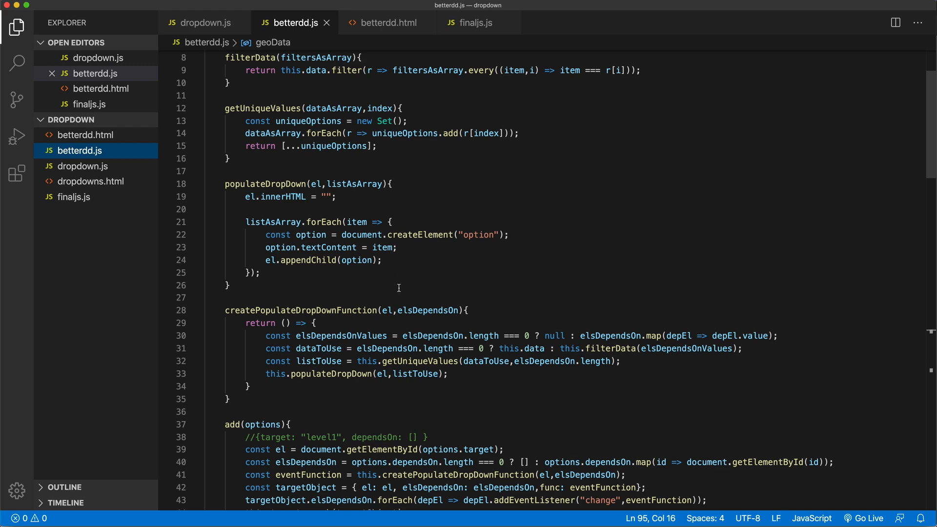
Locate the level IDs in the eazyDropDown call and check where level1 is used.
scroll(down, 3)
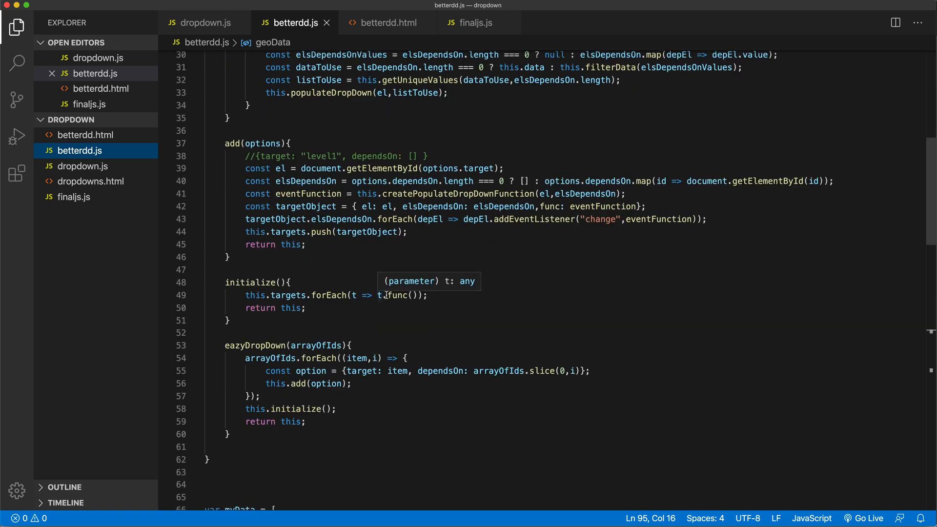
mouse_move(354, 347)
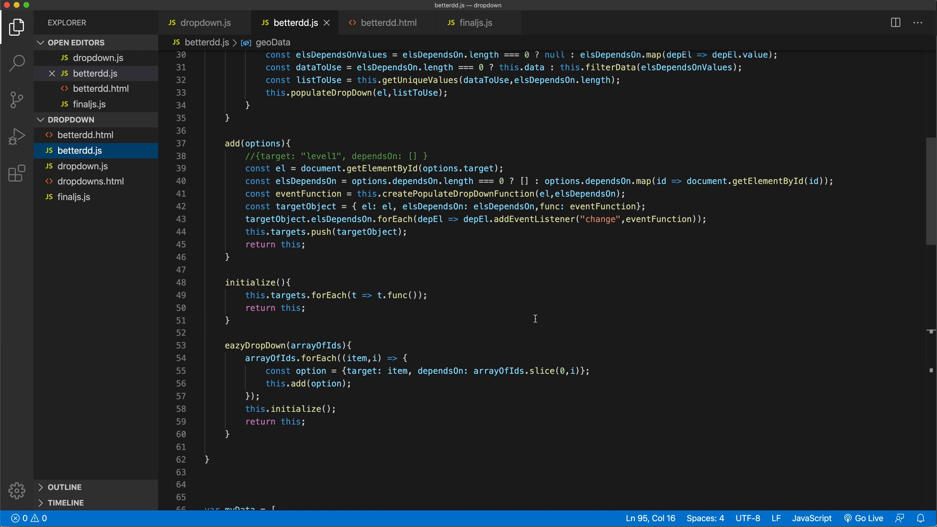
scroll(down, 3)
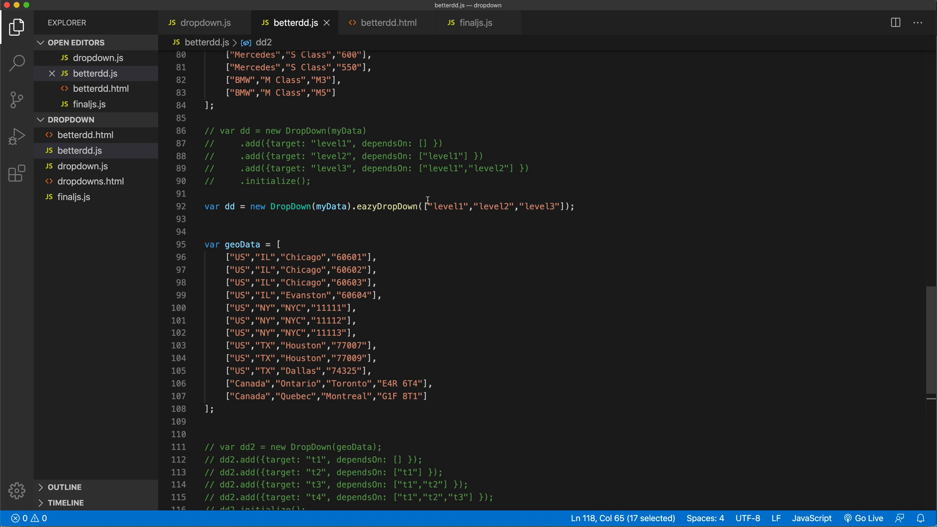
click(440, 206)
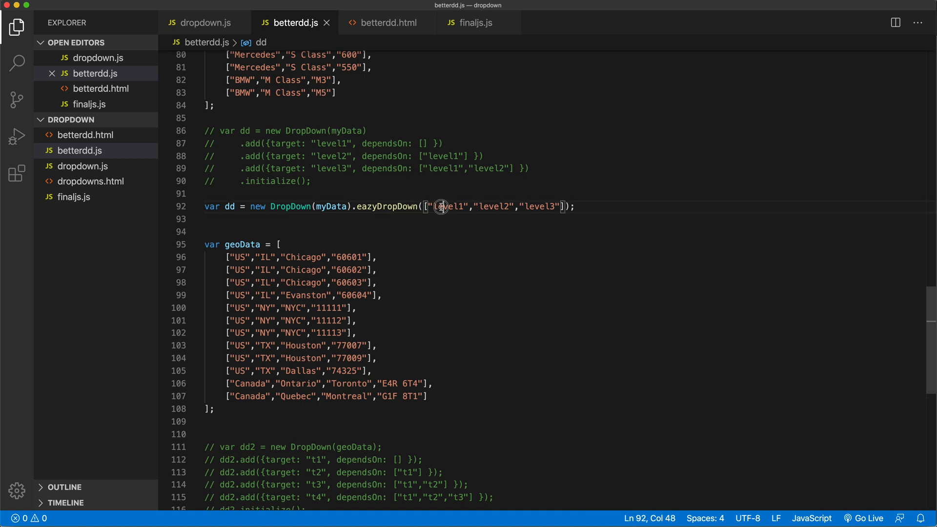
double_click(449, 206)
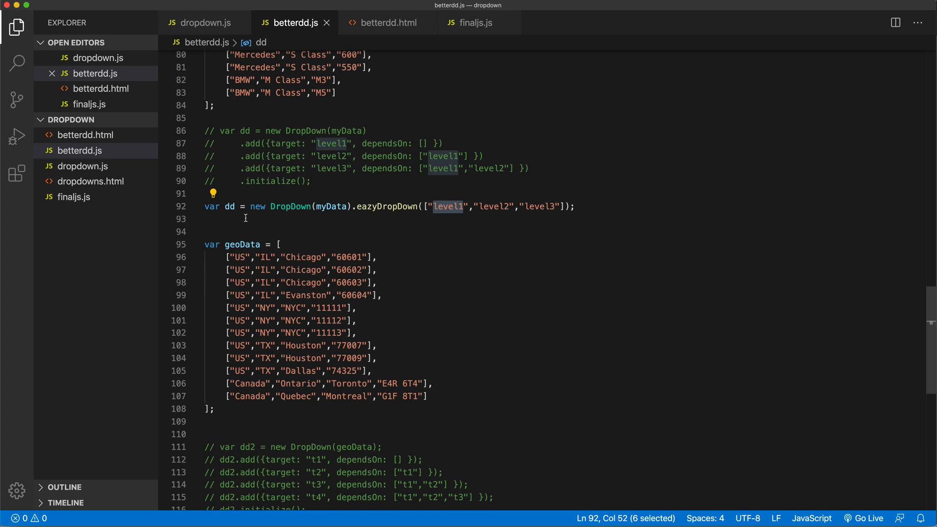
mouse_move(291, 206)
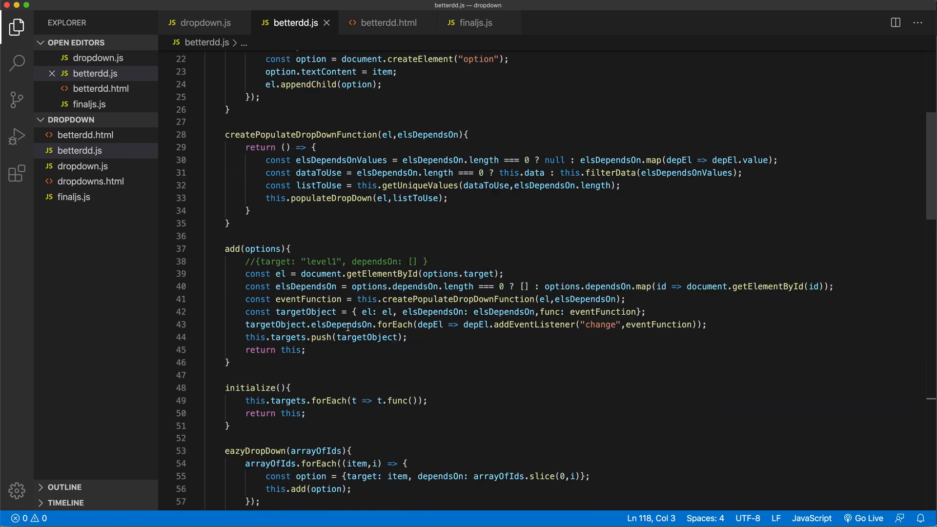
drag(301, 273, 486, 273)
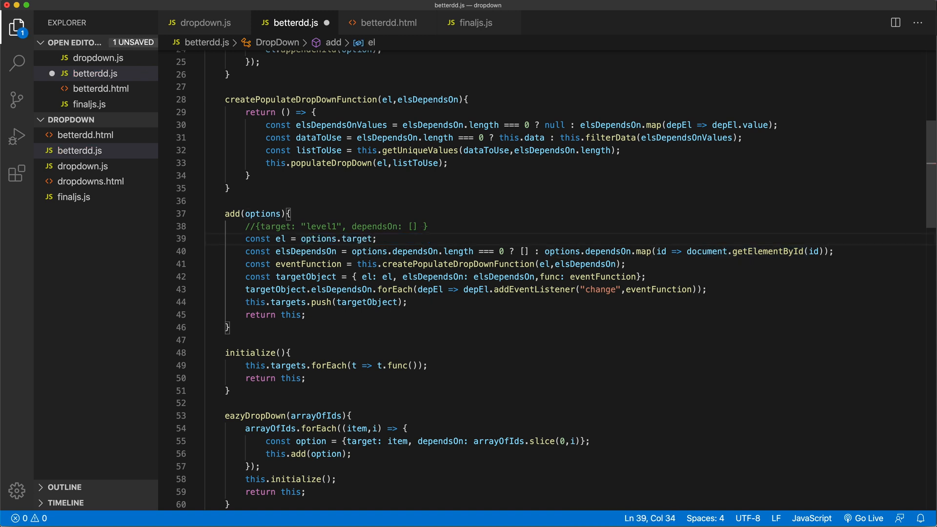
Make add use options.target and options.dependsOn directly, and rename arrayOfIds to arrayOfElements.
click(372, 238)
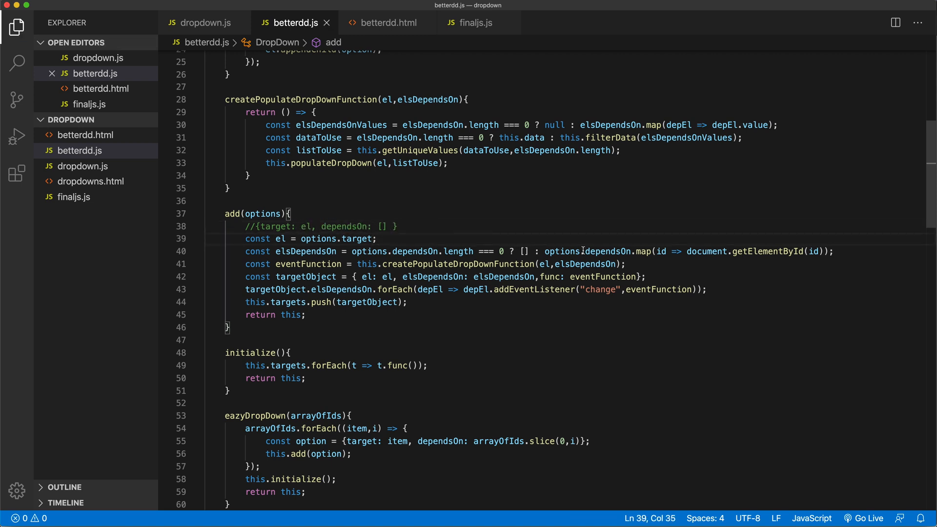
click(562, 250)
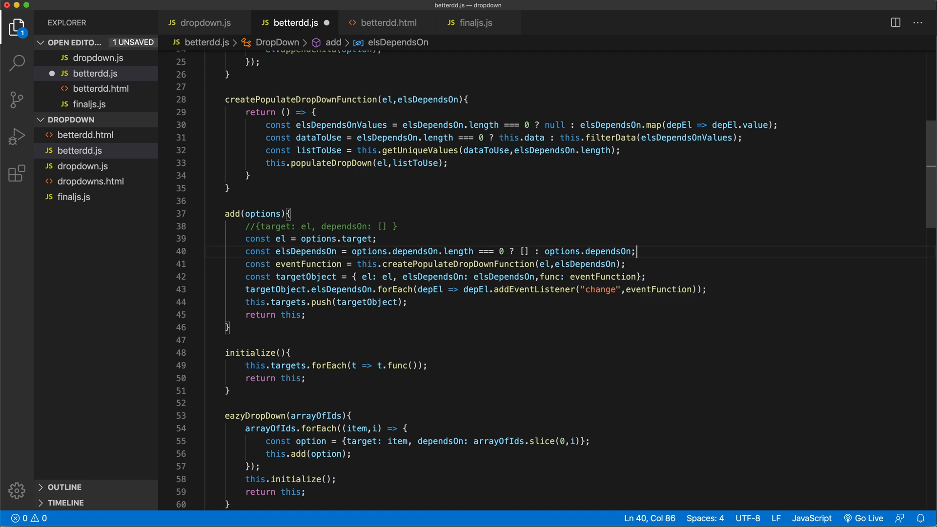
click(628, 265)
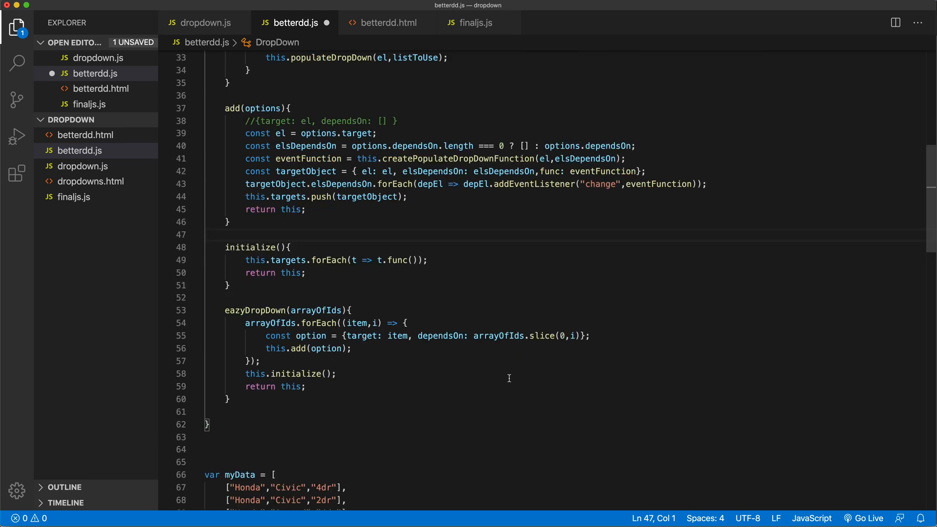
double_click(316, 275)
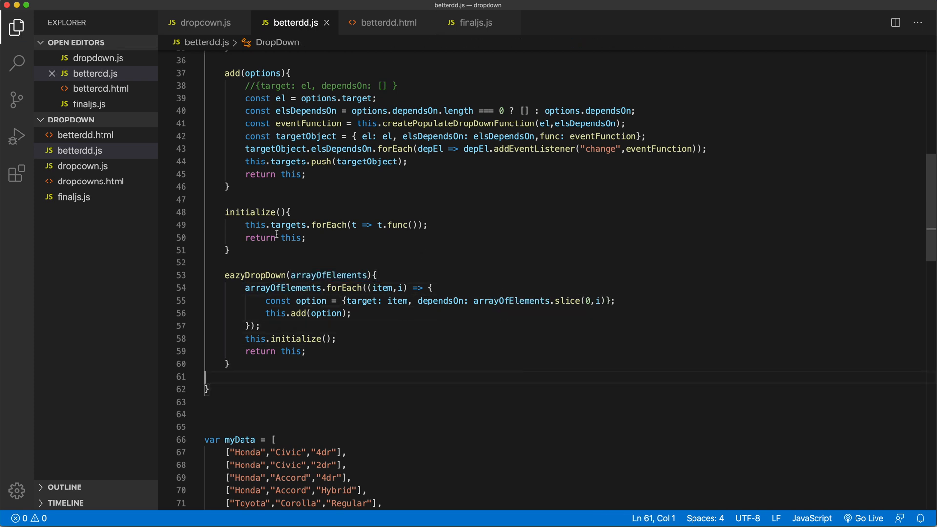
double_click(256, 275)
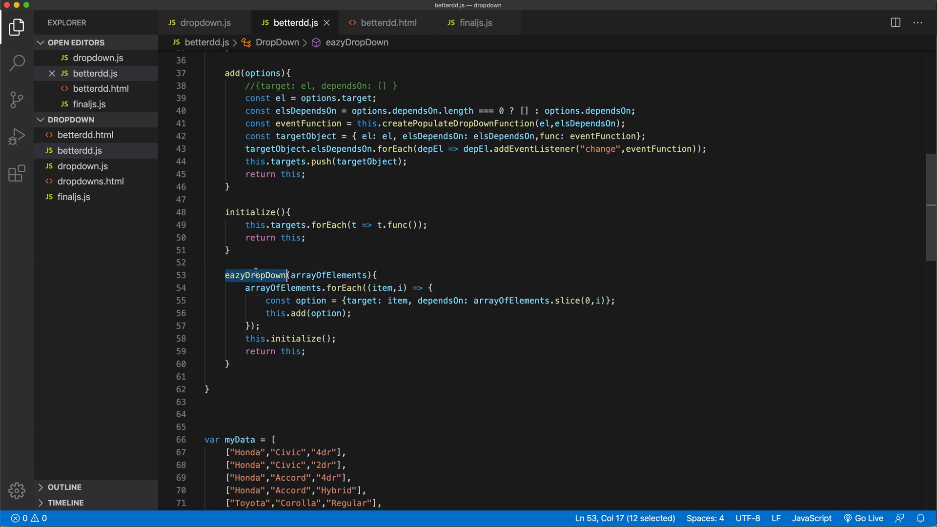
mouse_move(323, 275)
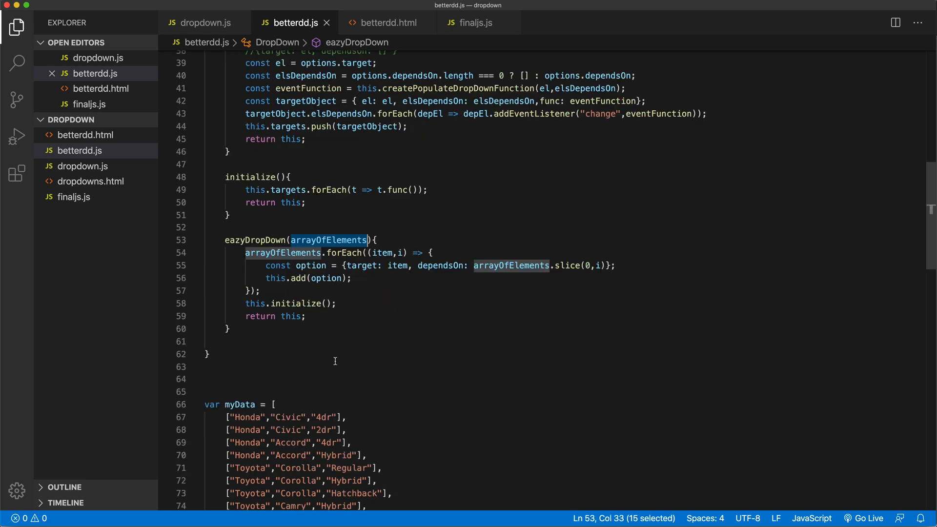
Define level1–level3 via document.getElementById and pass the elements to eazyDropDown.
scroll(down, 3)
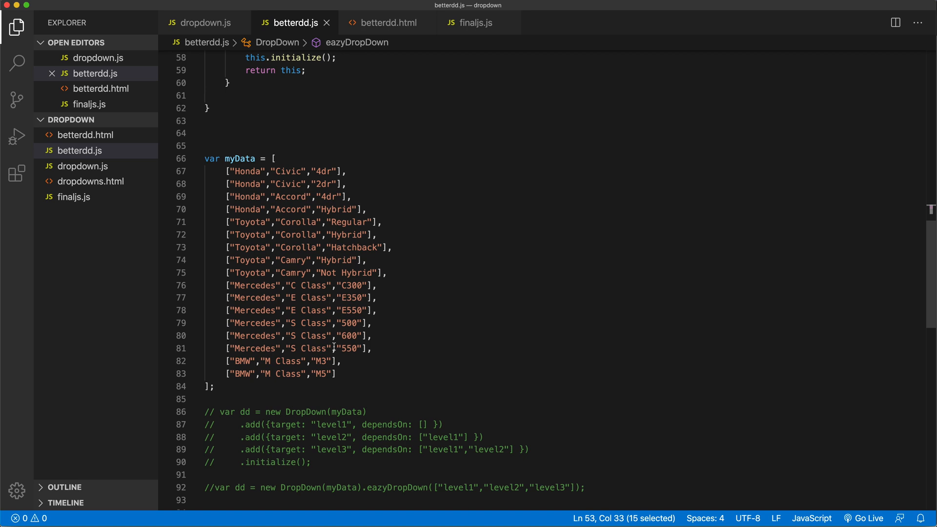
scroll(down, 3)
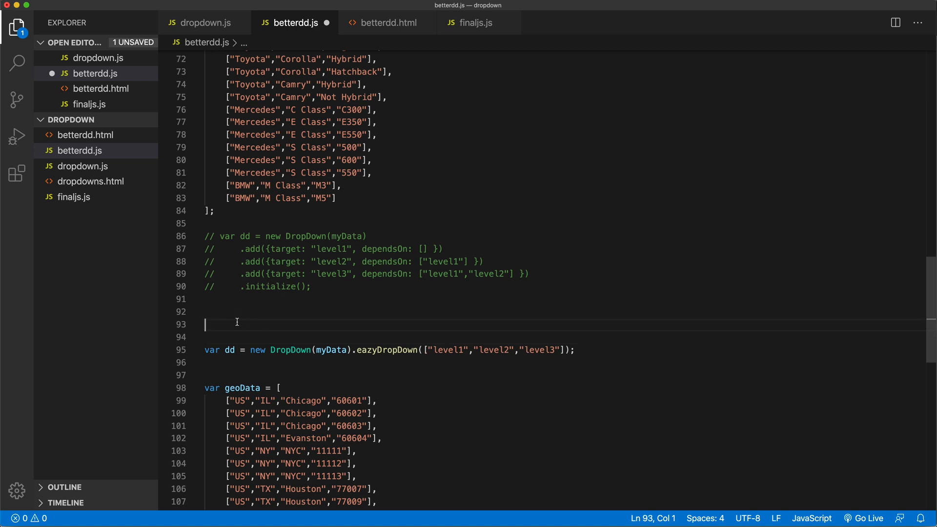
text(var level1 = document.getElementById();)
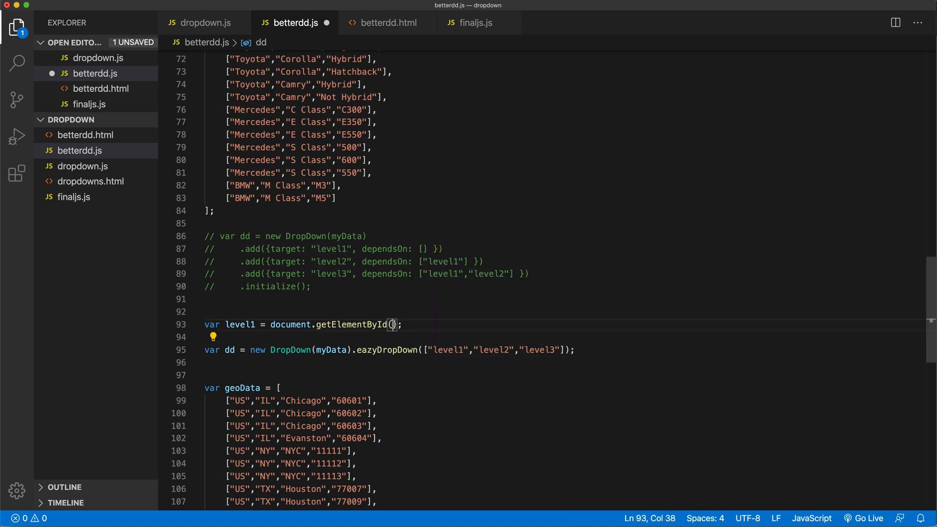
text("level1")
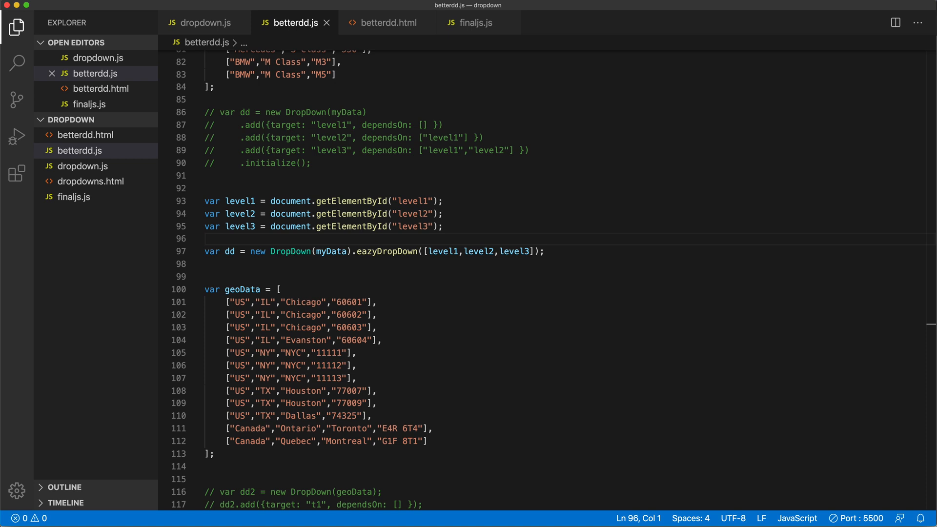
mouse_move(266, 204)
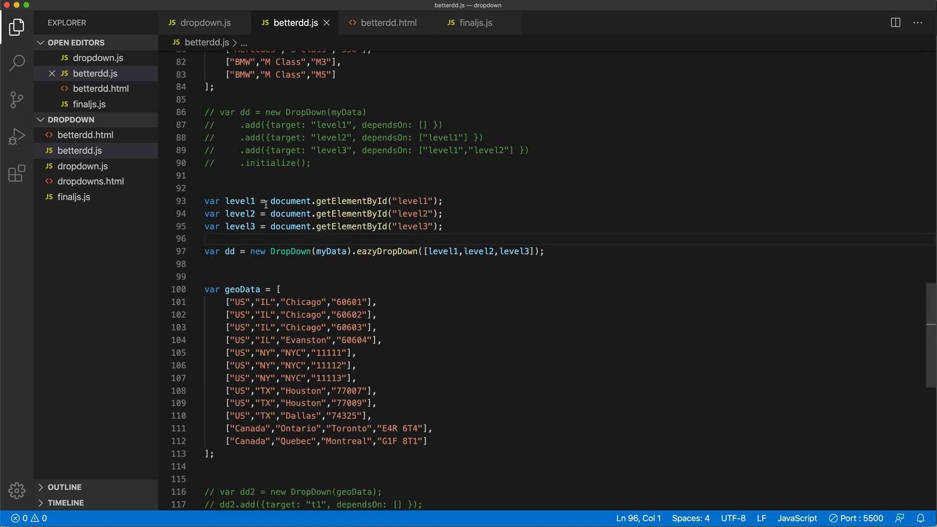
drag(269, 201, 442, 202)
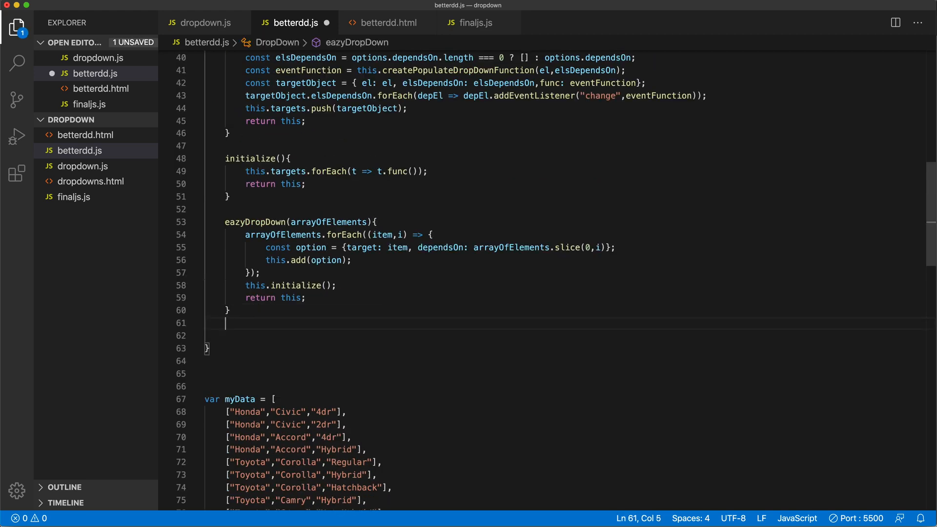
Add an eazyDropDownByIds method taking an arrayOfIds parameter.
text(easz)
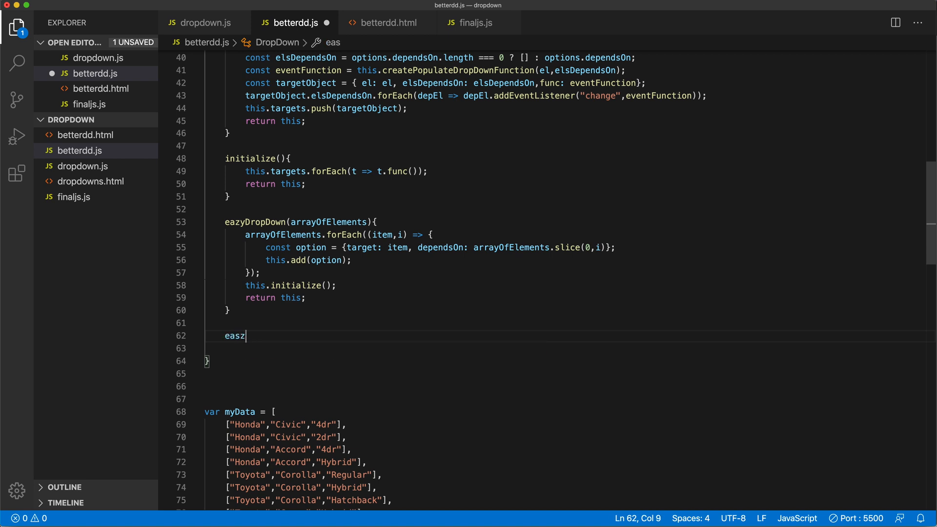
text(yDropDownByIds(){})
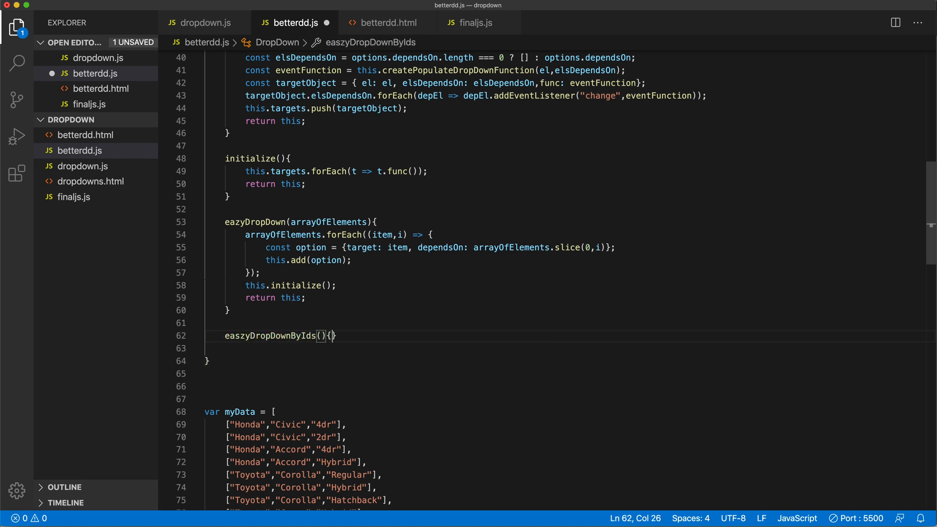
key(enter)
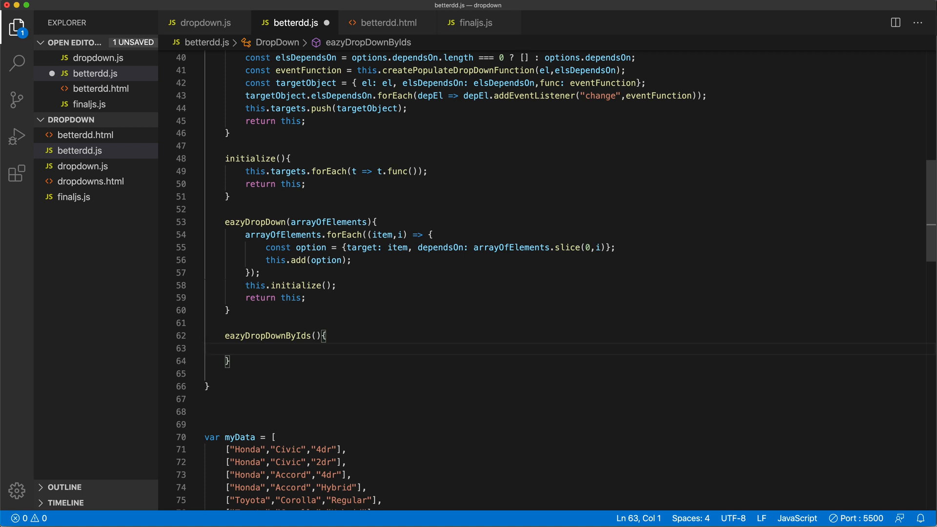
text(arrayOfE)
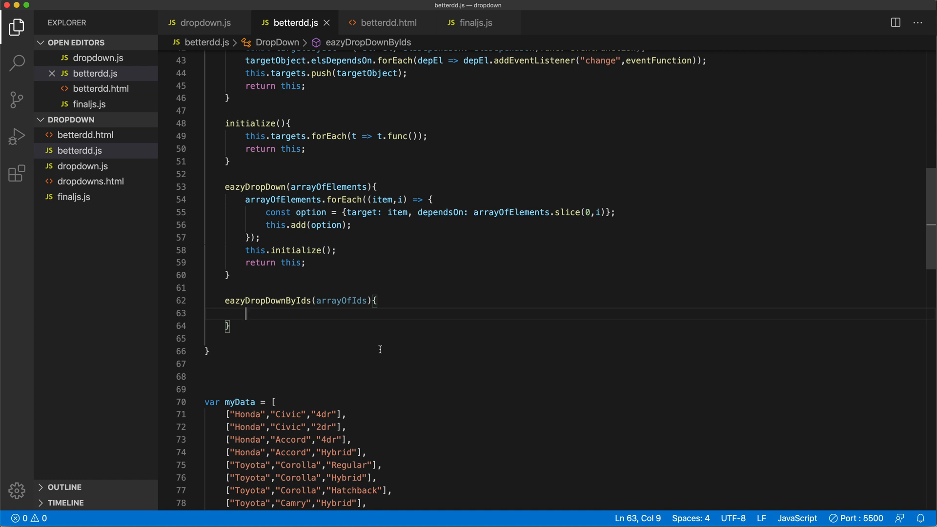
click(251, 188)
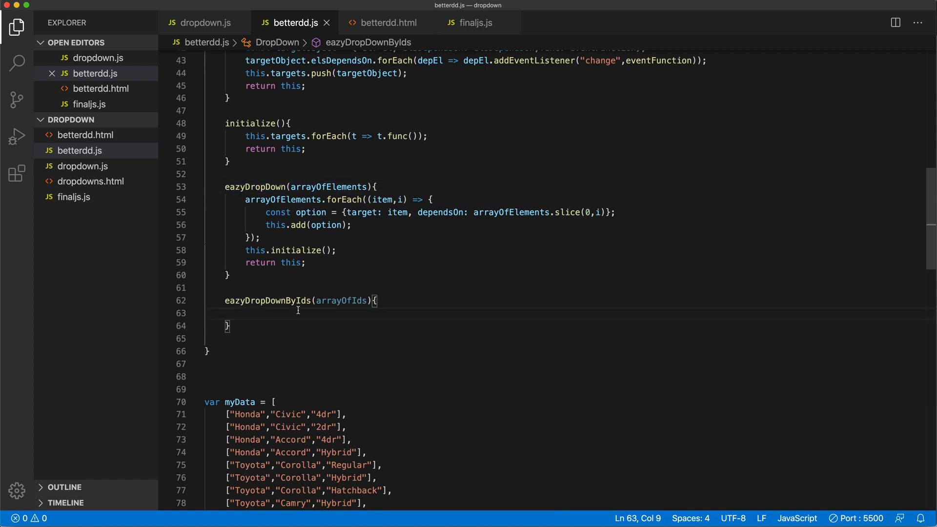
double_click(341, 301)
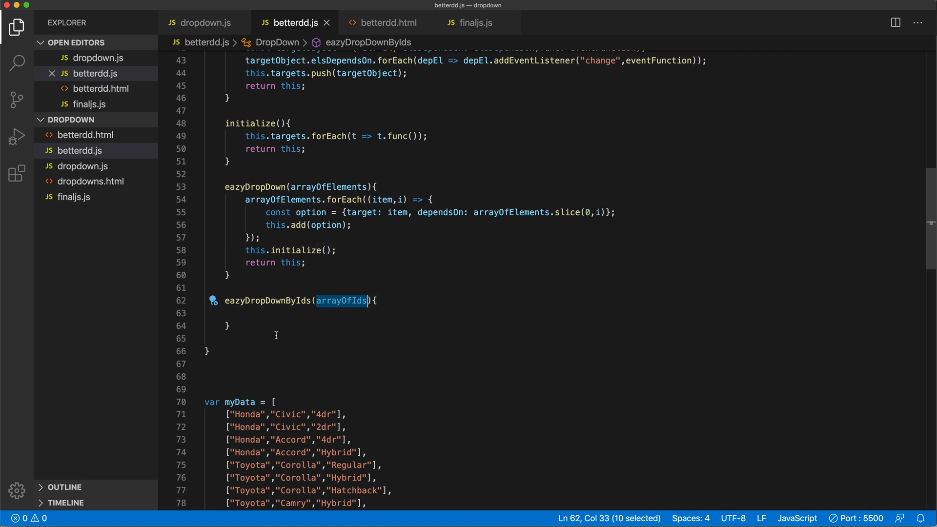
text(arrayOfIds)
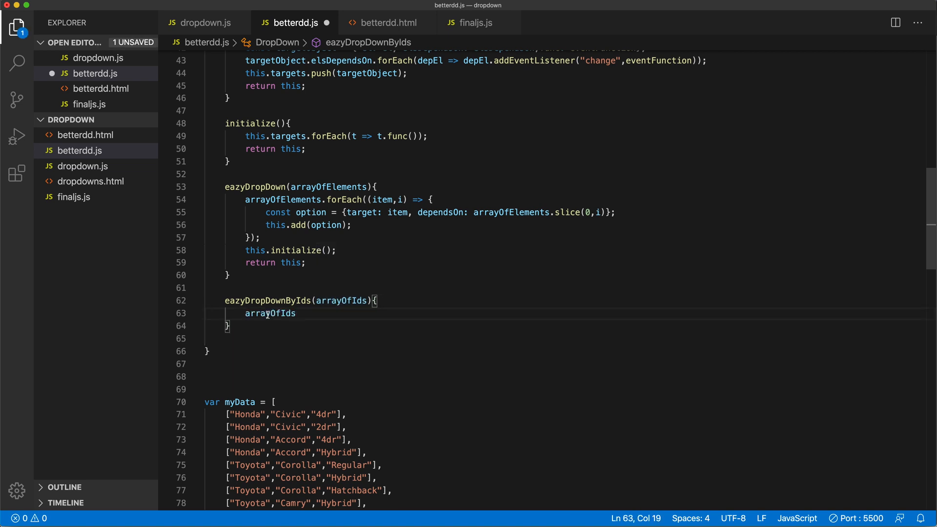
Map arrayOfIds through document.getElementById(id) to get the page elements.
text(.am)
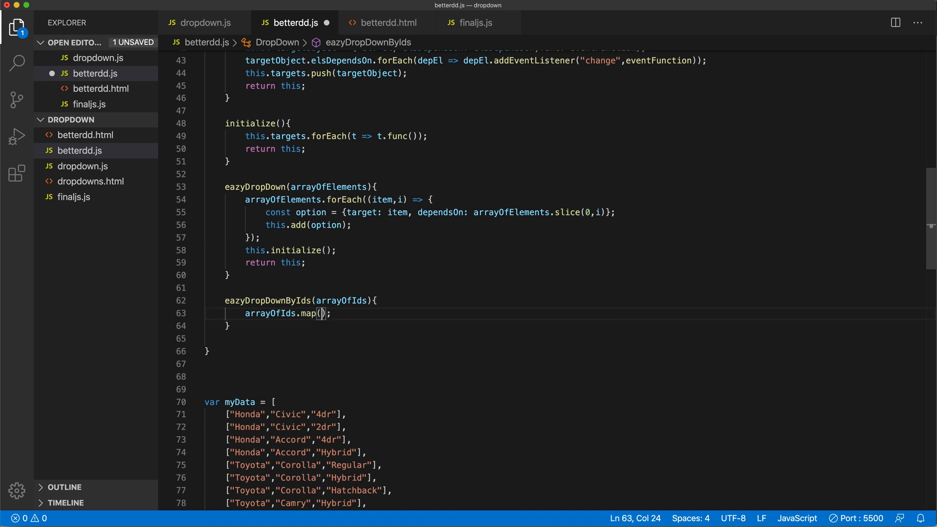
text(id)
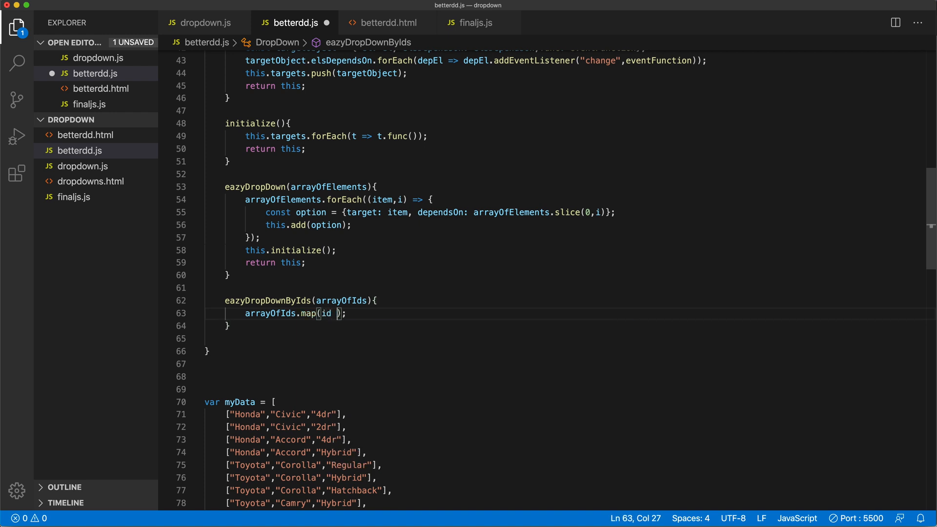
text(=>)
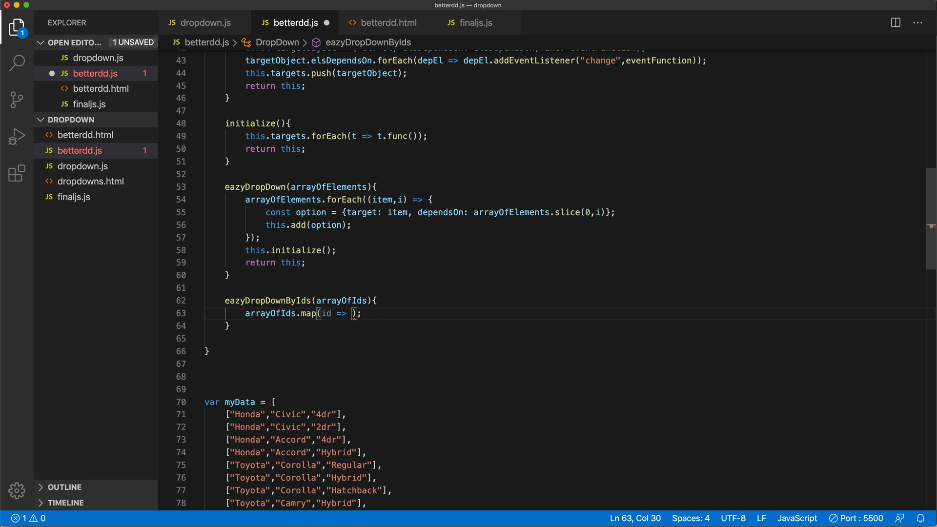
text(doc)
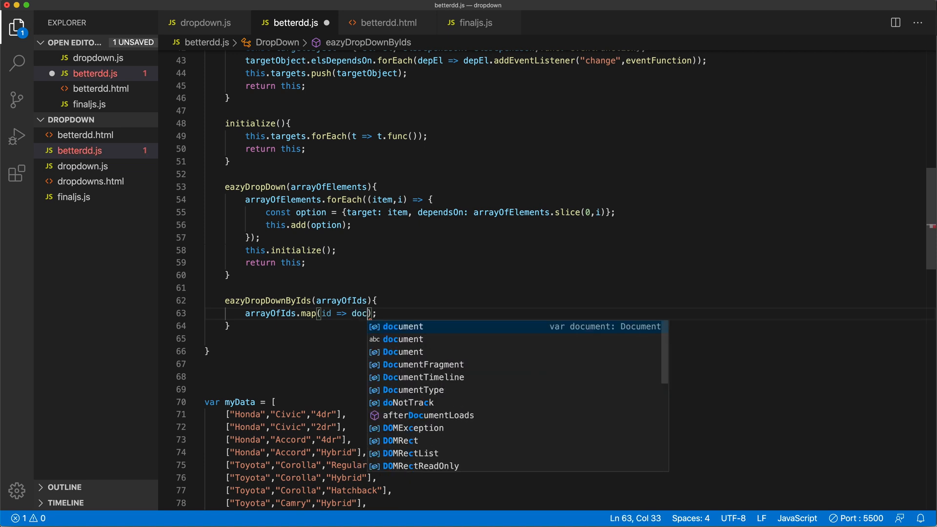
text(ument.)
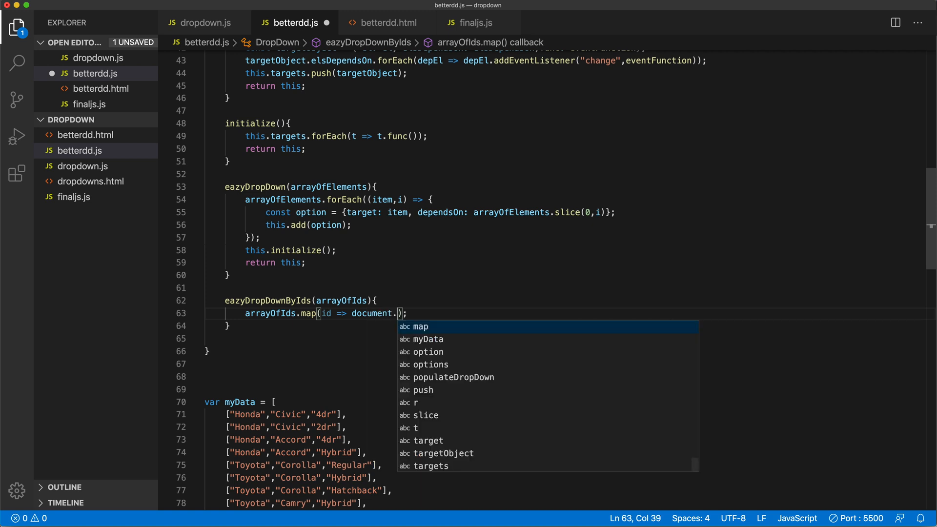
text(getElementById)
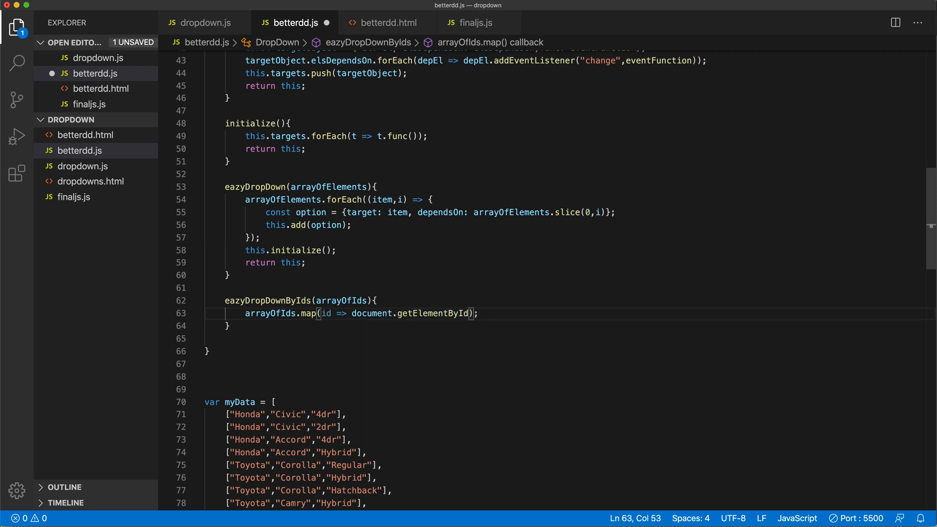
text(()
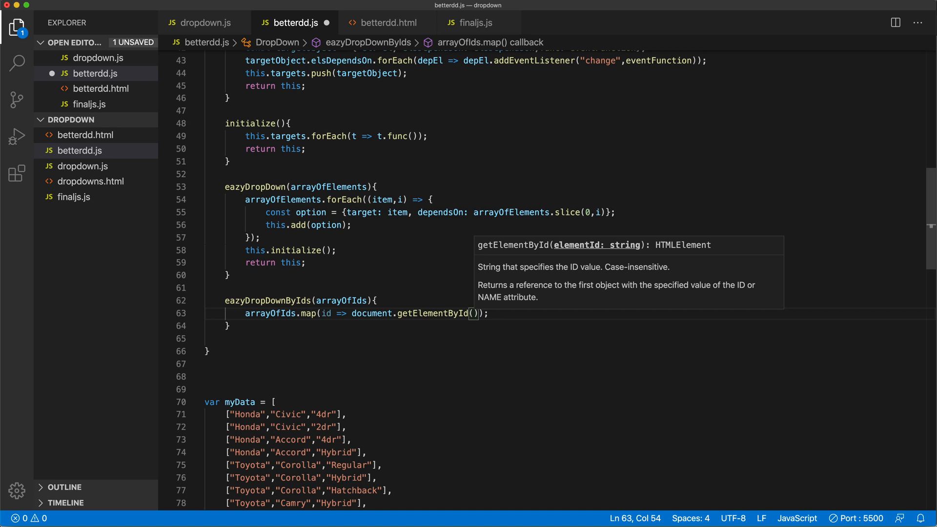
text(id)
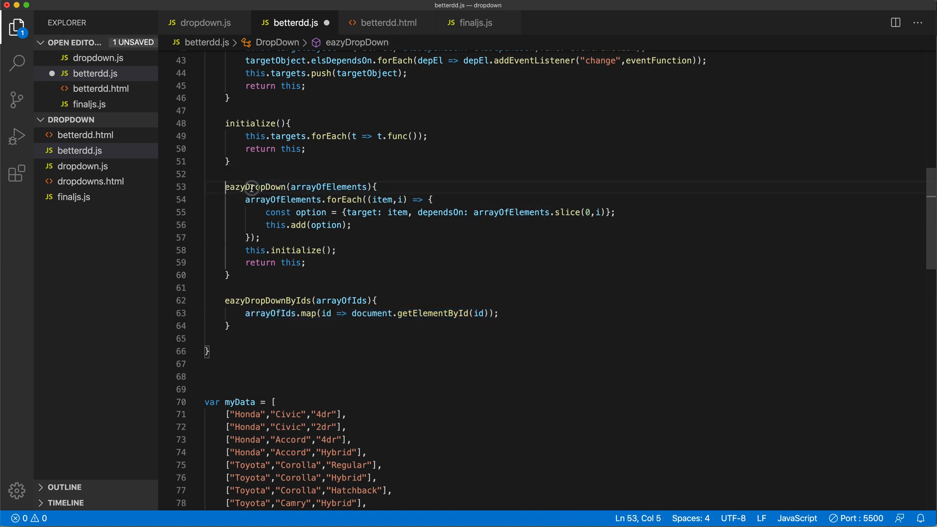
Wrap the mapped elements in this.eazyDropDown(...) and save.
double_click(255, 187)
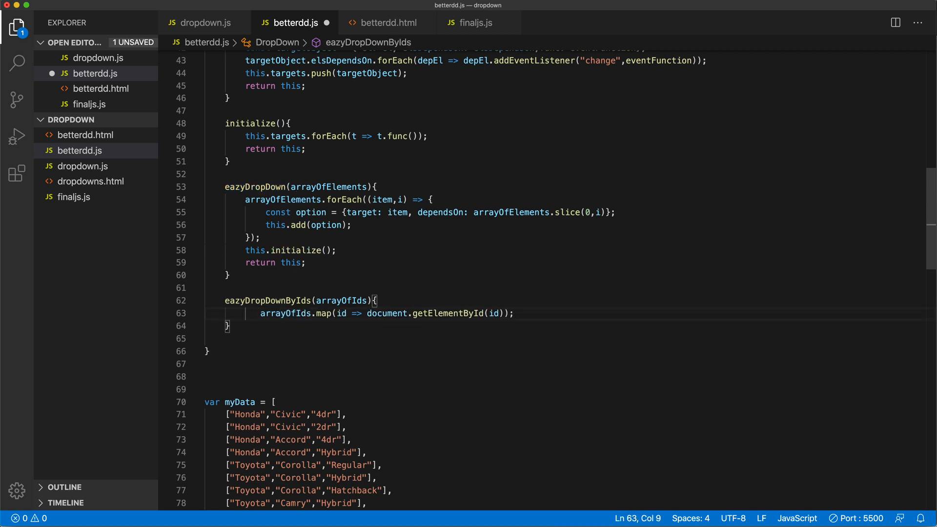
text(this.eazyDropDown()
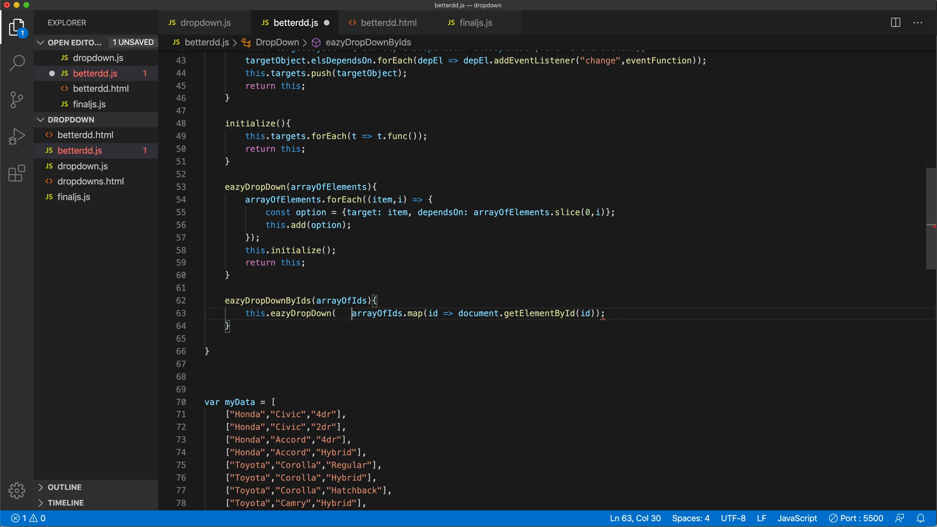
key(Backspace)
text())
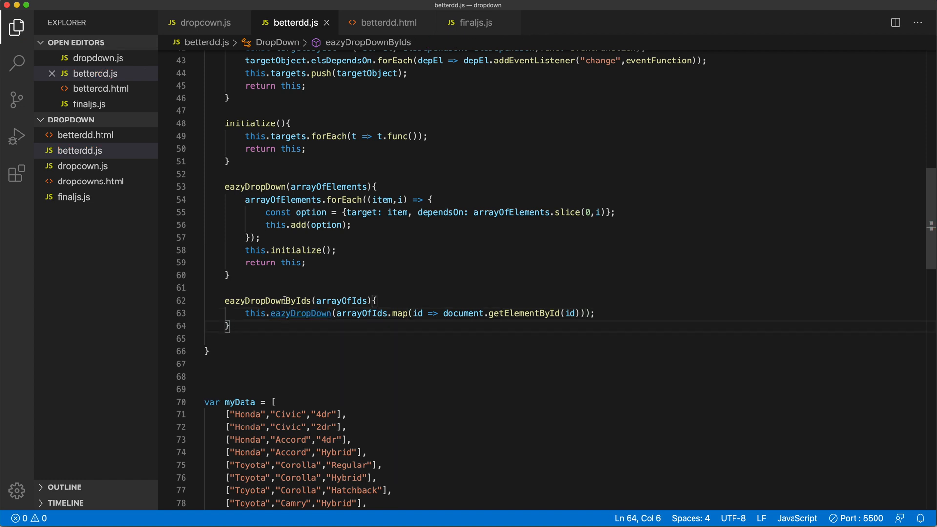
double_click(267, 301)
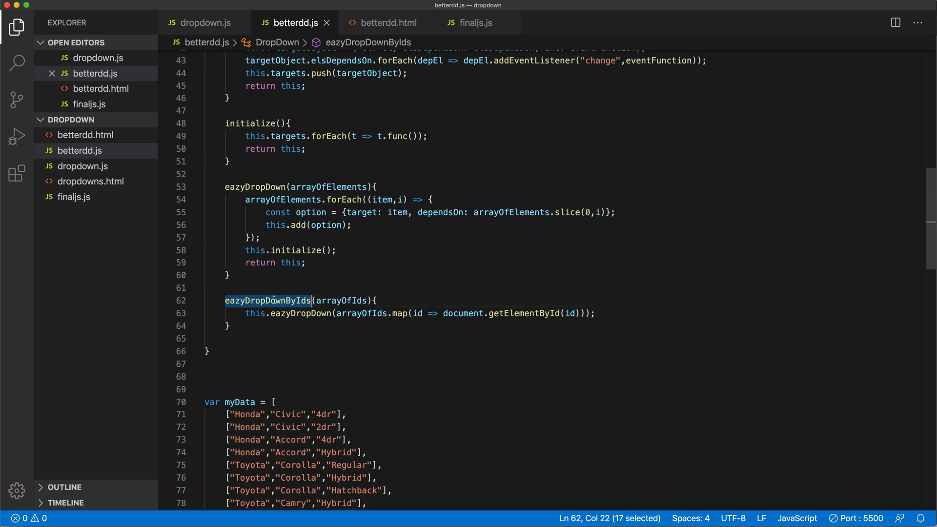
Change the dd2 location chain (t1–t4) to call eazyDropDownByIds and save.
scroll(down, 3)
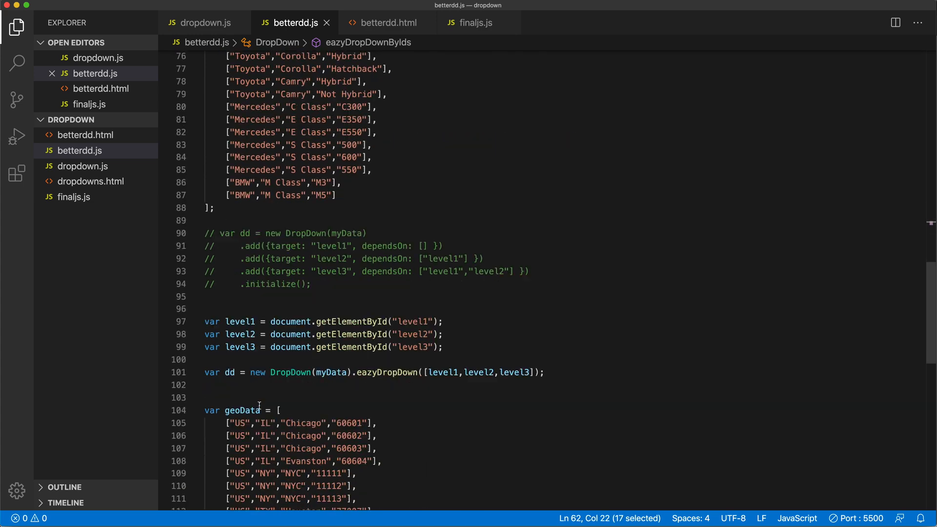
scroll(down, 3)
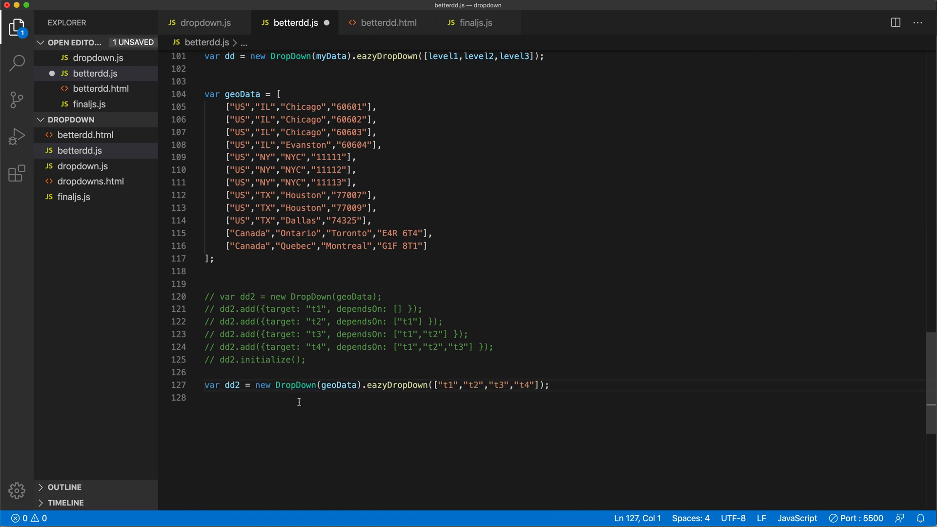
text(ByIds)
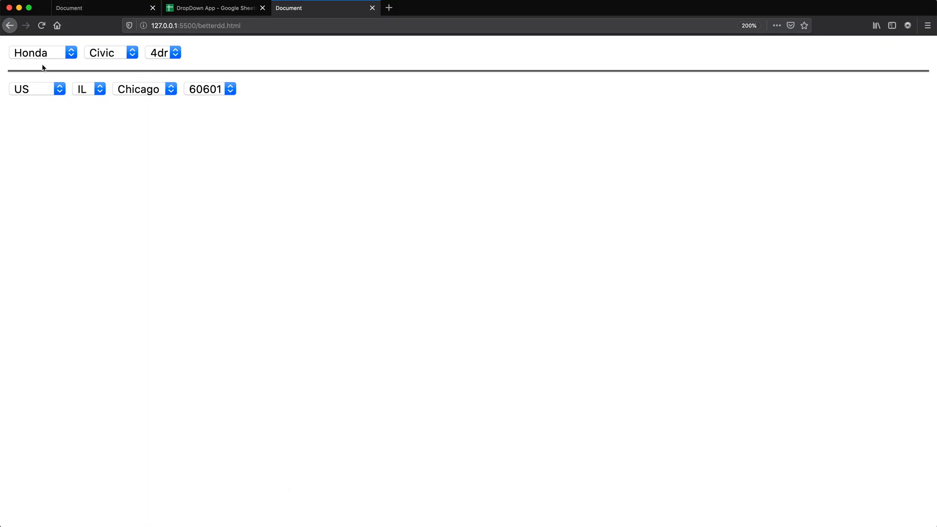
Test the make dropdown and choose Canada then Quebec, then return to the myData car list.
click(39, 53)
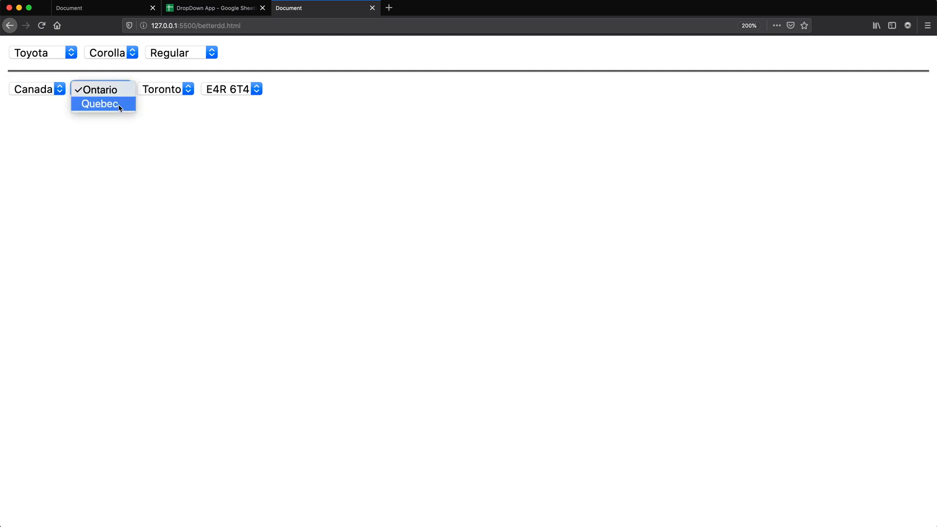
click(99, 103)
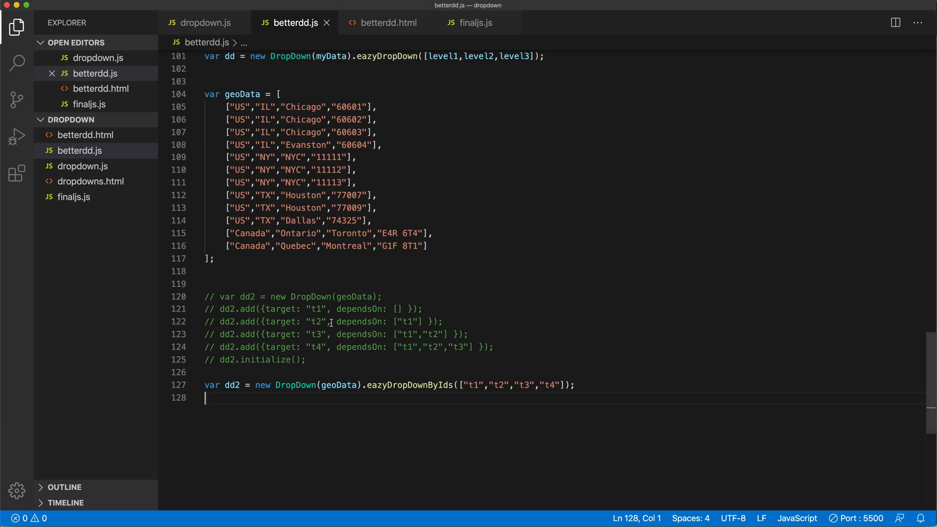
scroll(up, 3)
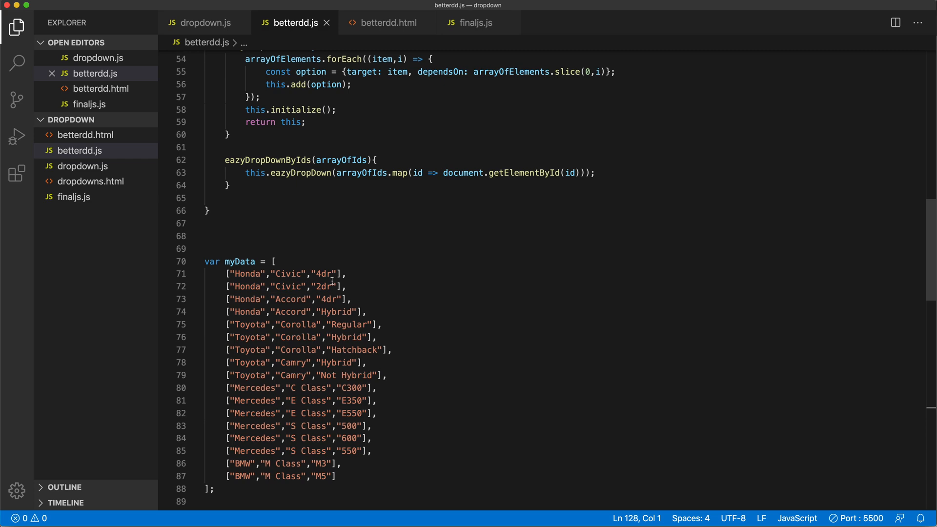
scroll(up, 3)
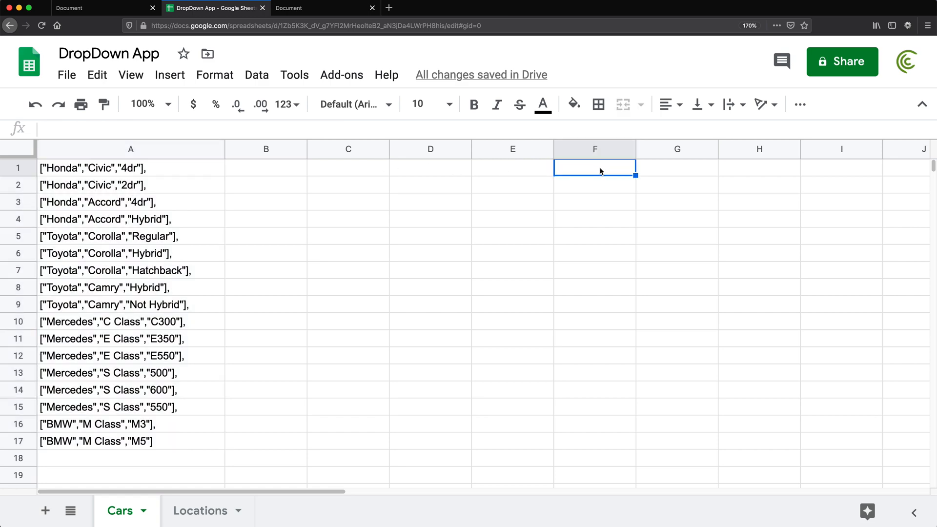
Split column A's car rows into make, model and trim columns.
click(256, 75)
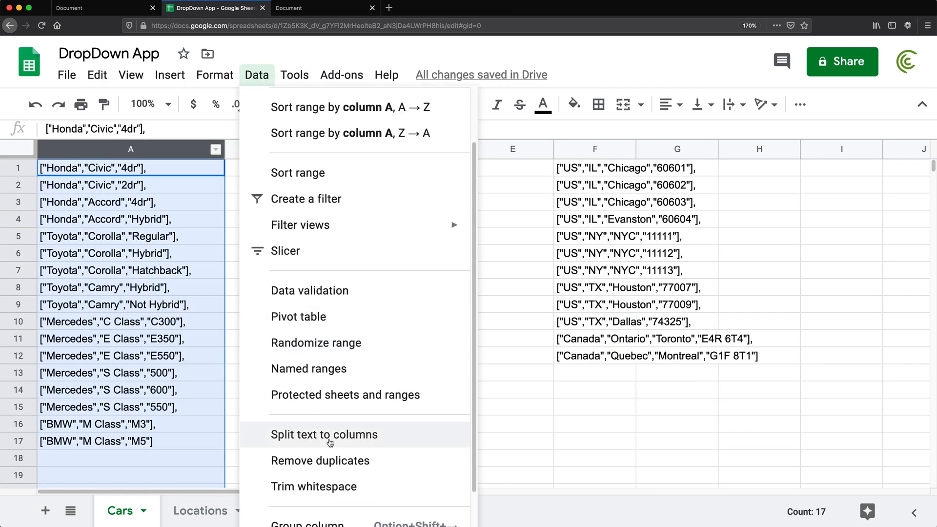
click(324, 434)
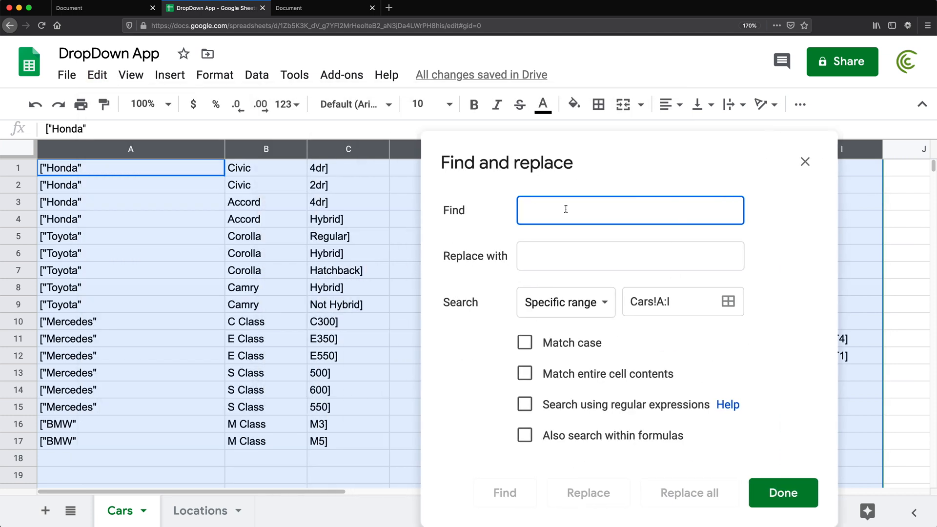
Replace all brackets and quotes using the regex [\[\]"] with regular expressions enabled.
text(\N)
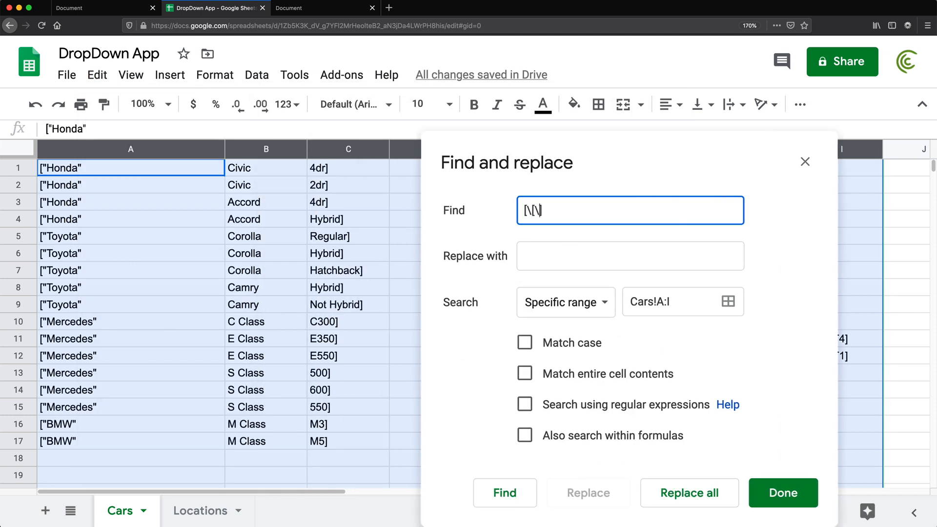
text("])
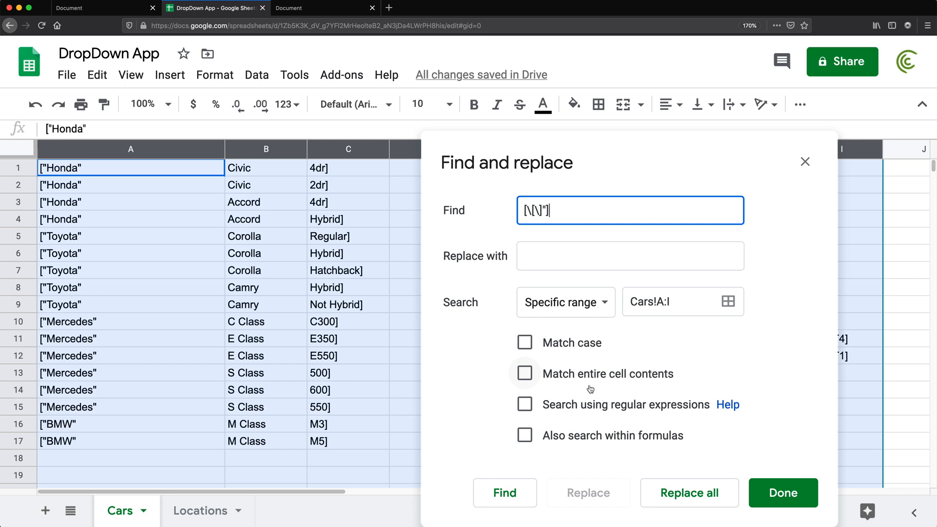
click(688, 493)
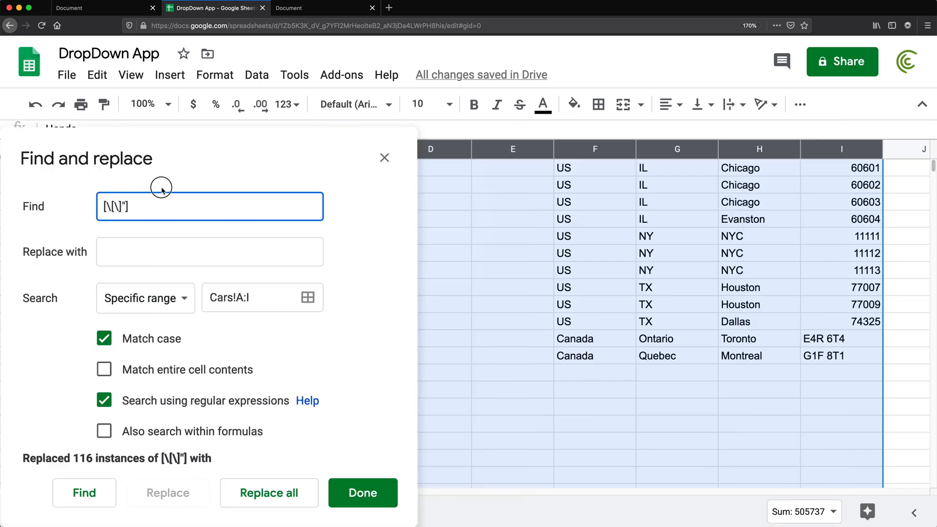
click(362, 492)
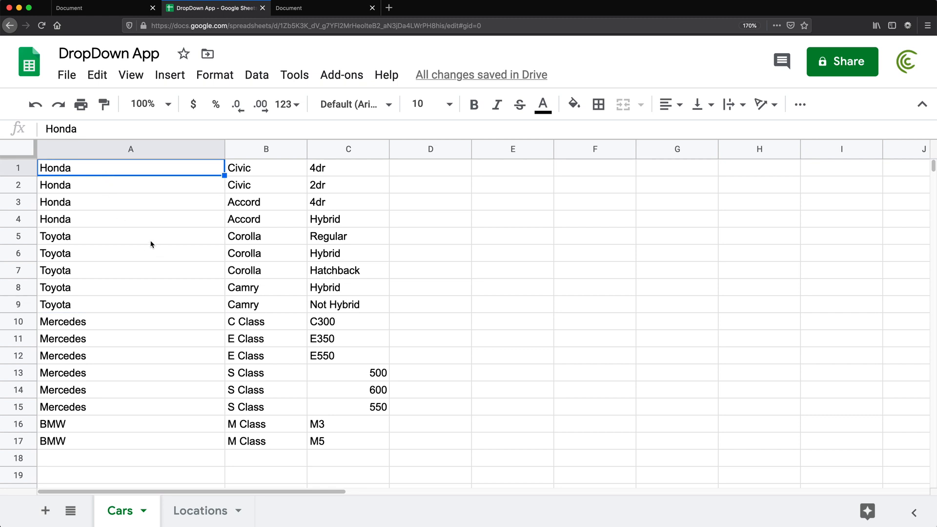
Review the Locations sheet and the numeric trims 500, 600, 550 on Cars.
click(201, 511)
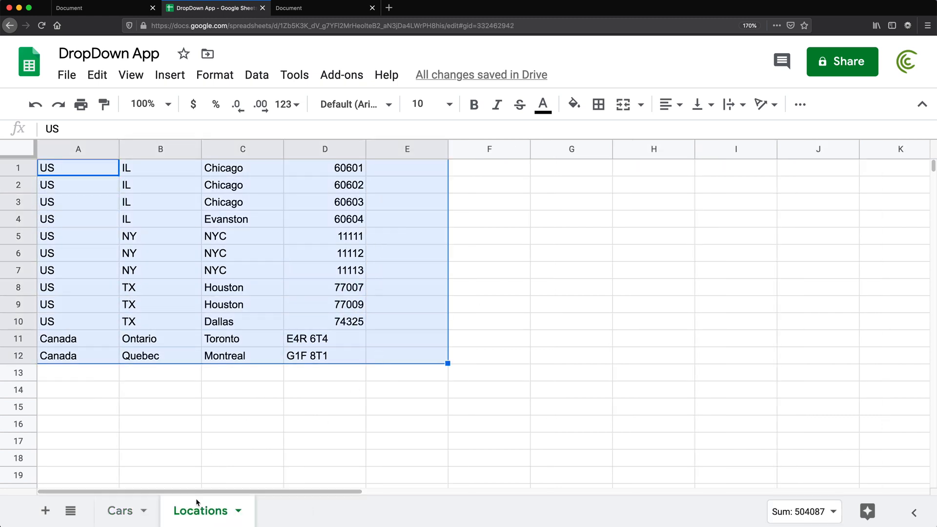
click(119, 511)
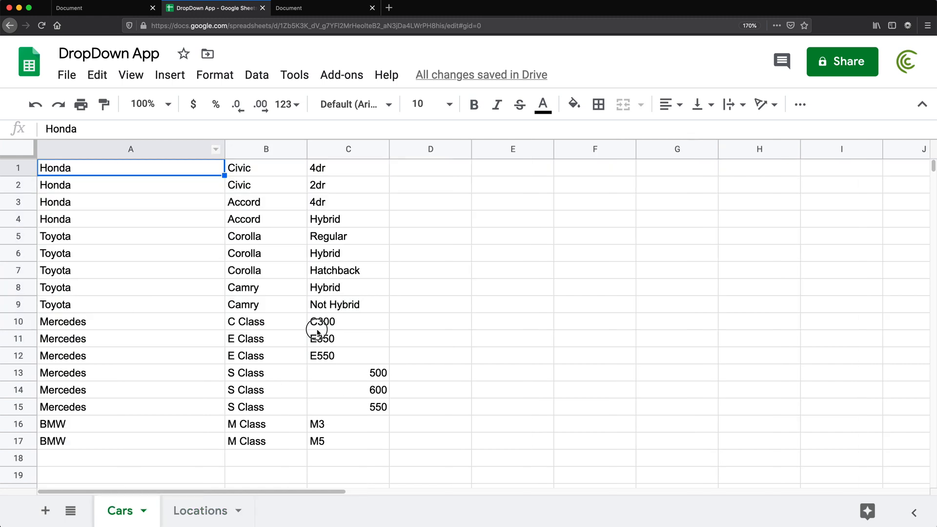
click(348, 321)
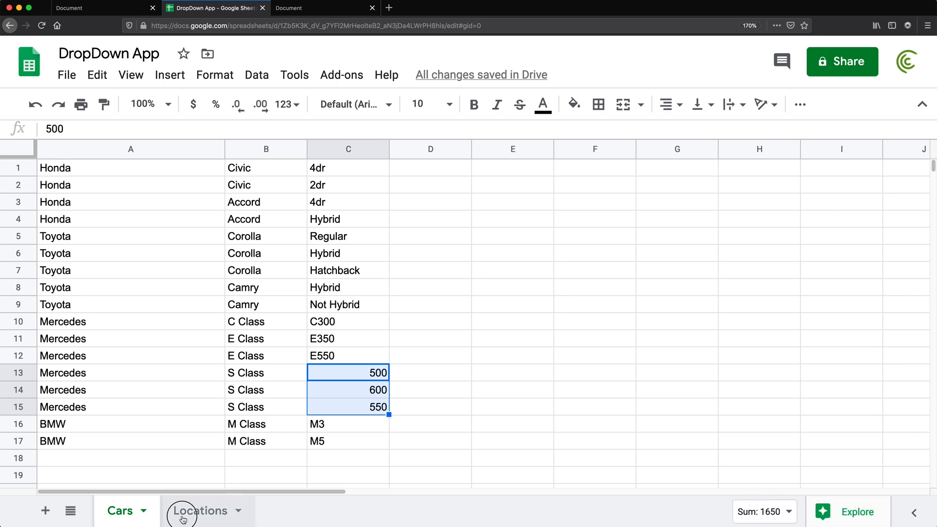
click(201, 510)
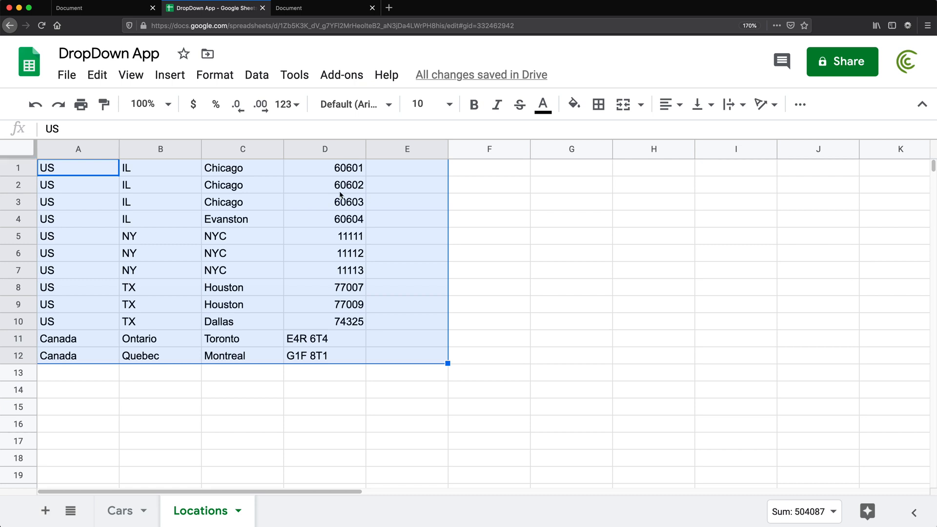
Inspect the 60604 postal code and A1 on Locations, then return to Cars and start a new Apps Script project.
click(324, 218)
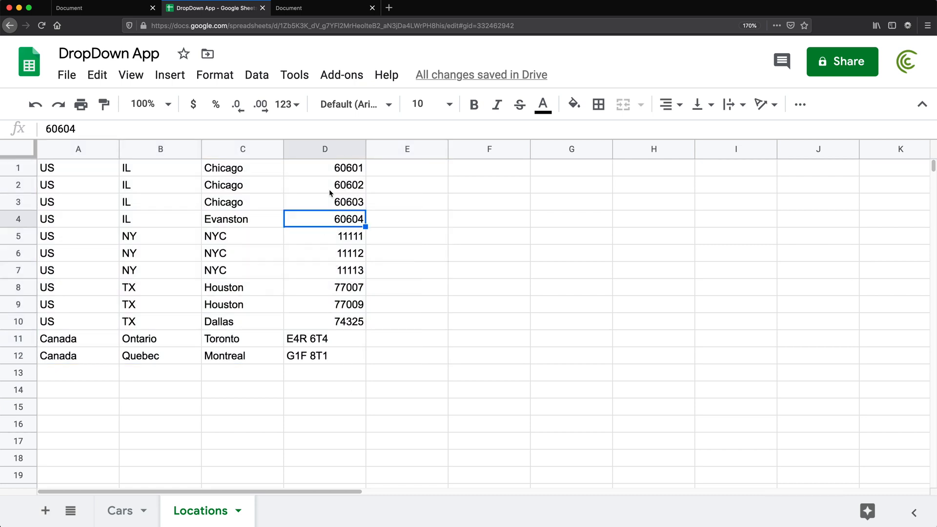
click(291, 104)
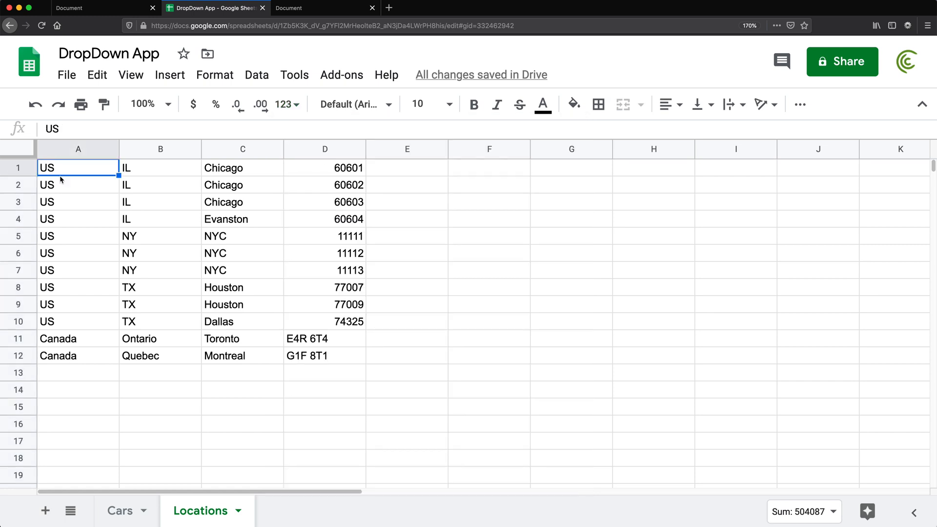
click(120, 511)
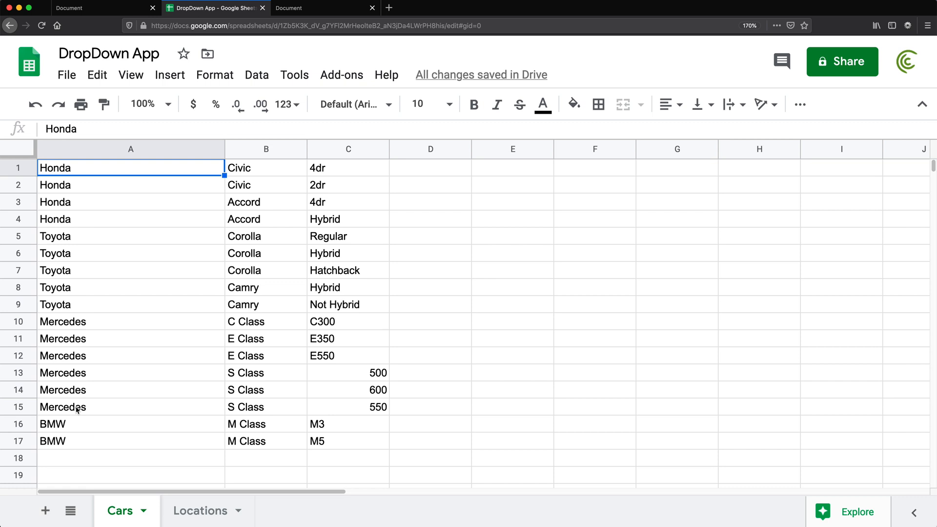
mouse_move(170, 312)
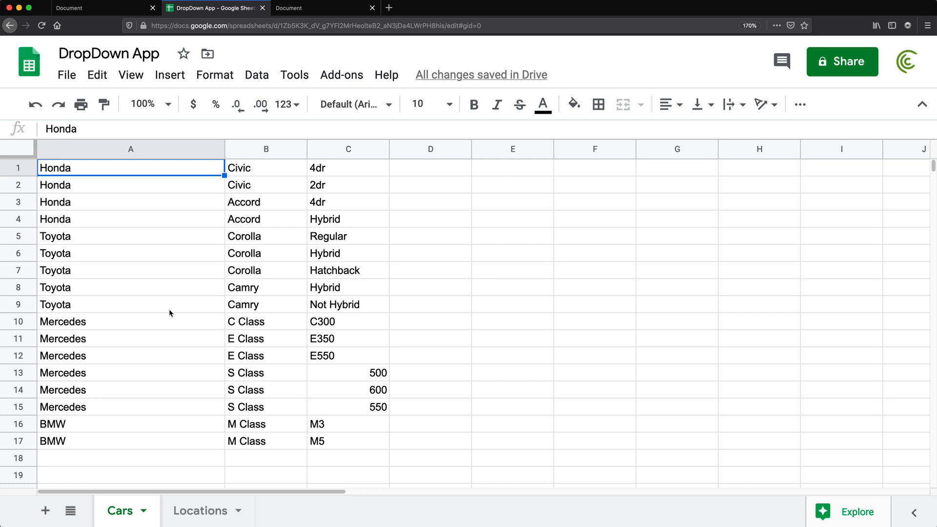
click(294, 76)
text(Muti)
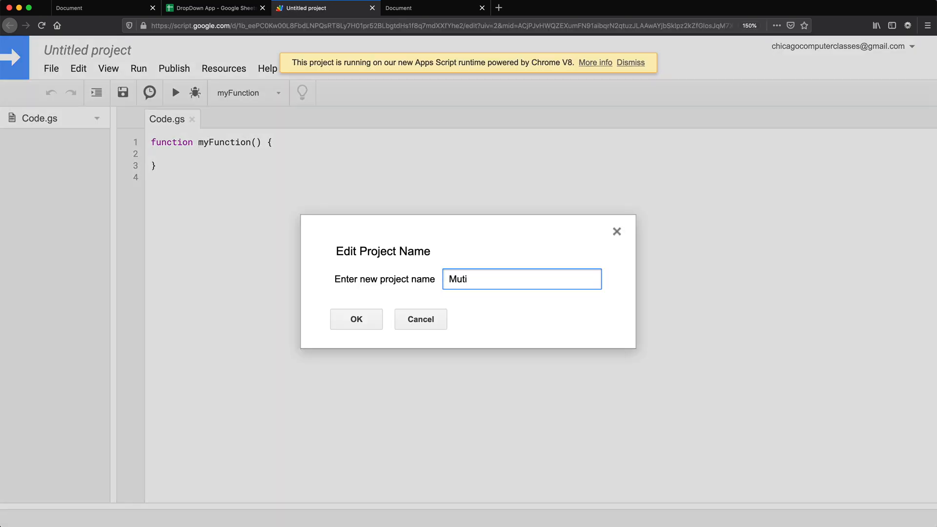
Name the project Multi DropDown and create the form template with HtmlService.createTemplateFromFile and evaluate().
click(356, 319)
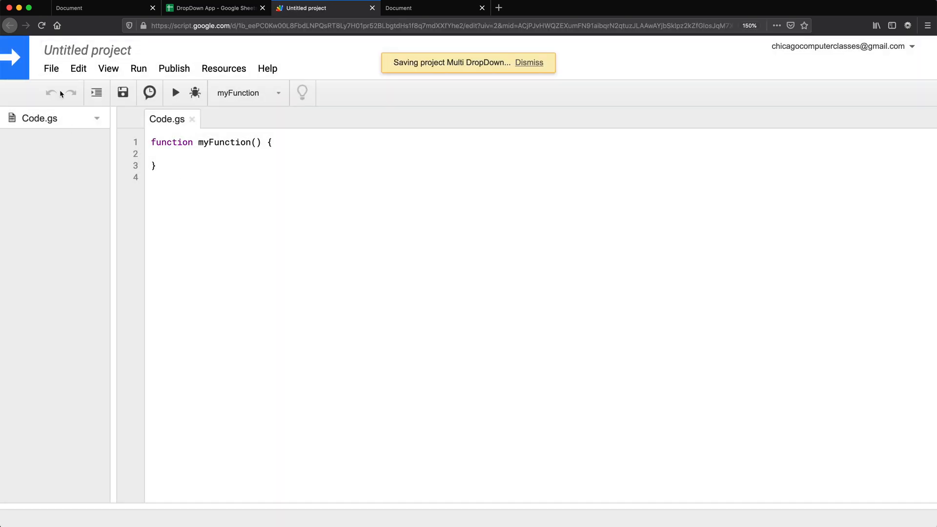
click(52, 69)
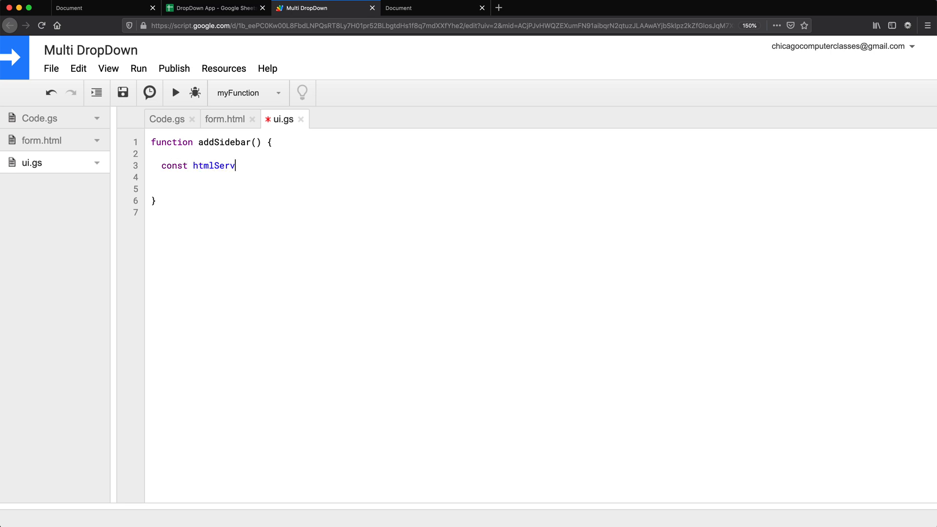
text(= HtmlService.createTemplateFromFile("form");)
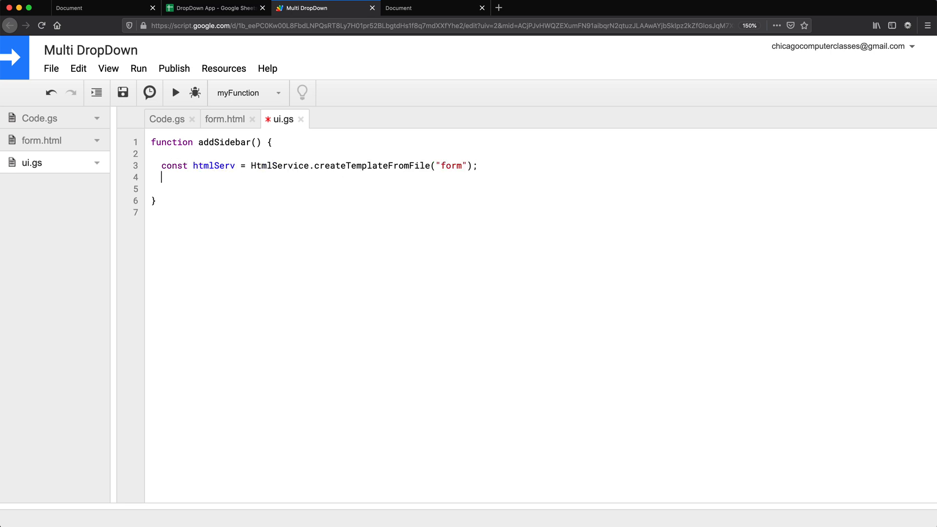
text(htmlServ.evaluate();)
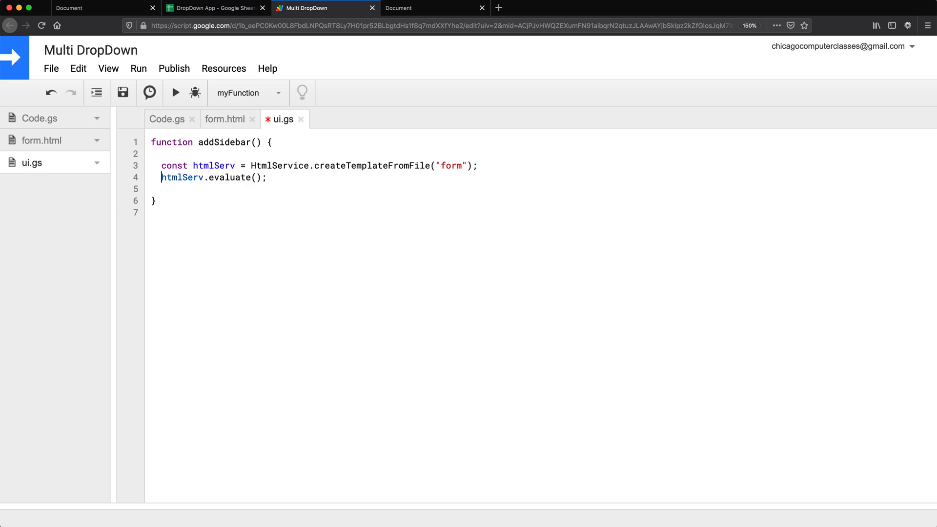
text(const html =)
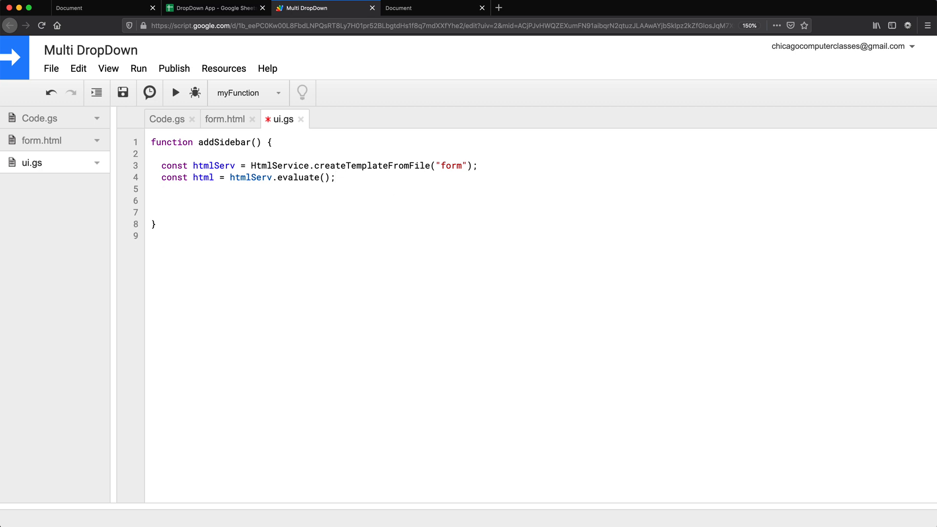
Get SpreadsheetApp.getUi() and show the html as a modal dialog titled "DropDown Multi Form".
click(161, 200)
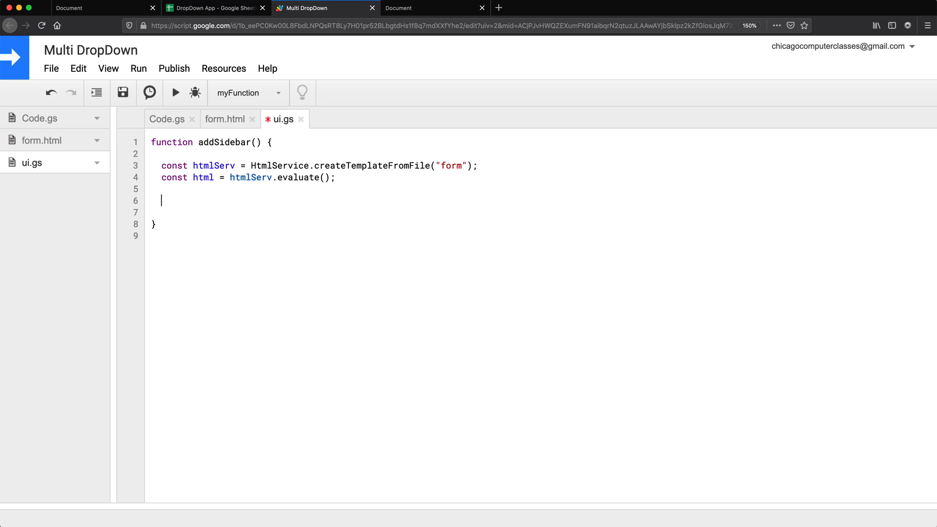
text(const ui =)
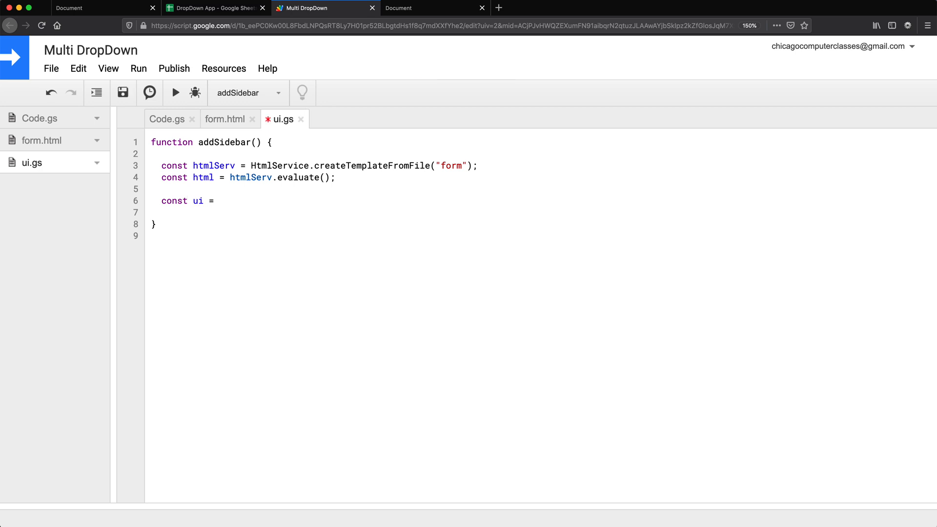
text(SpreadshertApp)
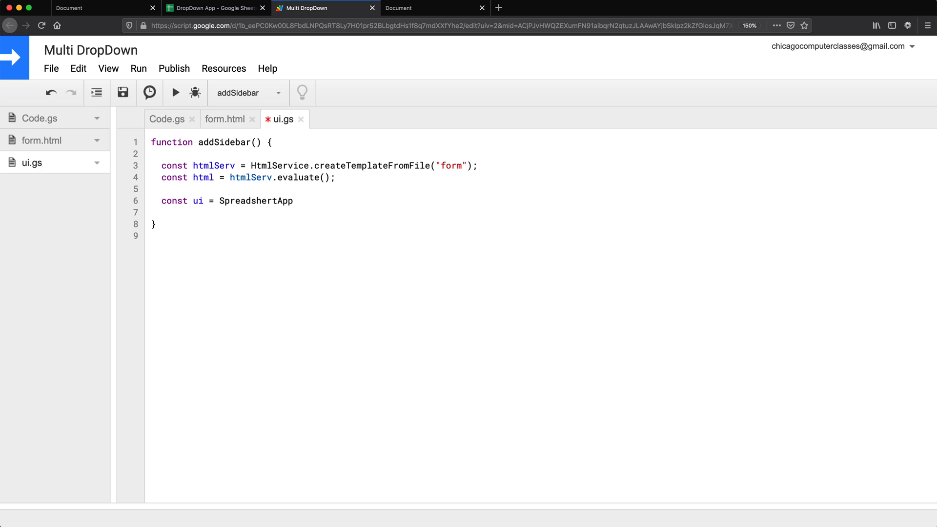
text(.getUi();)
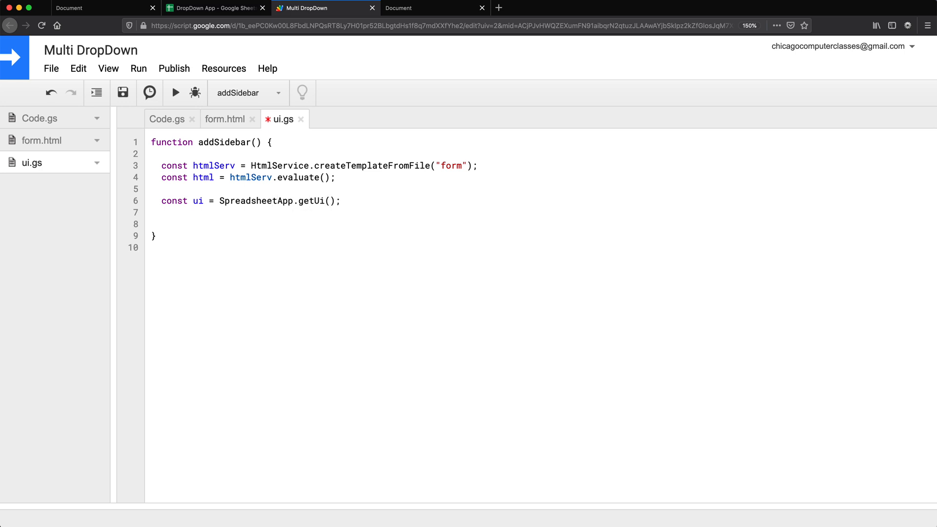
text(ui.)
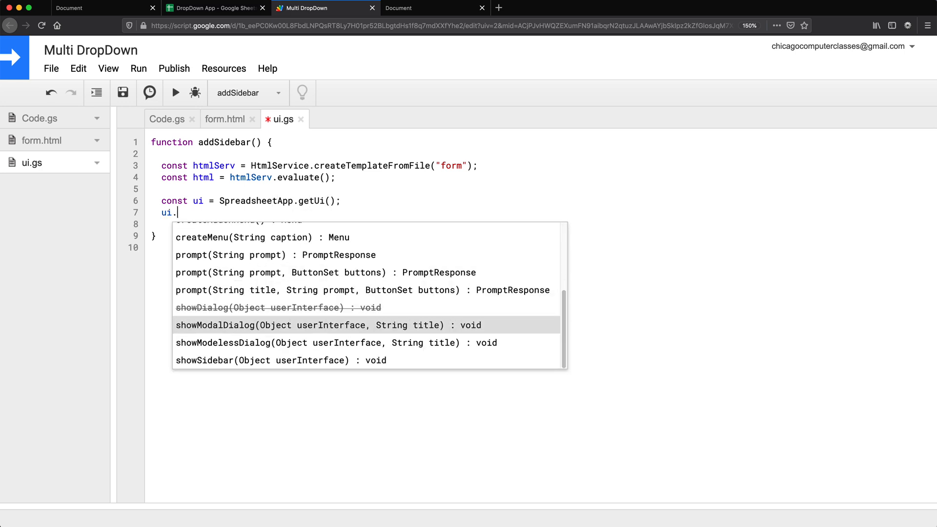
click(328, 324)
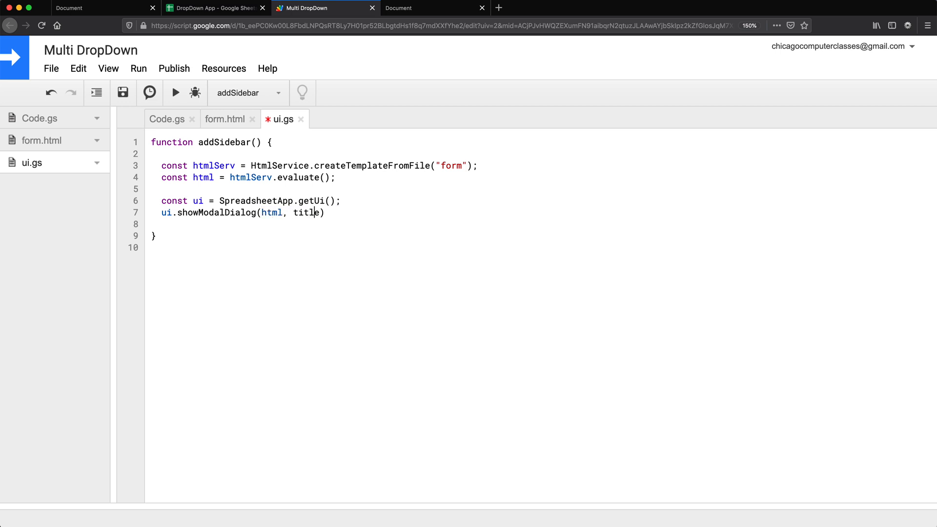
text("DropDown Multi Form")
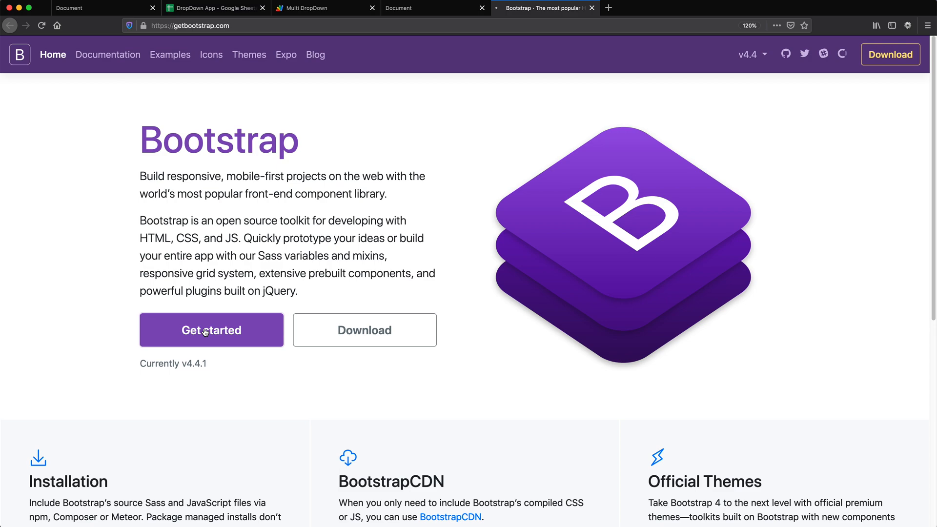
Copy Bootstrap's starter template and the example select form-group from the Forms docs.
click(211, 330)
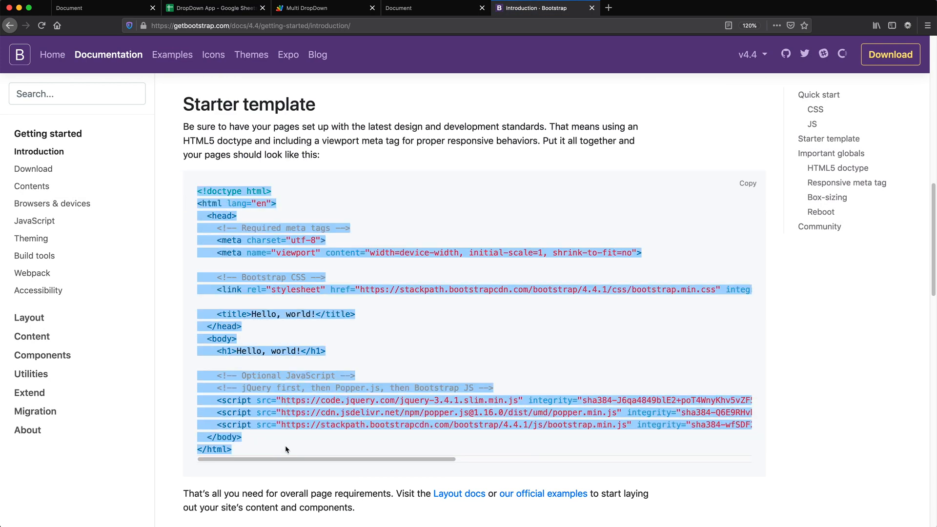
click(323, 7)
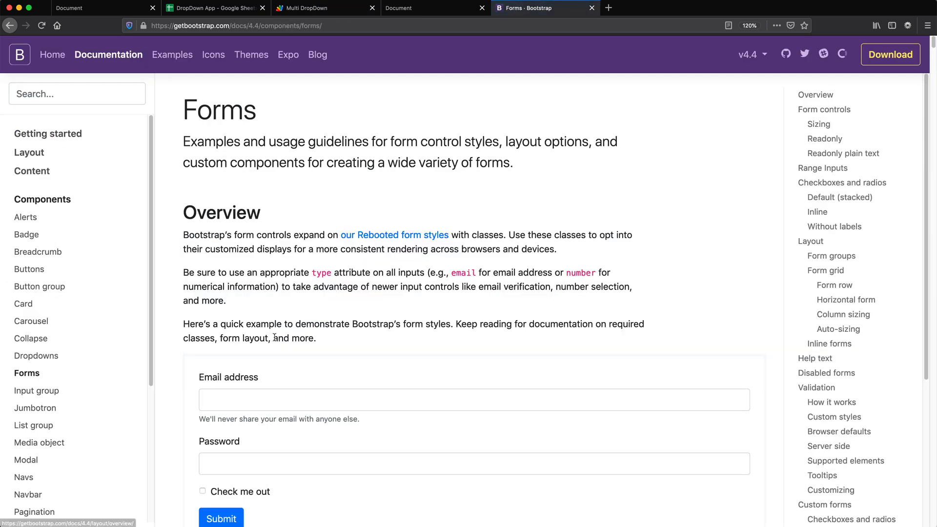
scroll(down, 3)
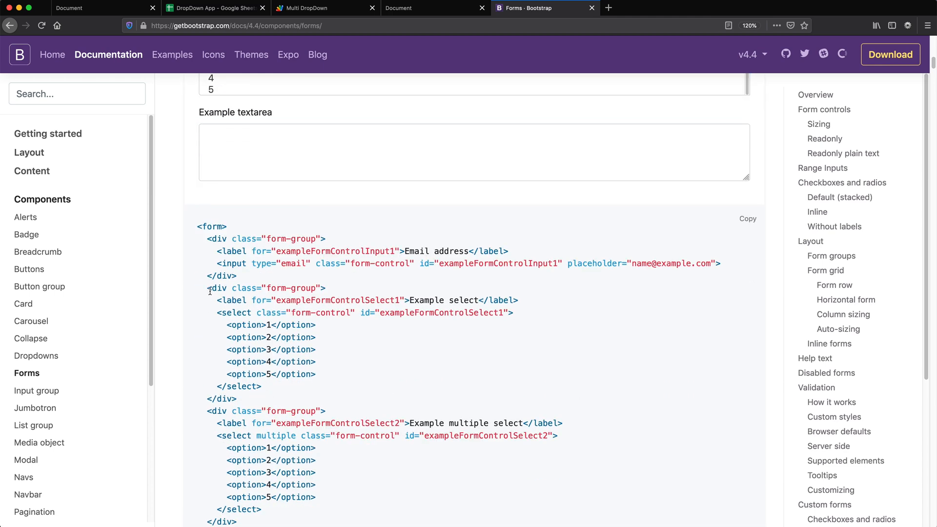
click(323, 8)
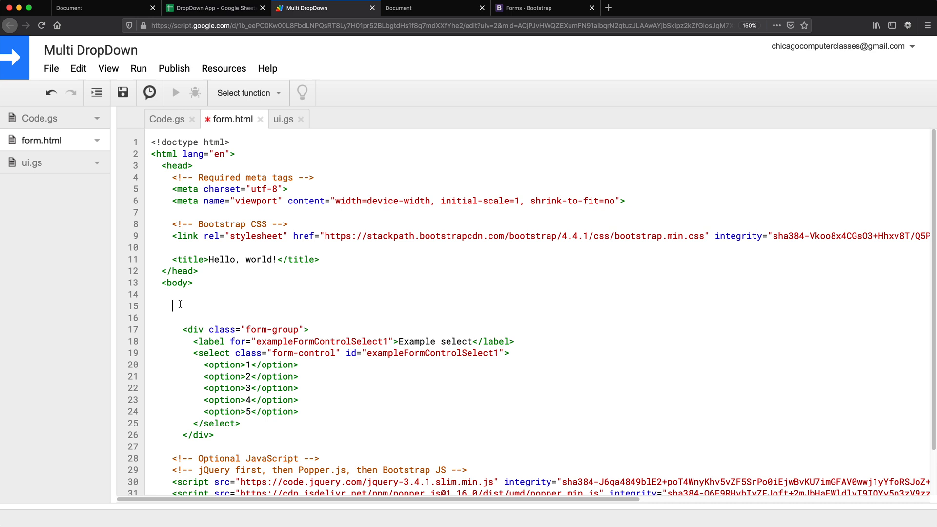
Wrap the form groups in a container div and duplicate the select groups with numbered ids.
text(<div class="container">)
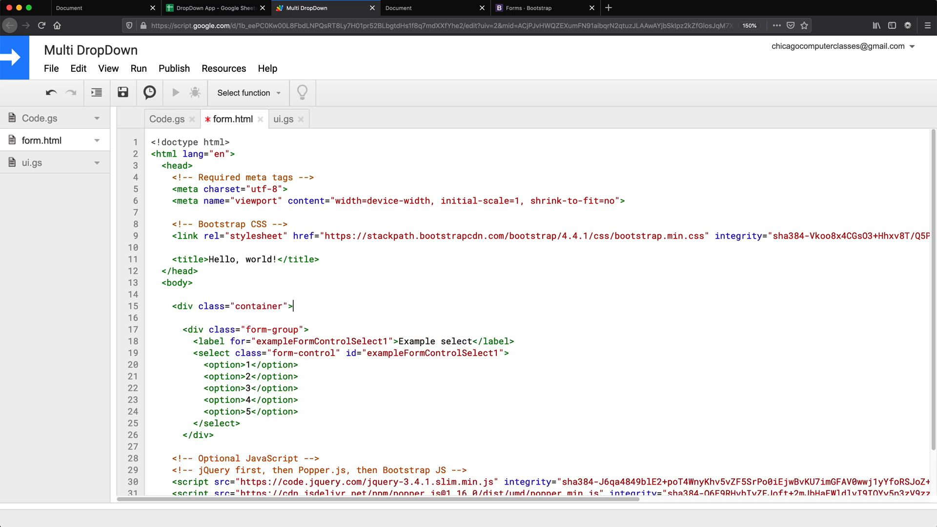
scroll(down, 3)
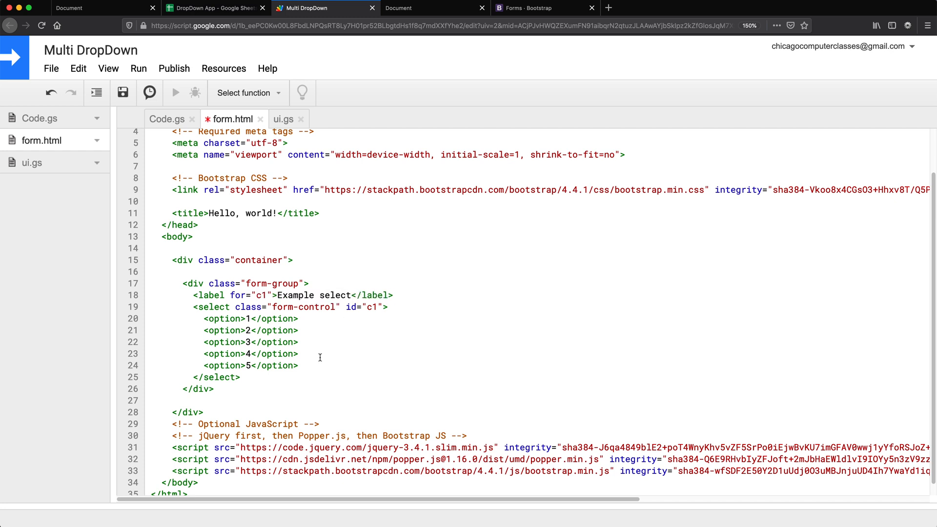
mouse_move(236, 311)
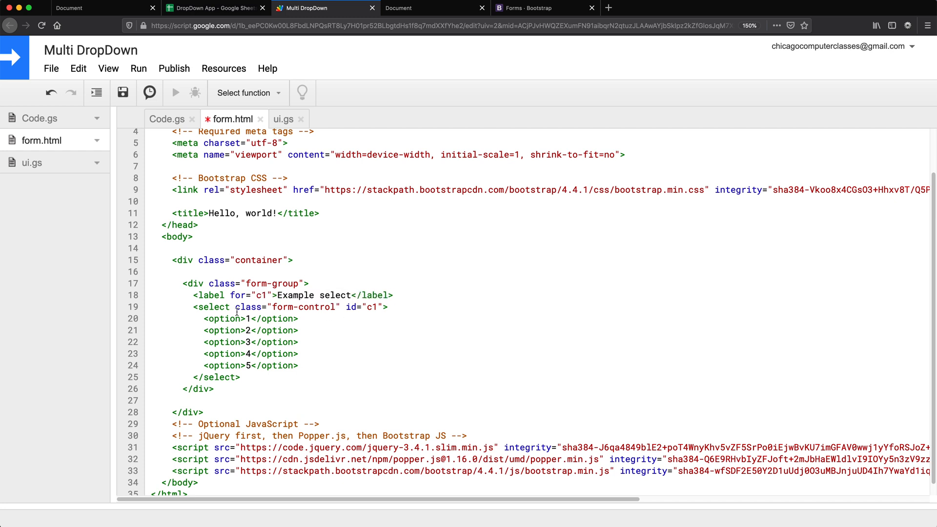
double_click(260, 295)
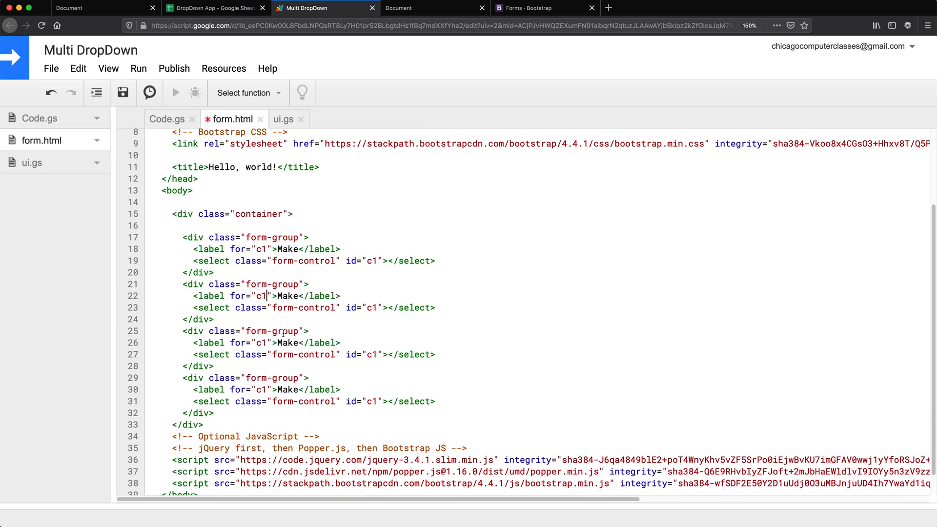
text(2)
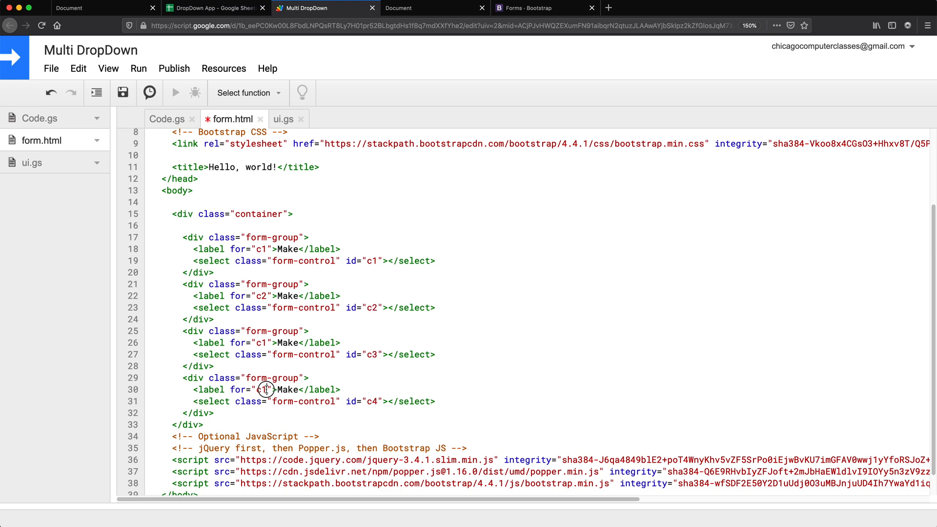
click(215, 7)
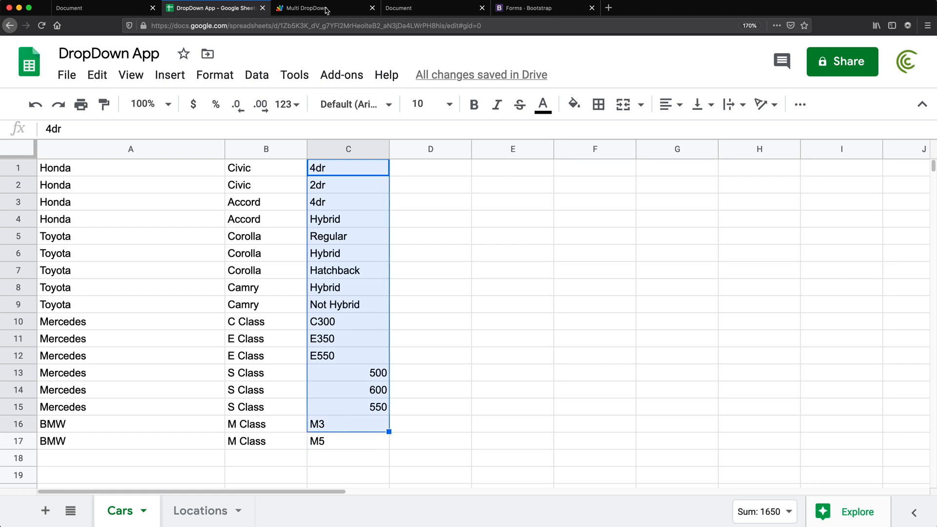
click(310, 7)
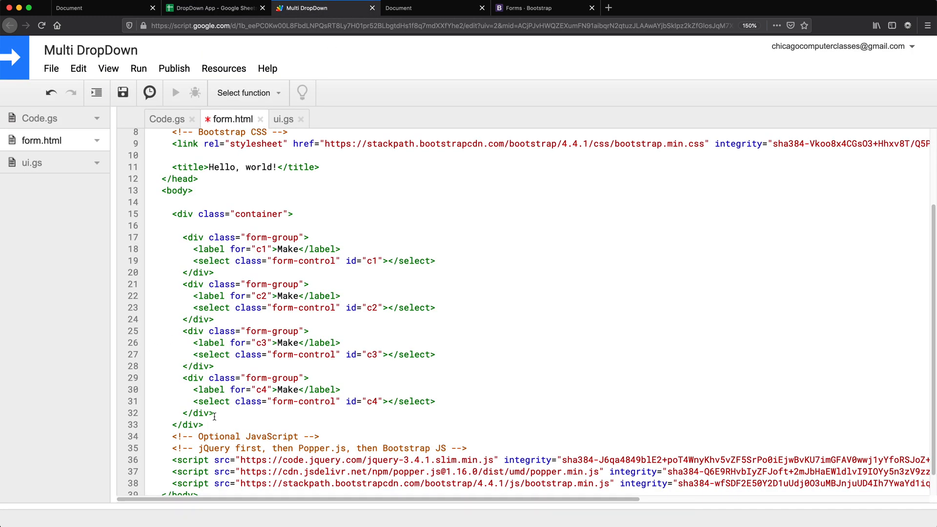
Label the selects Make, Model, Type and Country, Region, City, Postal Code with ids c1–c3 and l1–l4.
drag(182, 377, 215, 413)
text(odel)
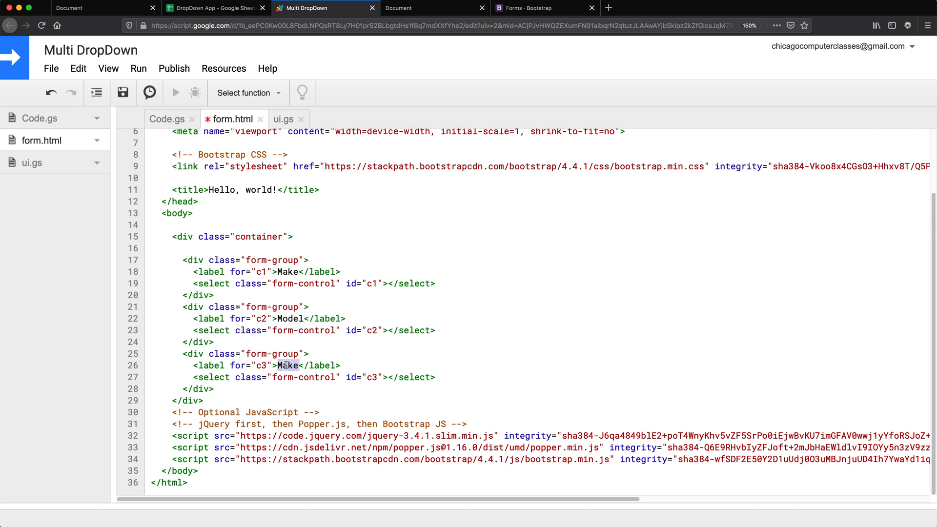
text(Type)
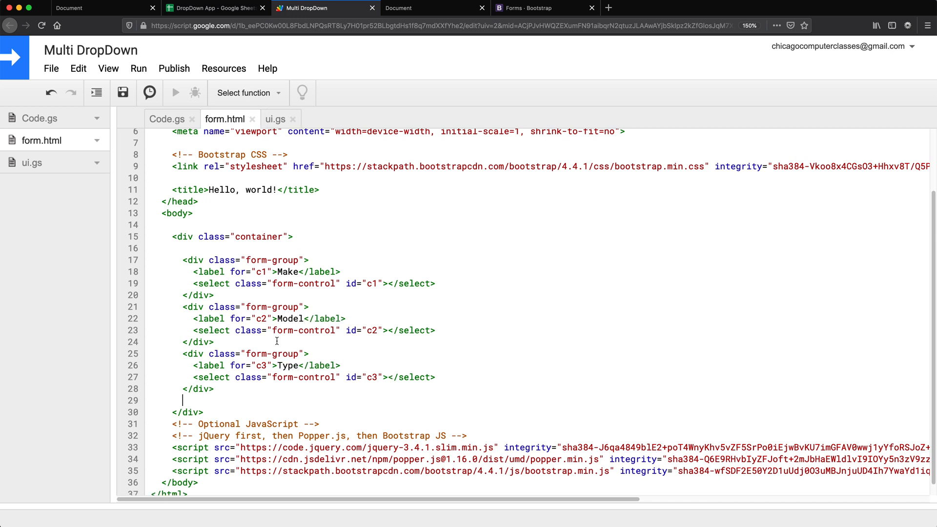
mouse_move(224, 389)
text(<hr>)
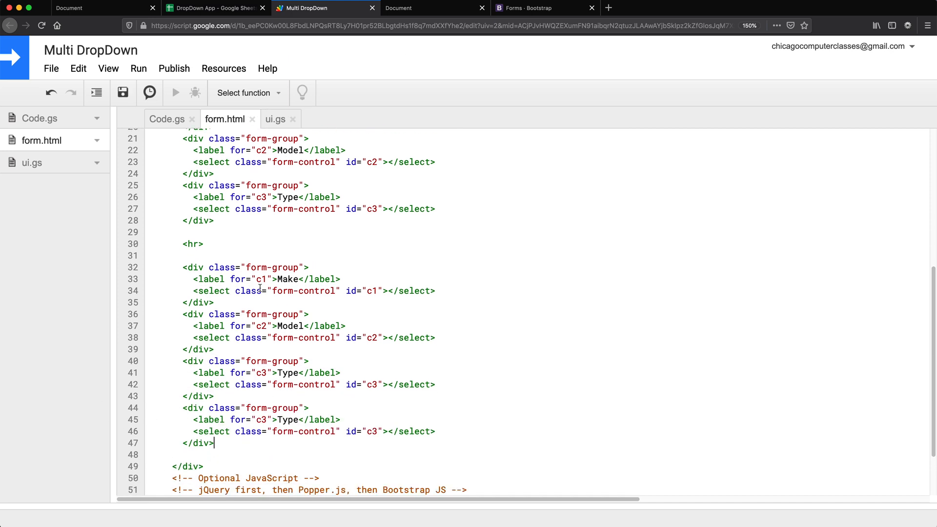
double_click(288, 279)
text(Country)
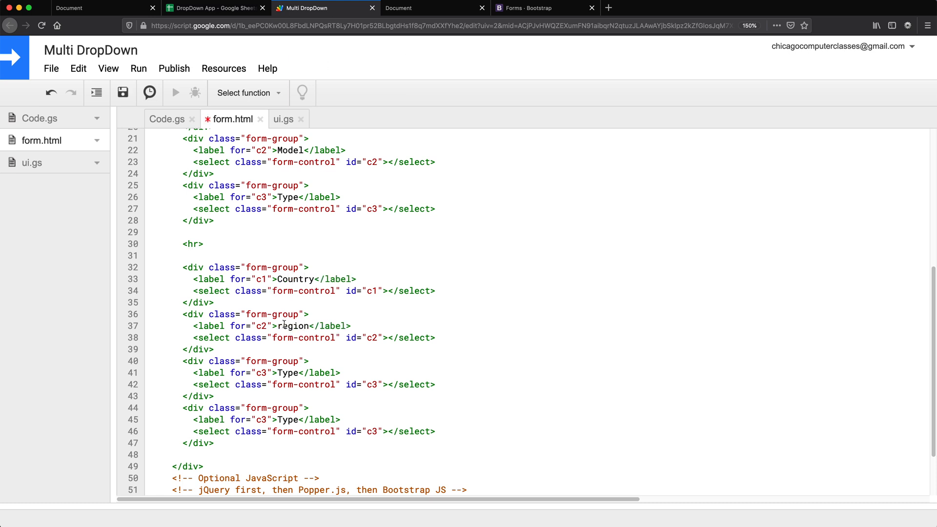
text(Postal Cod)
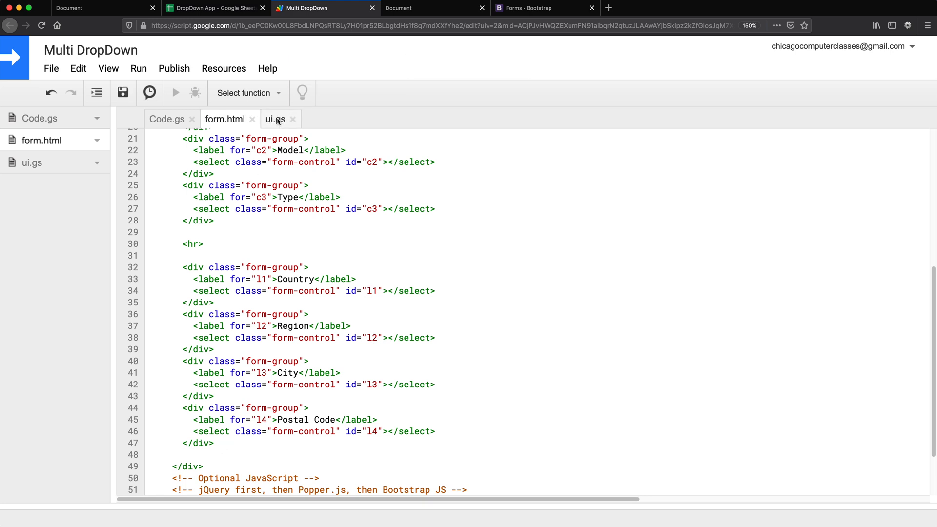
click(276, 119)
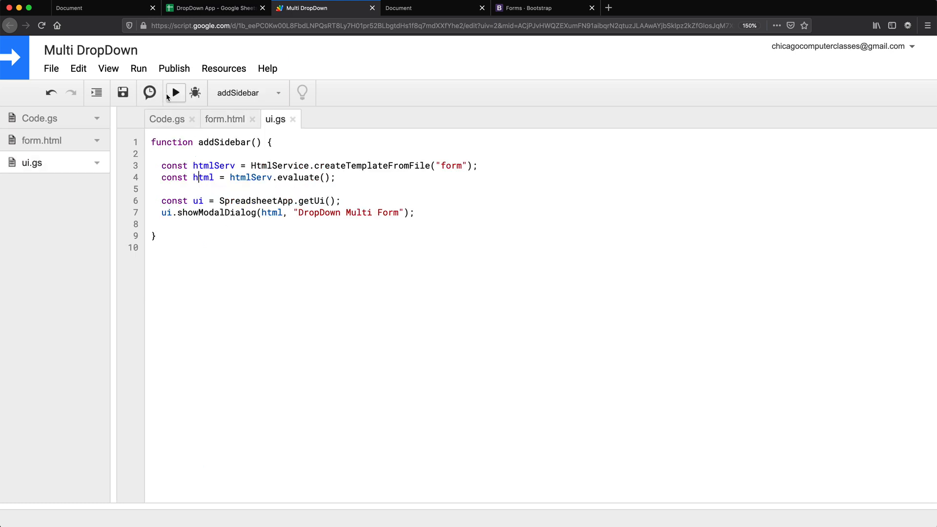
Run addSidebar, review its permissions, and inspect the too-small DropDown Multi Form dialog.
click(175, 93)
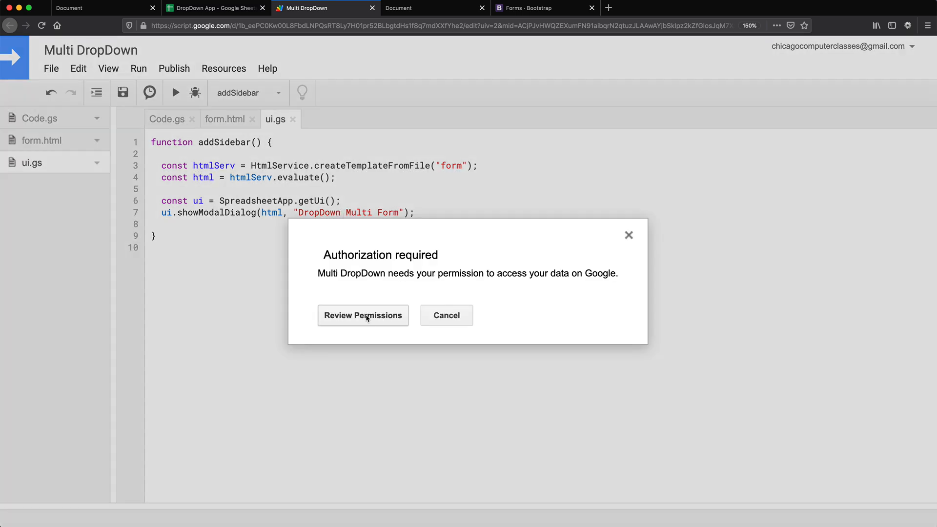
click(363, 315)
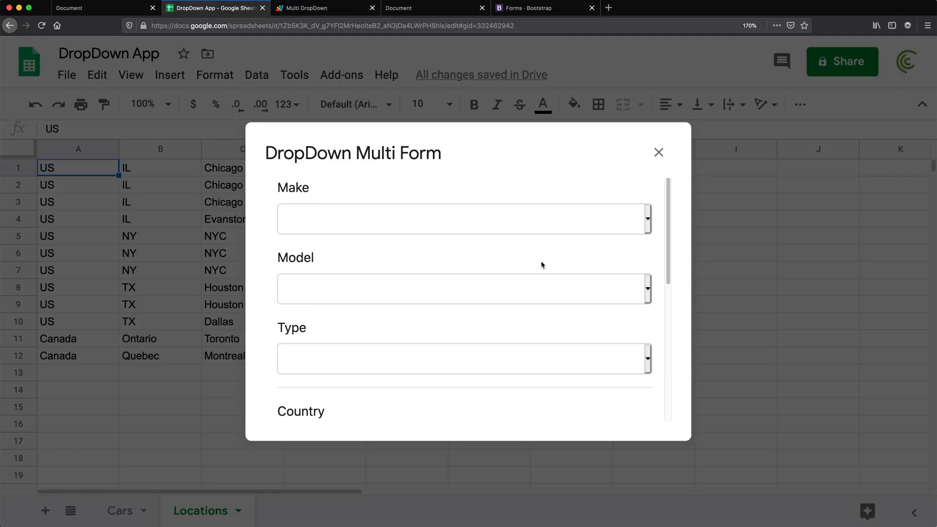
scroll(down, 3)
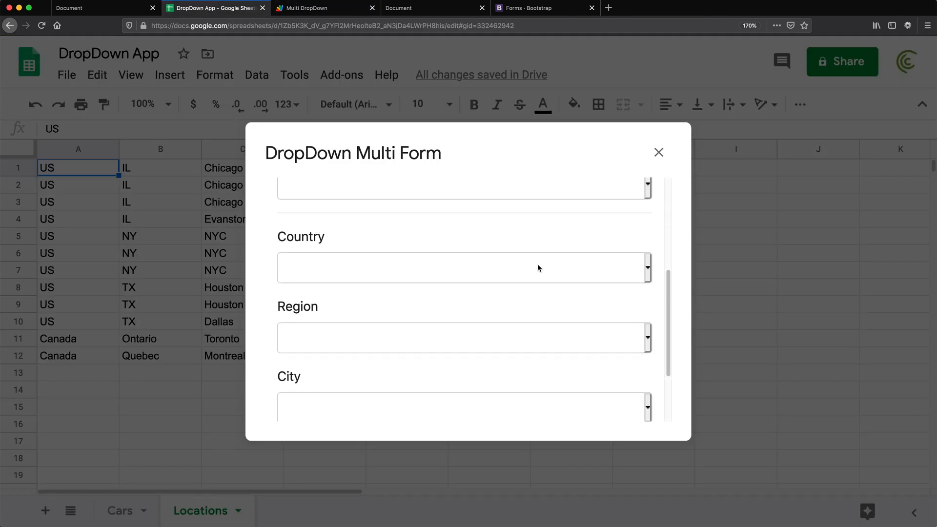
scroll(down, 3)
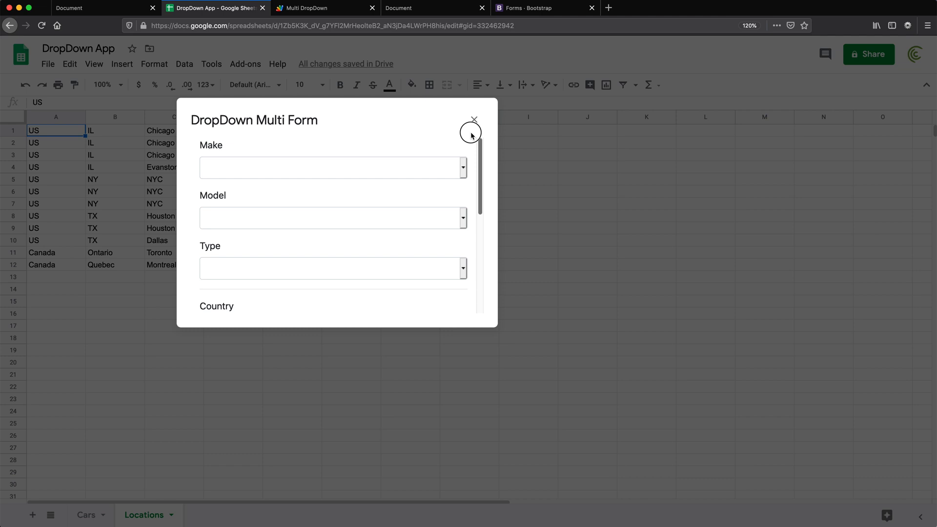
click(324, 7)
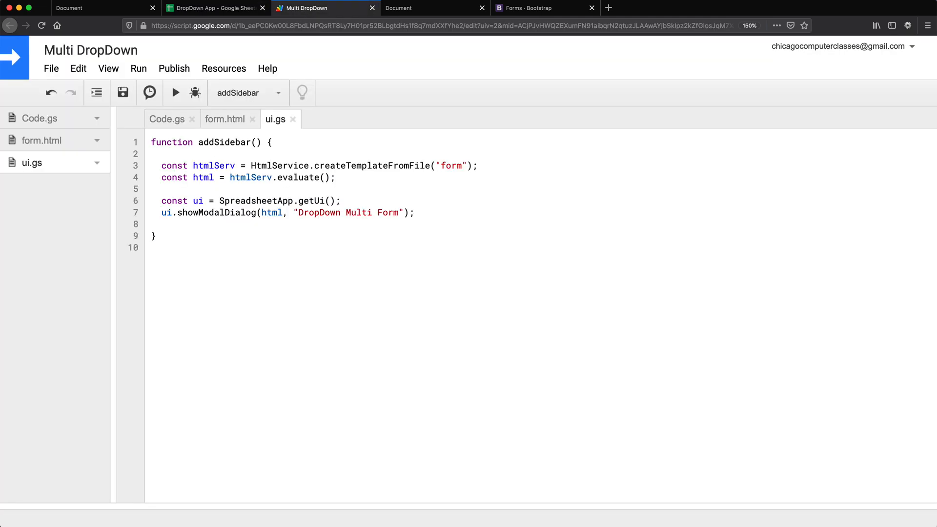
Set the dialog html to width 1000 and height 1000, rerun addSidebar and allow account access.
text(html.setWidth(width))
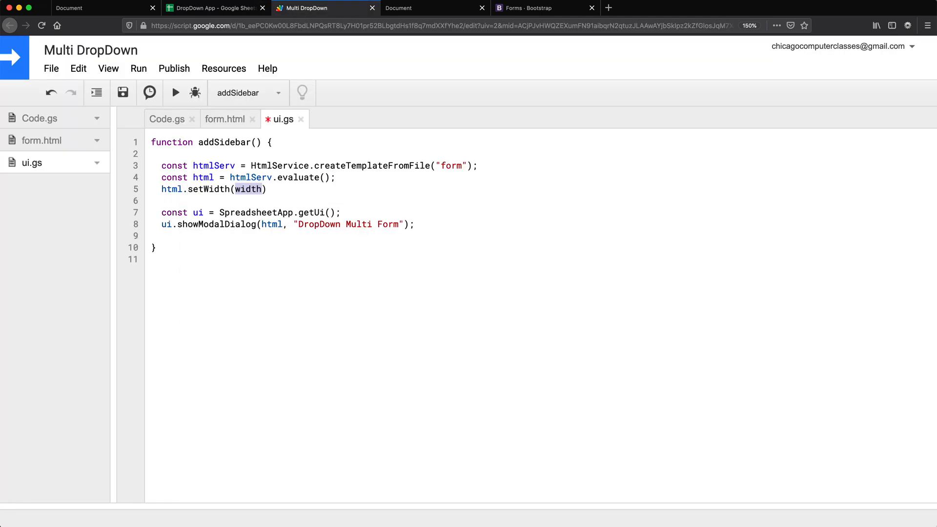
text(1000).setHeight(height)
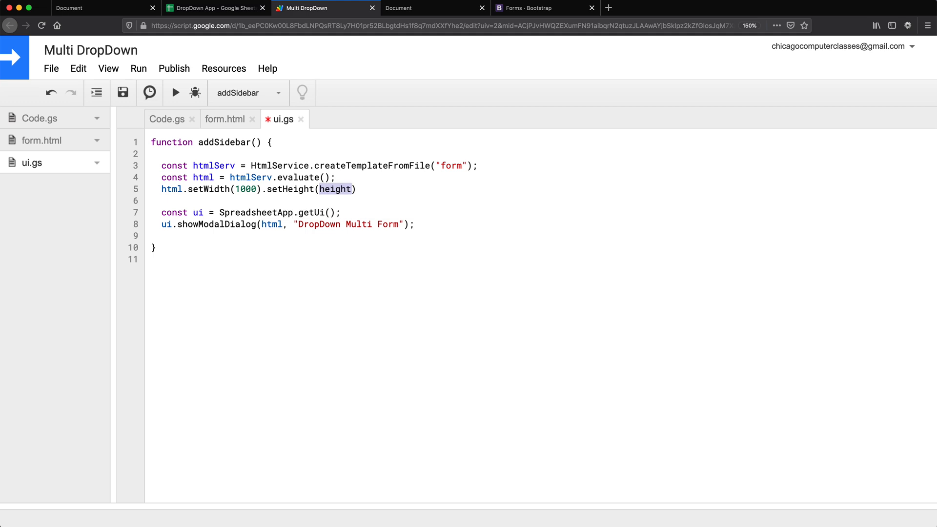
click(175, 93)
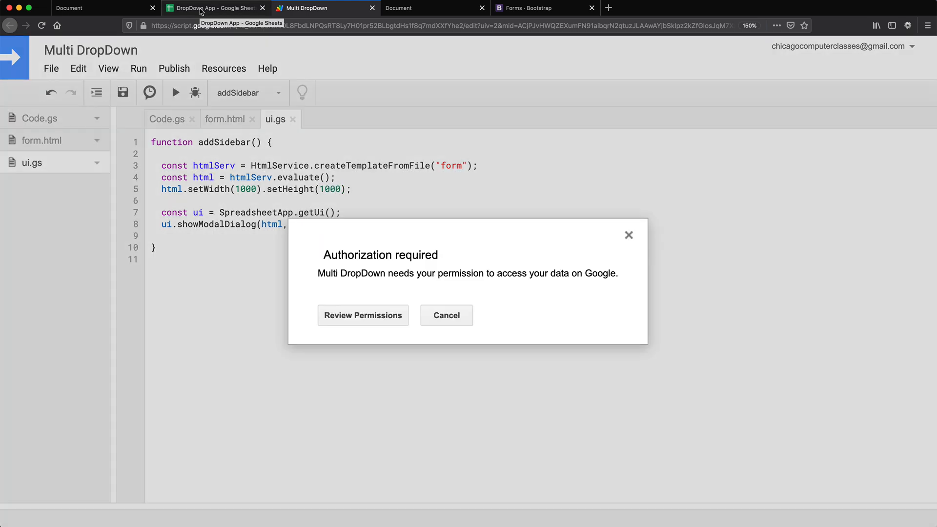
click(362, 315)
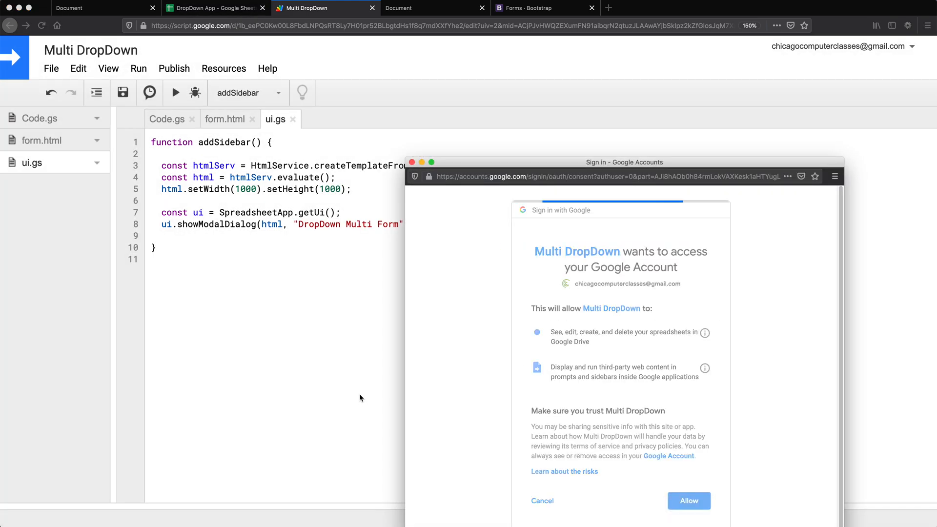
click(688, 500)
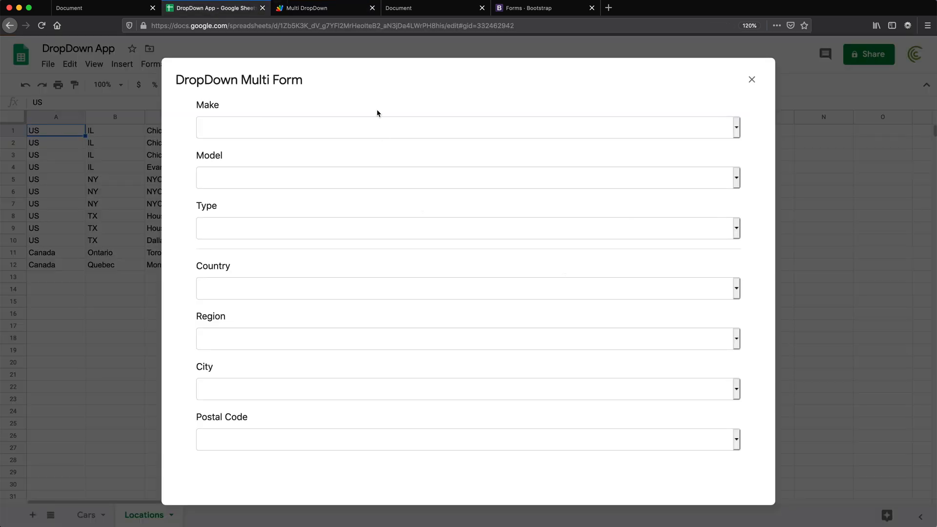
Check the empty Make and Country lists in the resized dialog, then close it and return to the script.
click(466, 127)
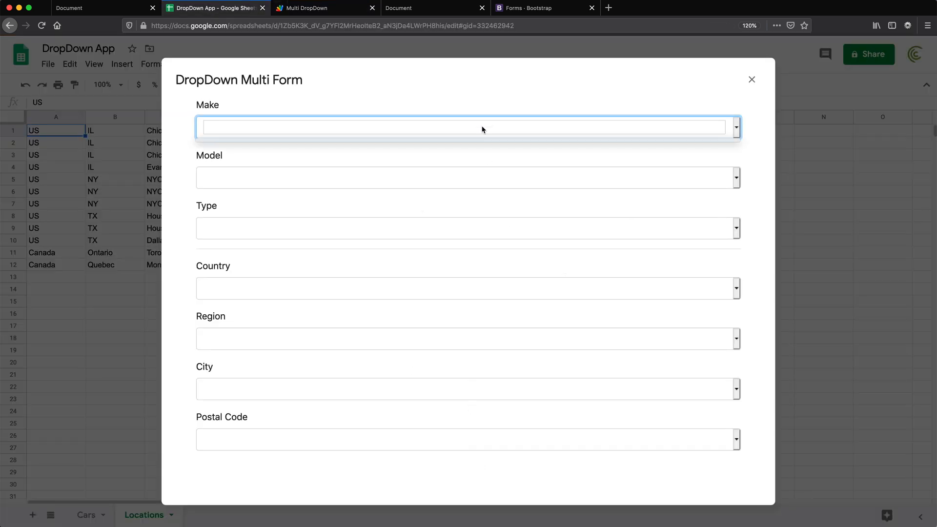
click(468, 287)
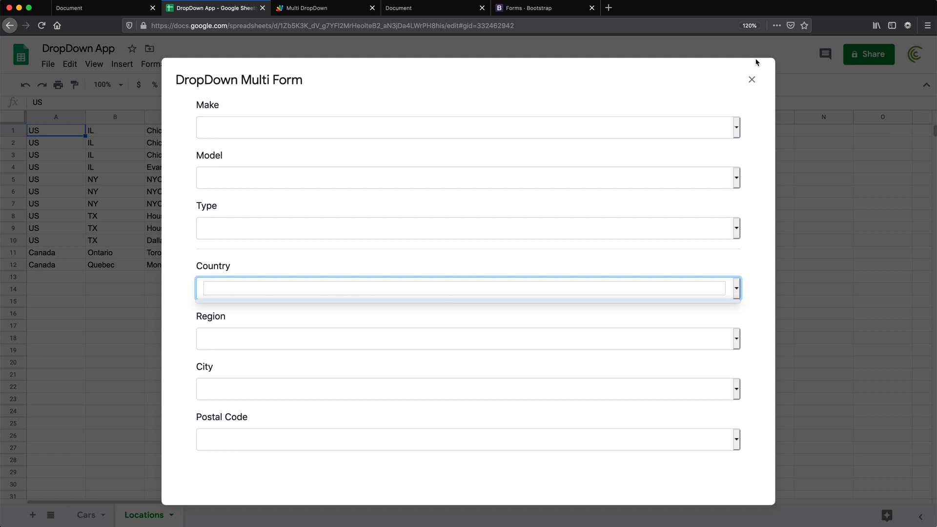
click(751, 79)
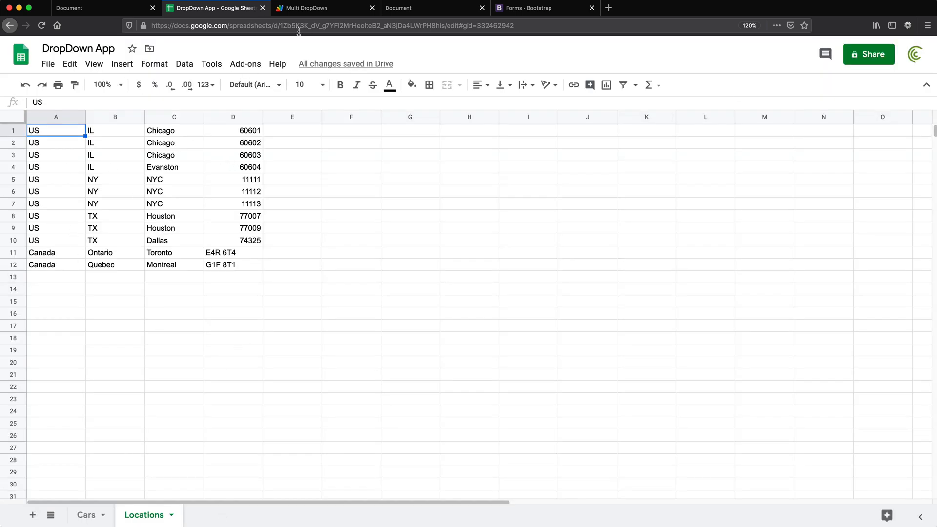
mouse_move(311, 8)
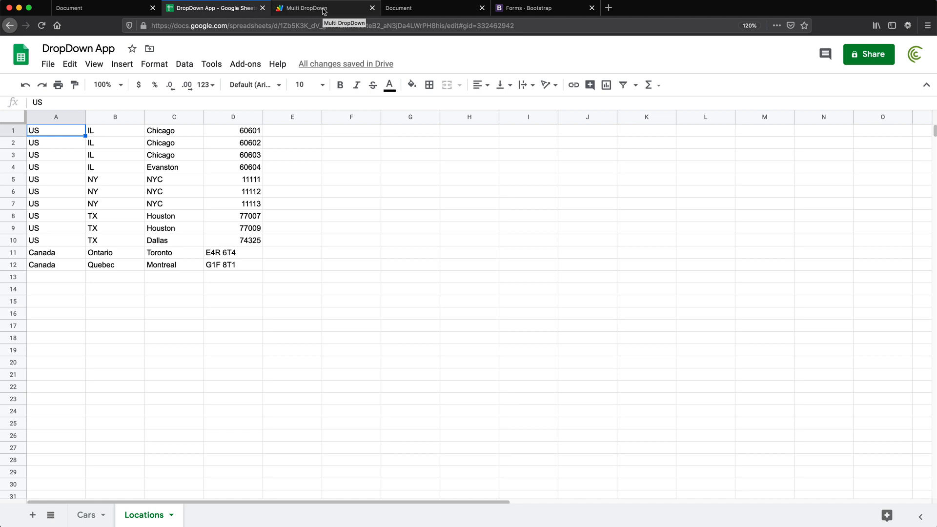
click(307, 8)
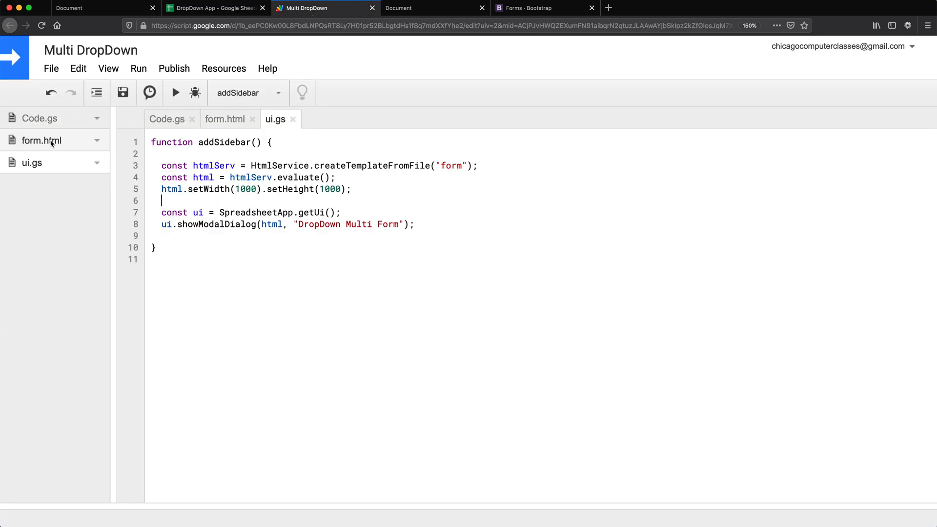
Rename myFunction in Code.gs to getLocations and review the Locations data A1:D12 in Sheets.
click(166, 119)
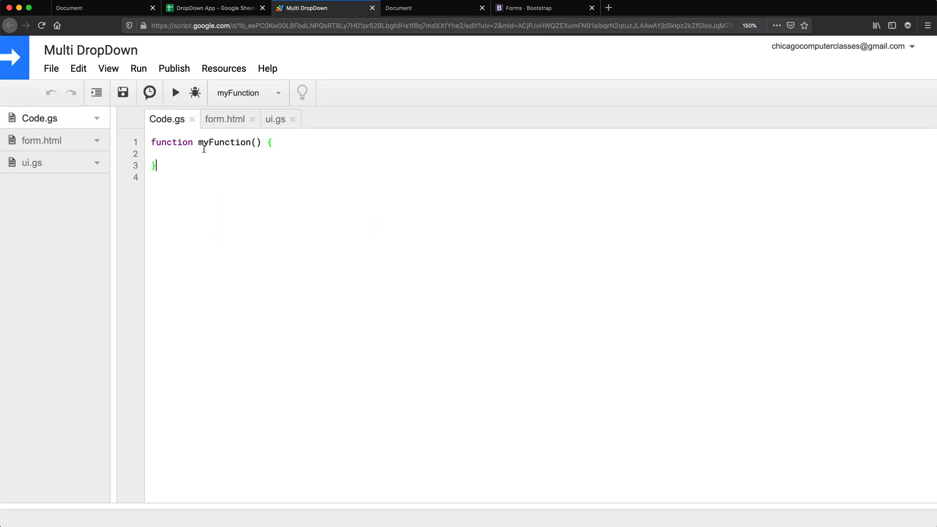
text(get)
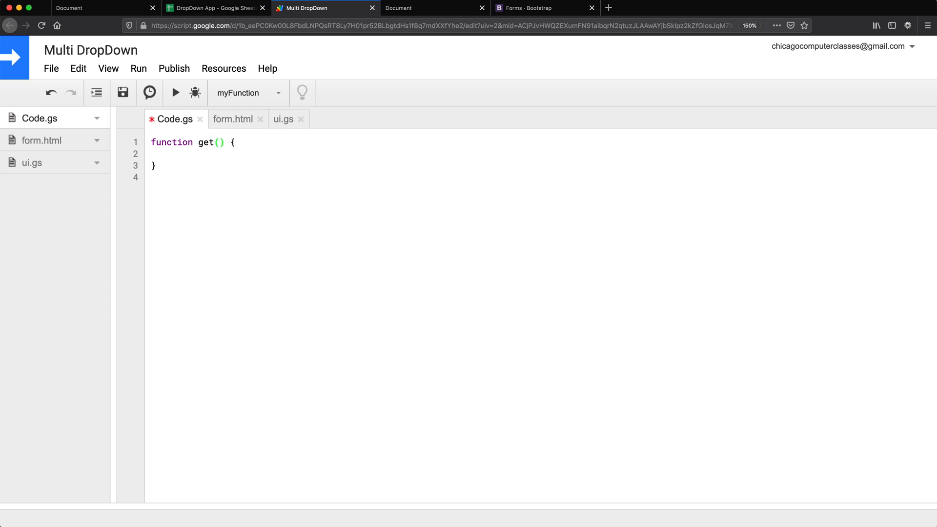
mouse_move(216, 8)
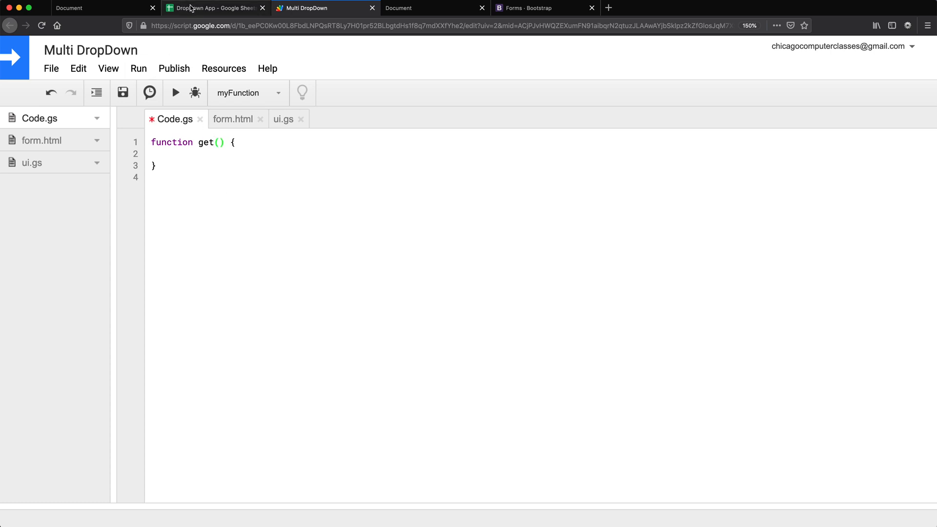
click(211, 8)
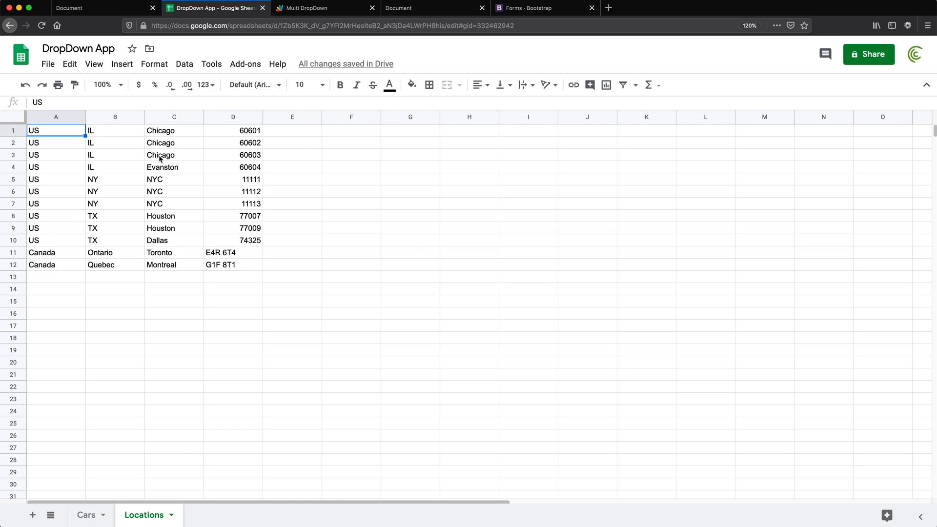
drag(33, 130, 230, 264)
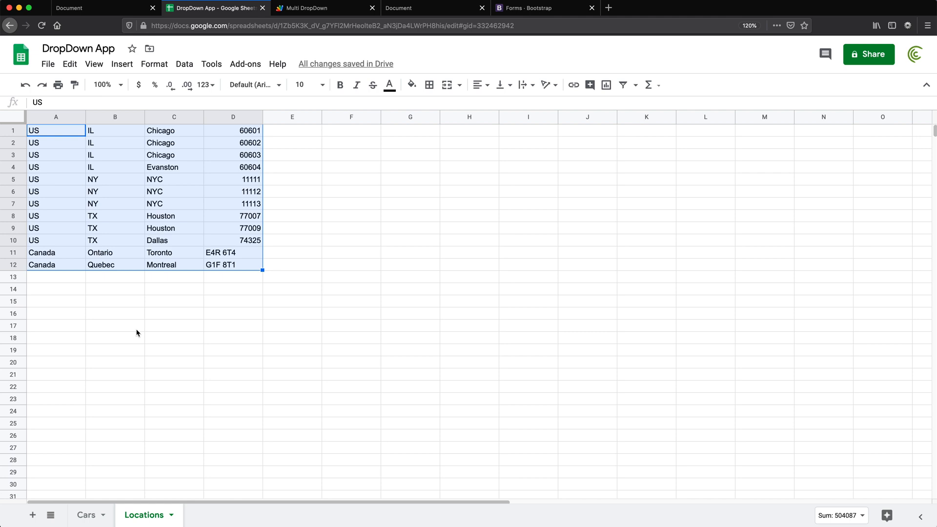
mouse_move(159, 315)
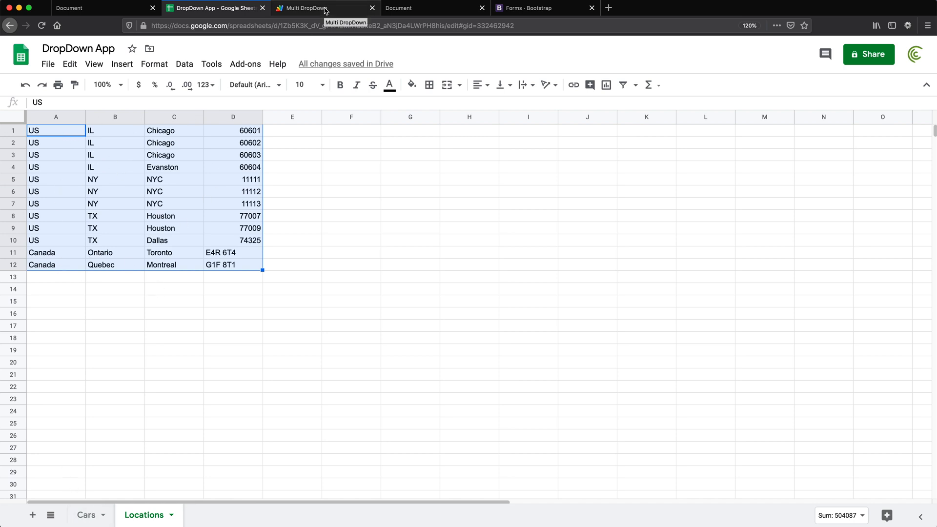
click(323, 7)
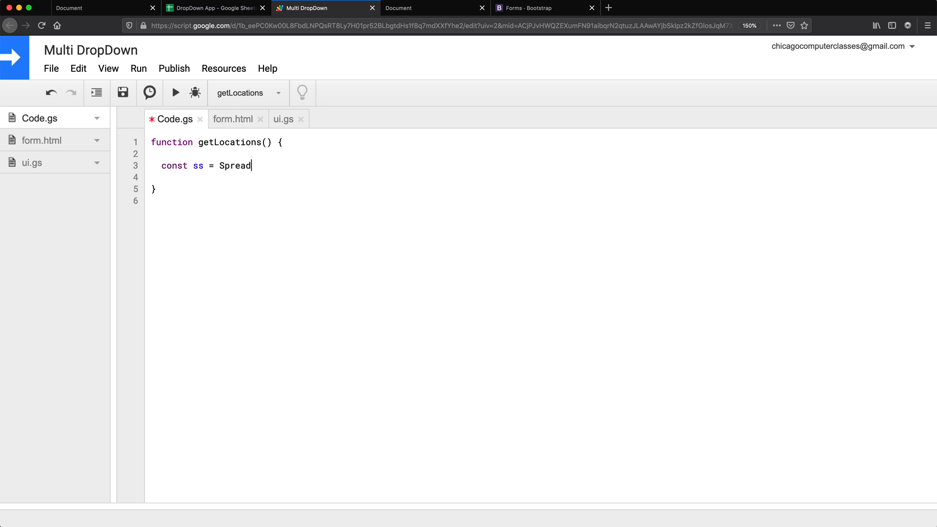
Write getLocations using getActiveSpreadsheet, getSheetByName("Locations") and getRange("A1").getDataRegion().
text(sheetApp.getActiveSpreadsheet();)
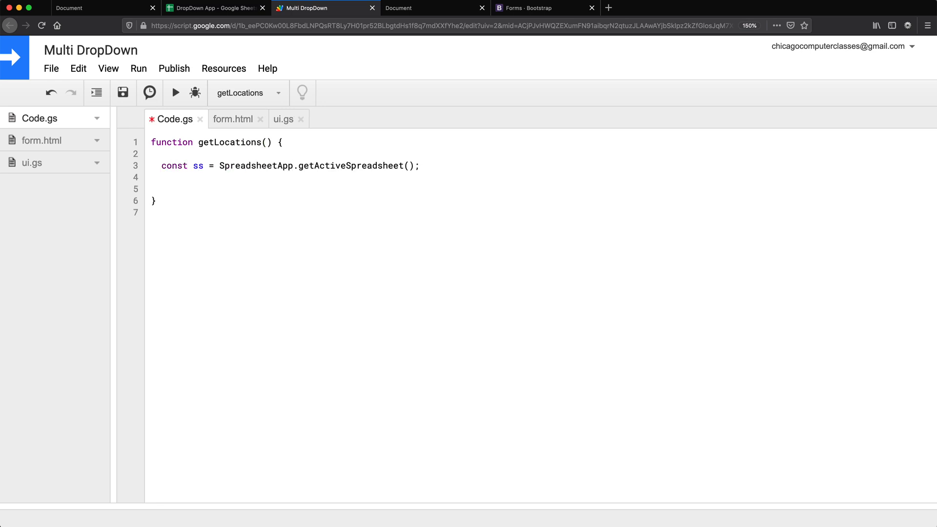
text(const ws = ss.getSheetByName(name))
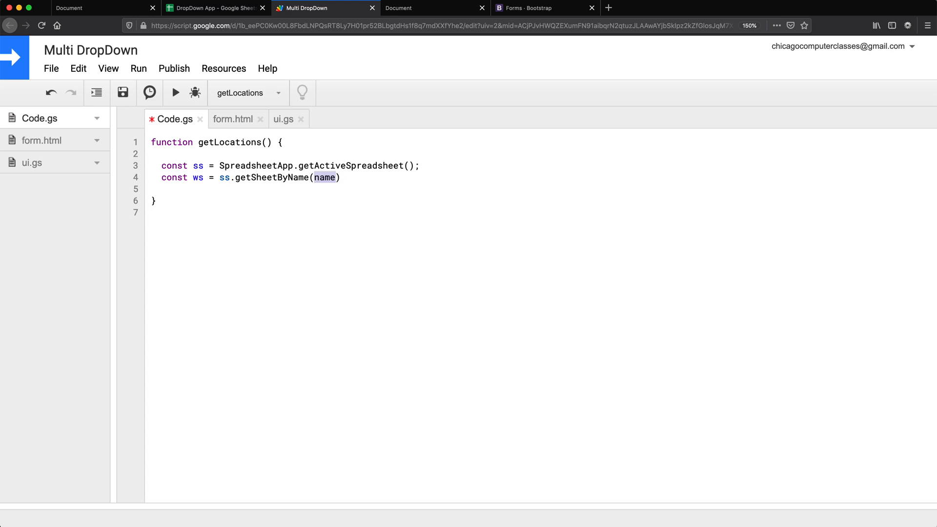
text(ws.)
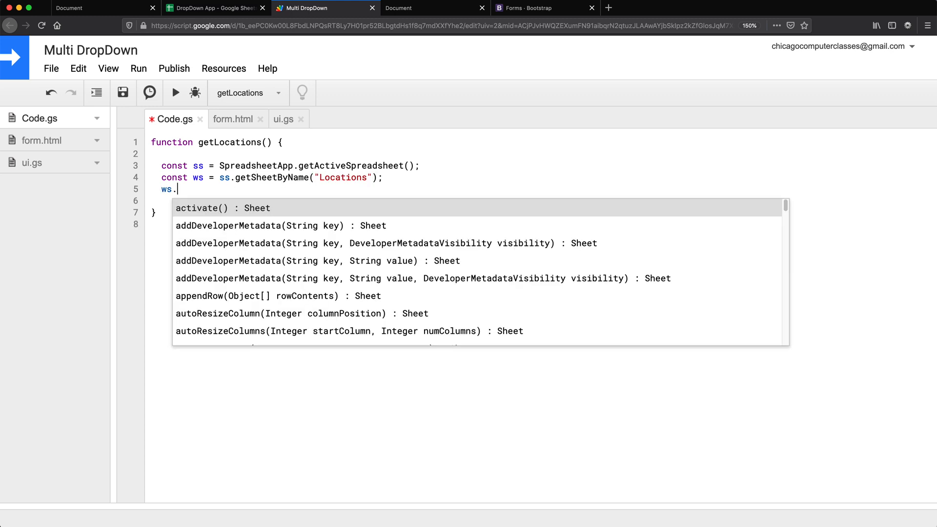
text(getra)
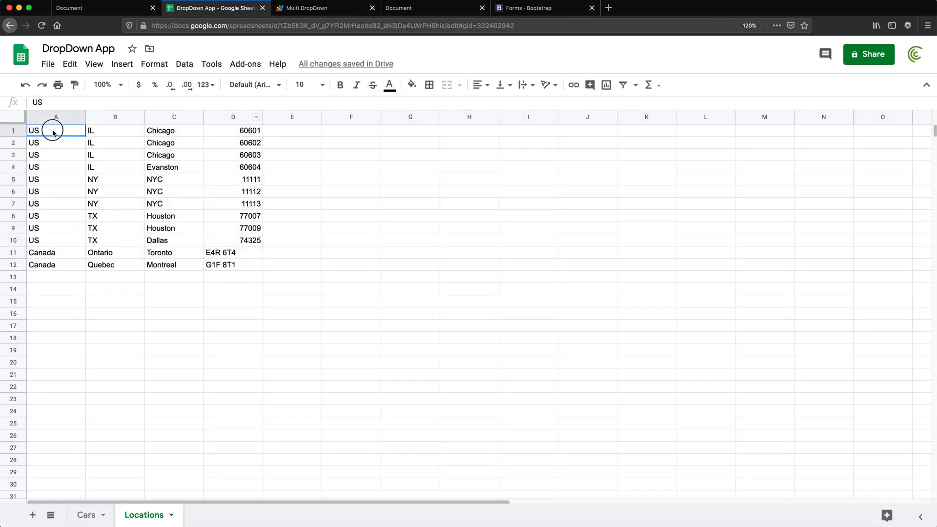
Verify the Locations data block and the Cars sheet, then duplicate the function as getCars.
drag(34, 129, 232, 264)
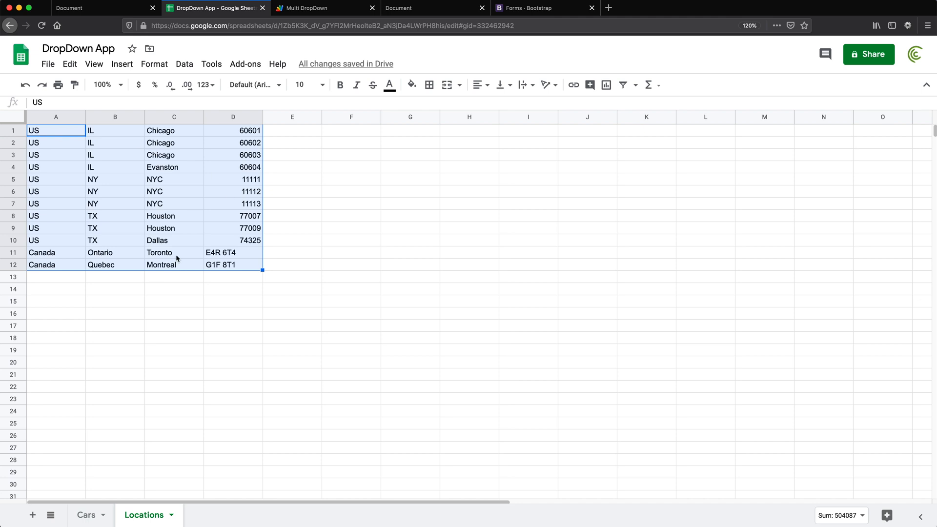
click(325, 8)
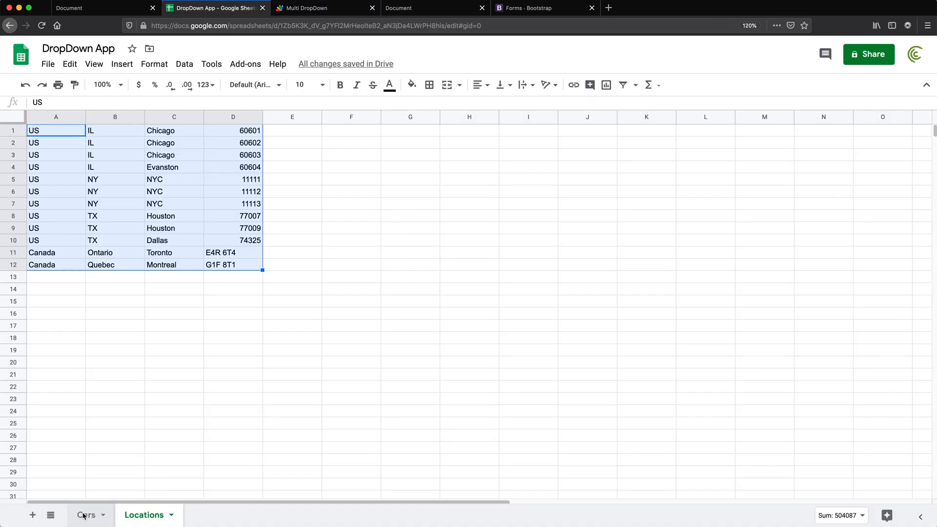
click(85, 514)
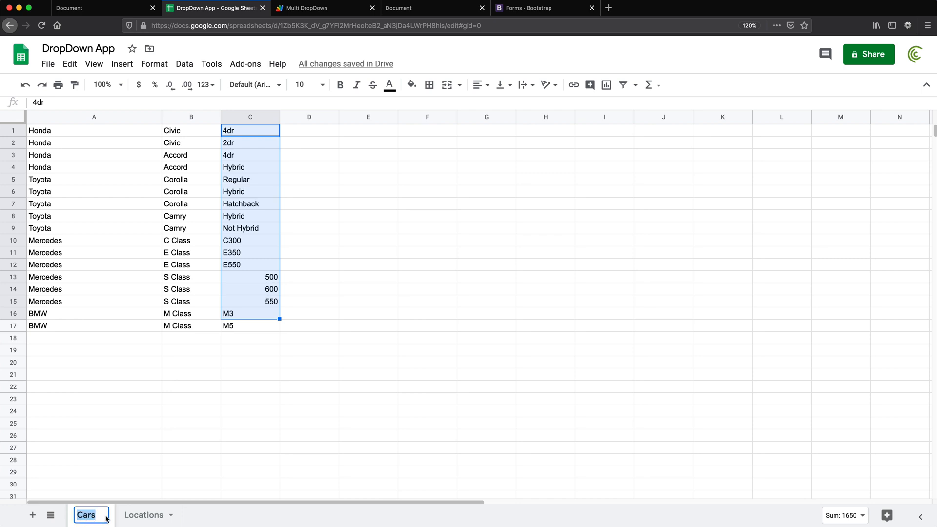
click(324, 8)
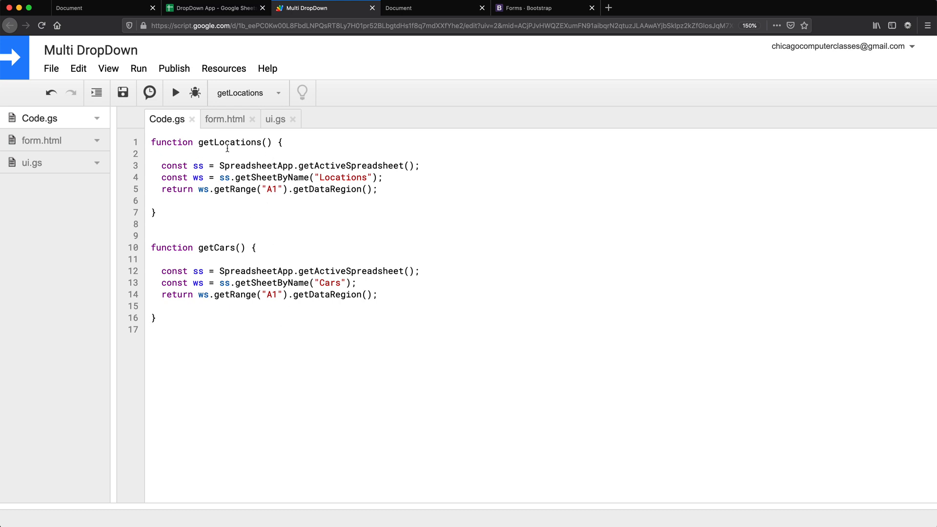
Add a test() function that runs Logger.log(getCars()) and view its output in Logs.
double_click(216, 247)
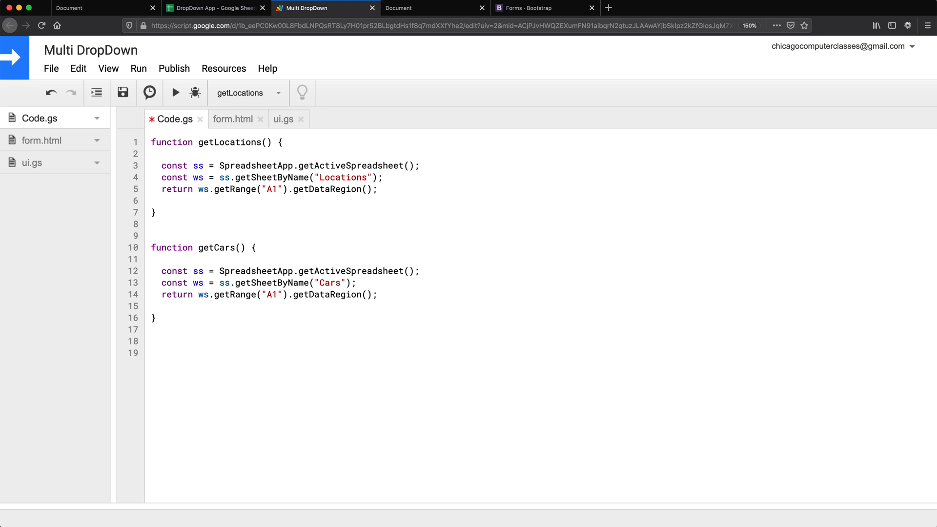
text(function test(){})
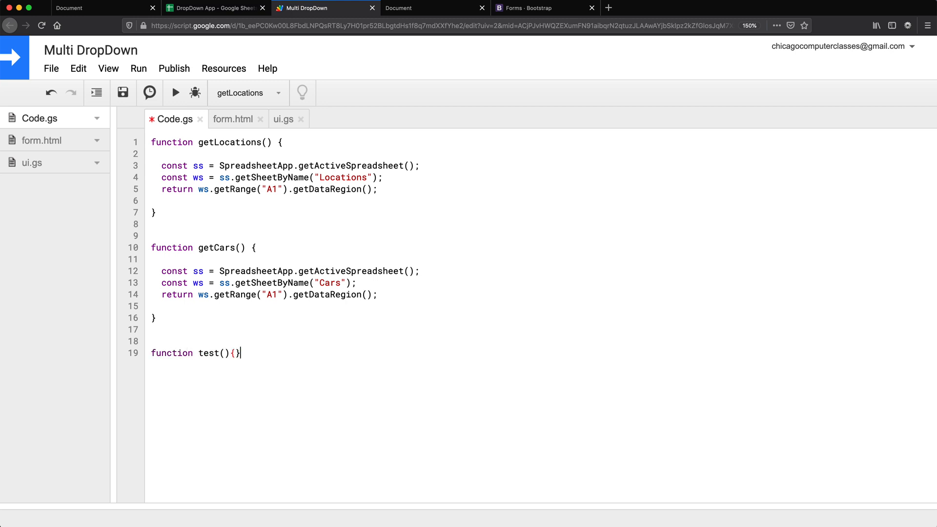
text(Logger.log(getCars());)
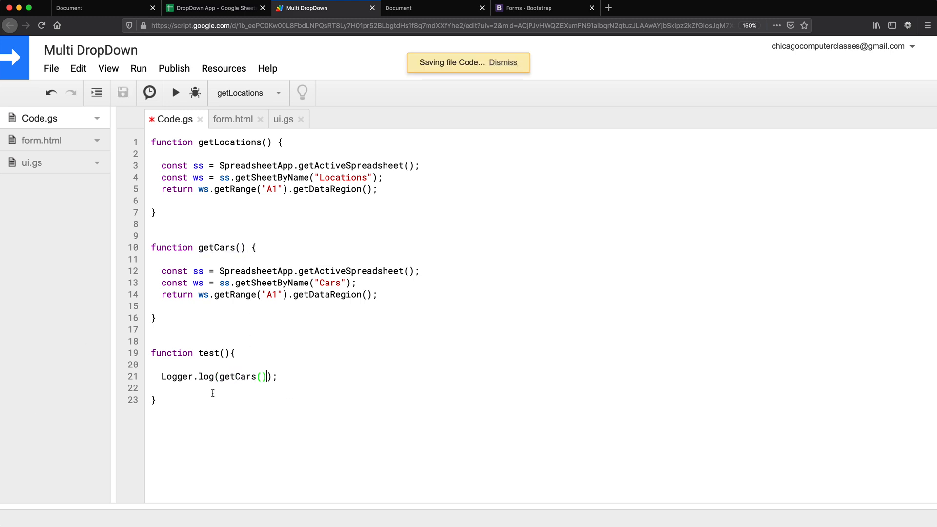
click(108, 68)
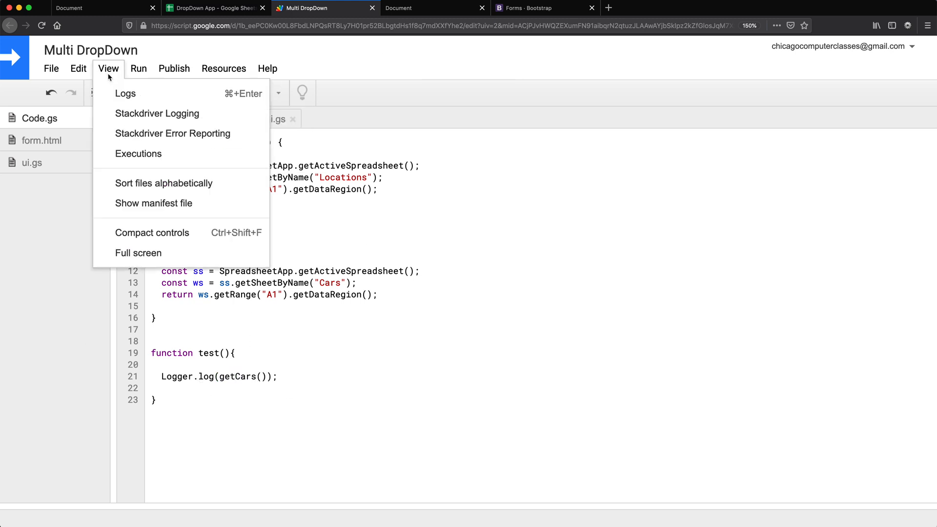
click(125, 94)
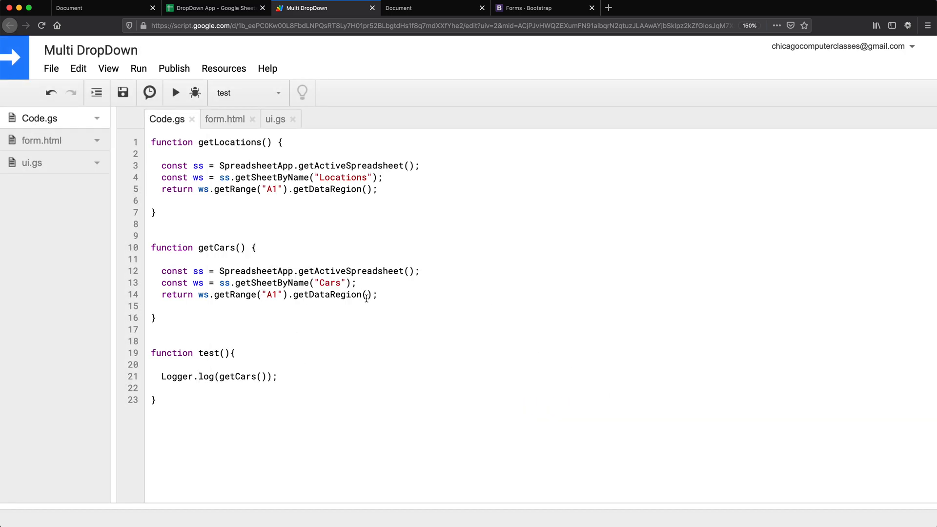
Append .getValues() to the getCars return line.
text(.get)
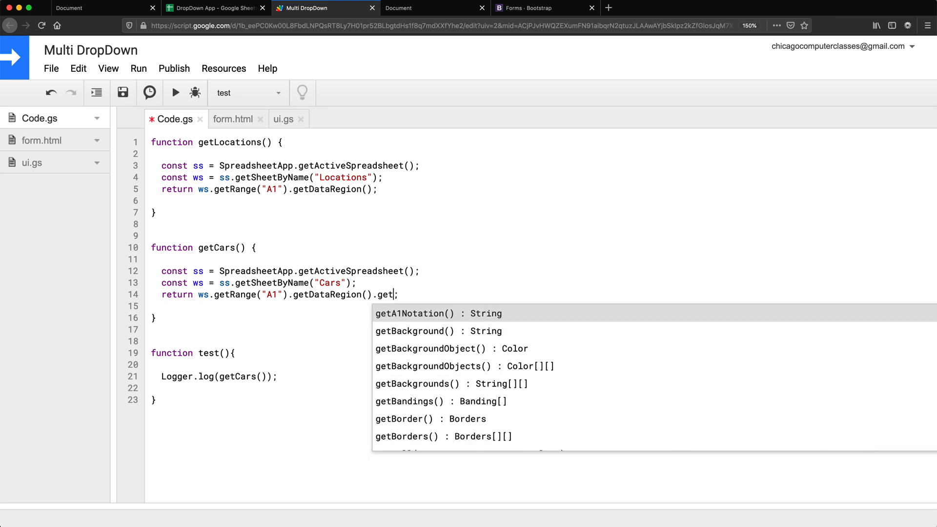
text(Values())
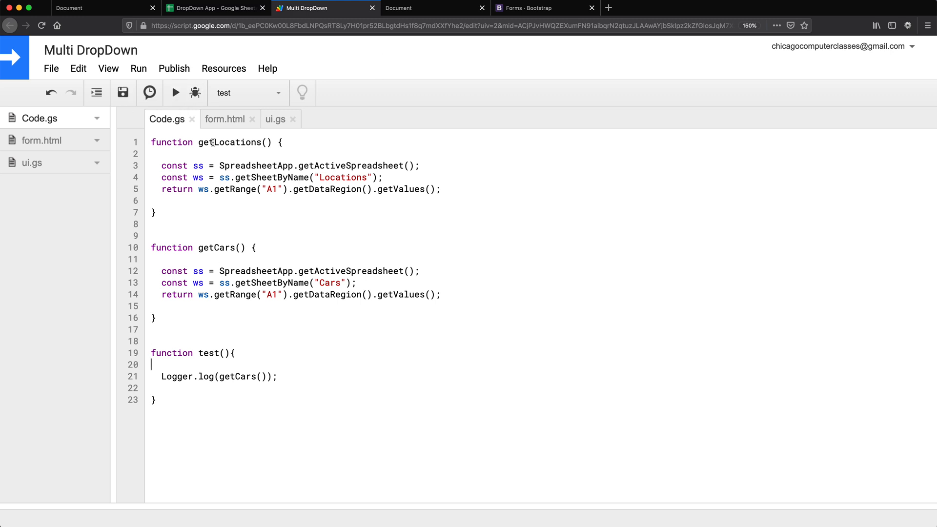
Delete test(), then add two empty <script></script> blocks after the Bootstrap scripts in form.html.
click(175, 93)
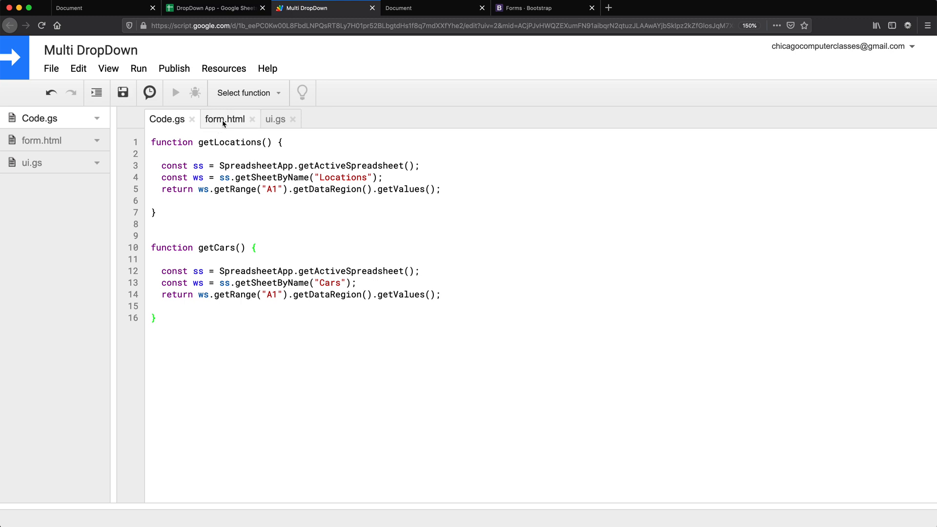
click(224, 119)
text(<script></script>)
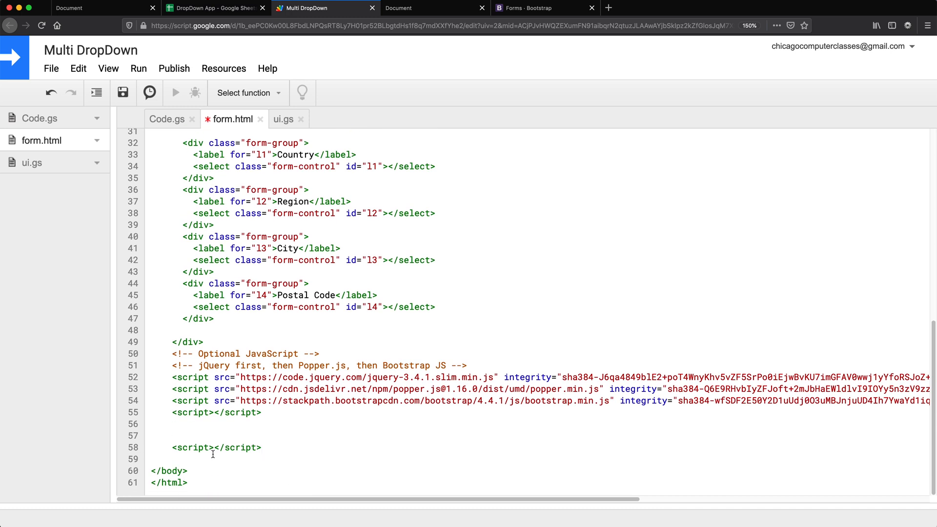
key(enter)
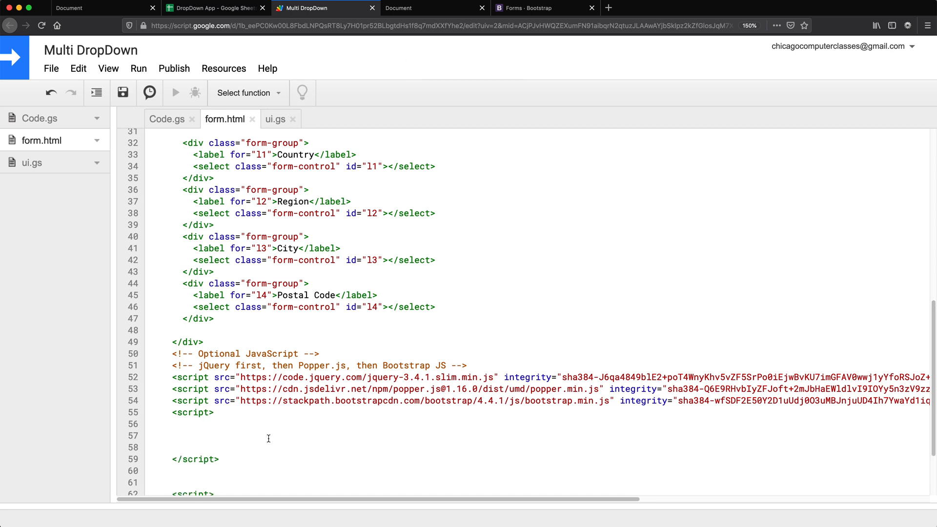
scroll(down, 3)
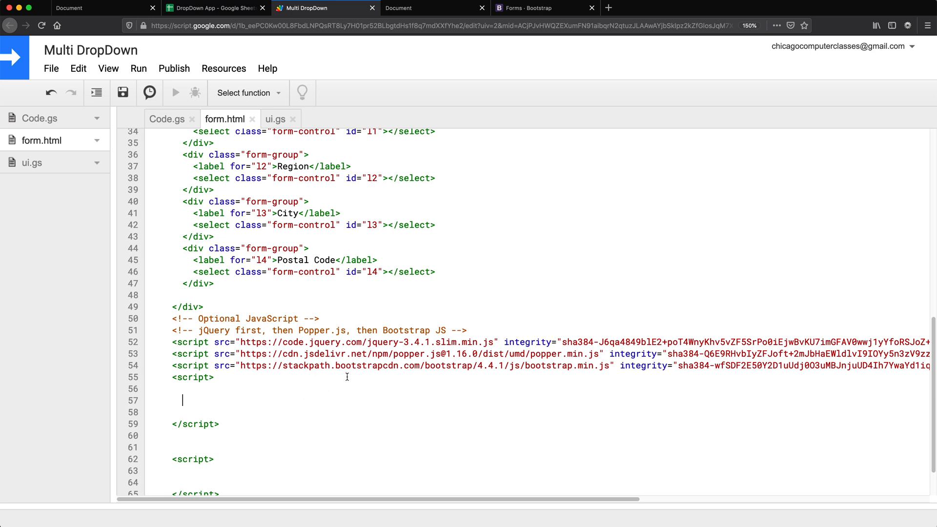
mouse_move(211, 369)
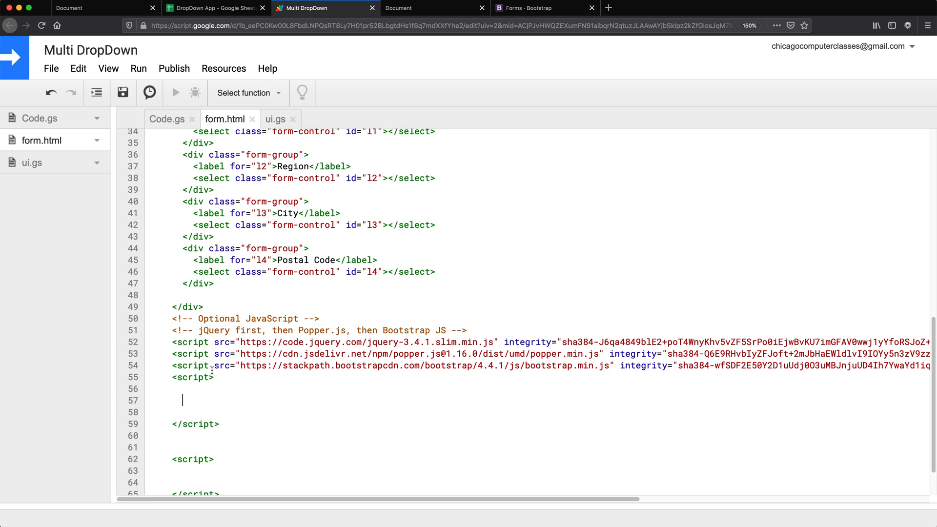
mouse_move(199, 398)
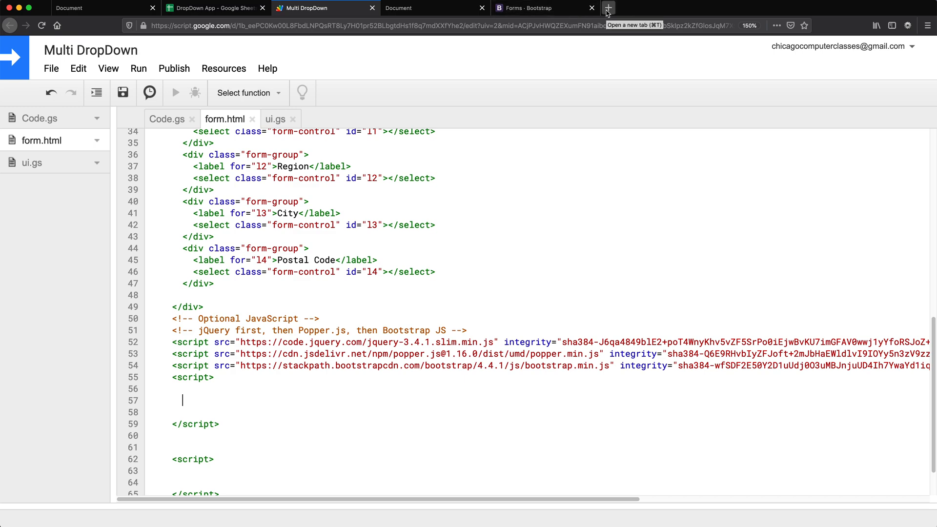
Transpile the DropDown class with Babel's es2015 preset in a new tab and copy the output.
click(608, 8)
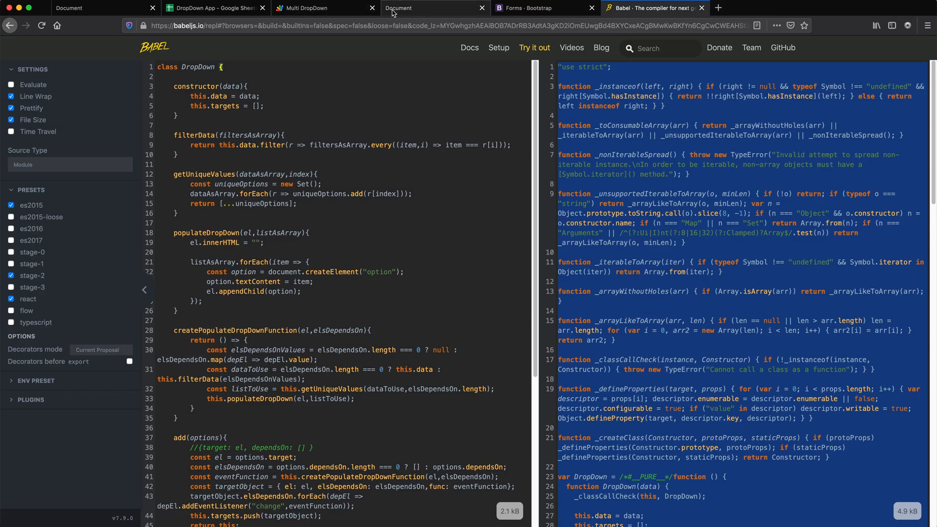
click(326, 8)
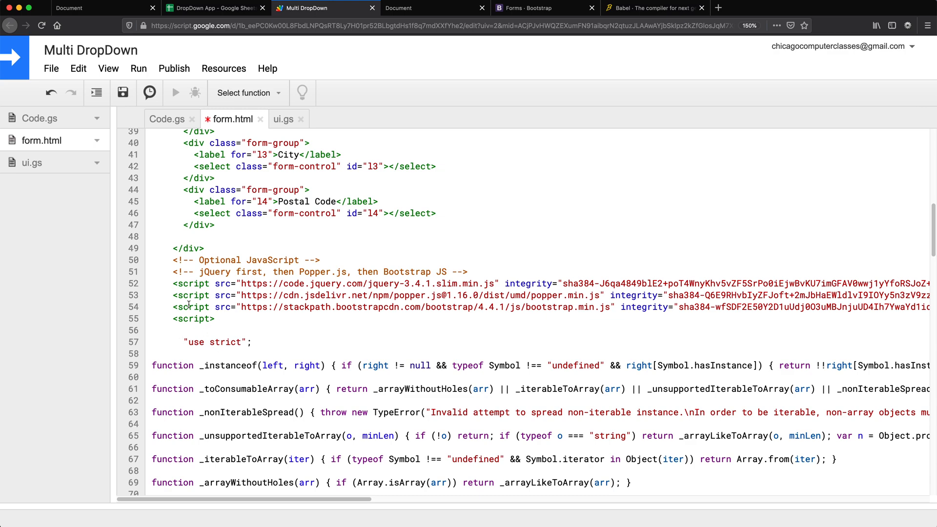
Paste the compiled DropDown code into form.html's first script block and move into the second.
scroll(down, 3)
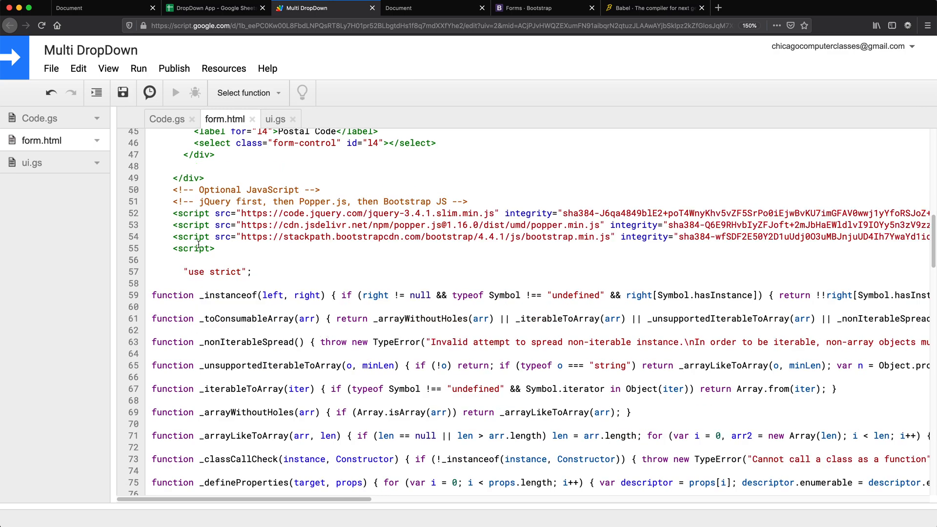
scroll(down, 3)
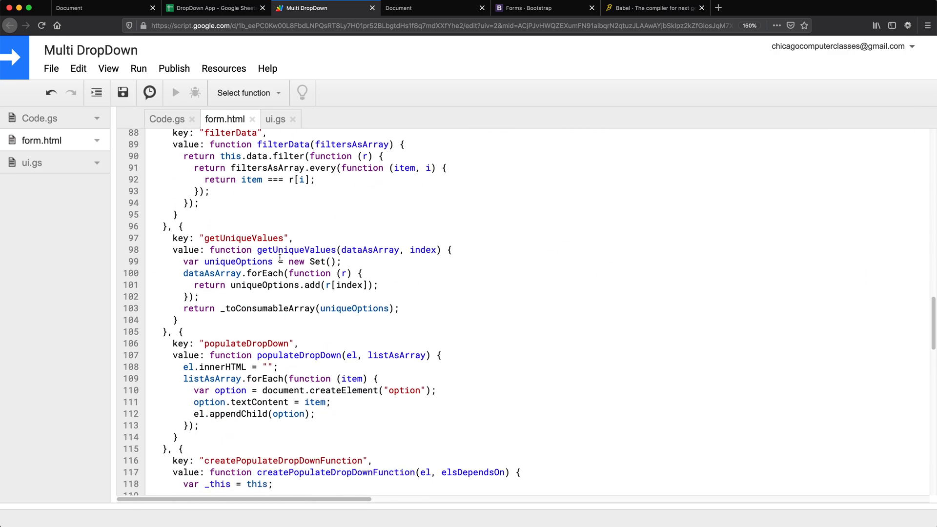
scroll(down, 3)
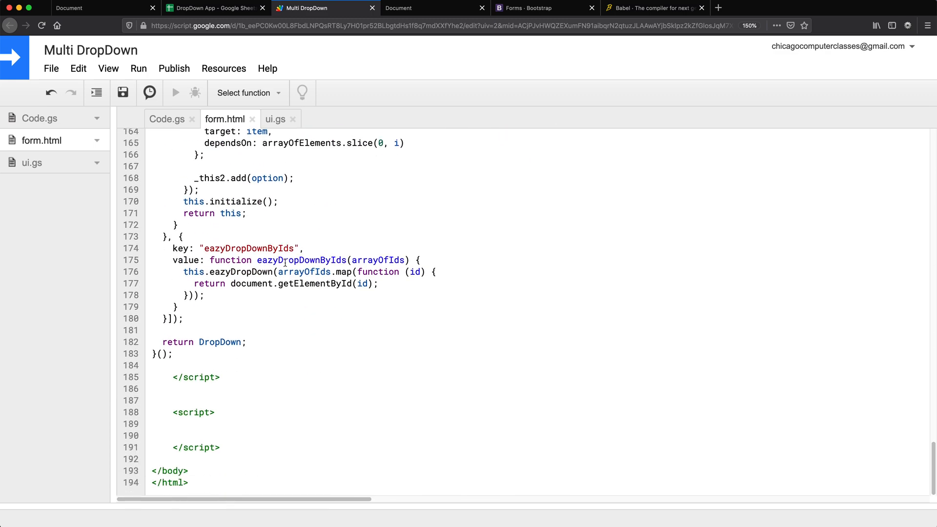
mouse_move(218, 441)
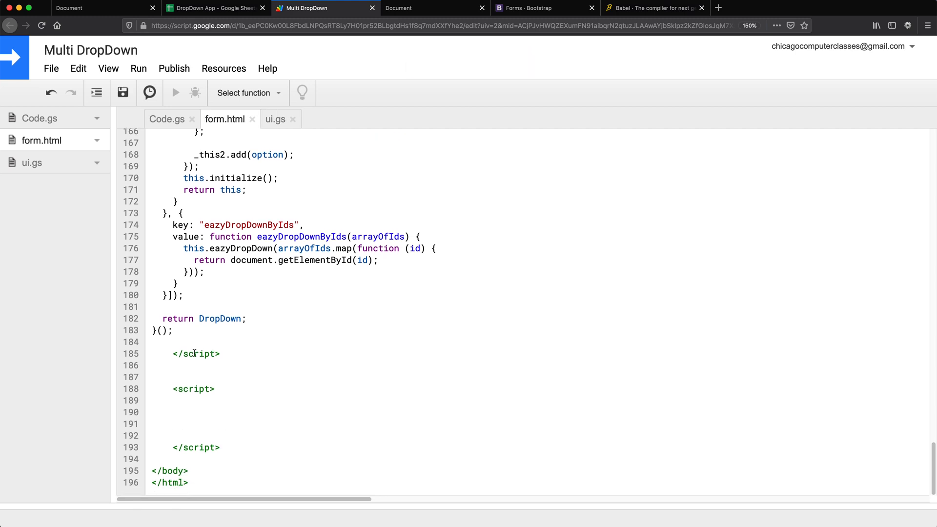
click(183, 424)
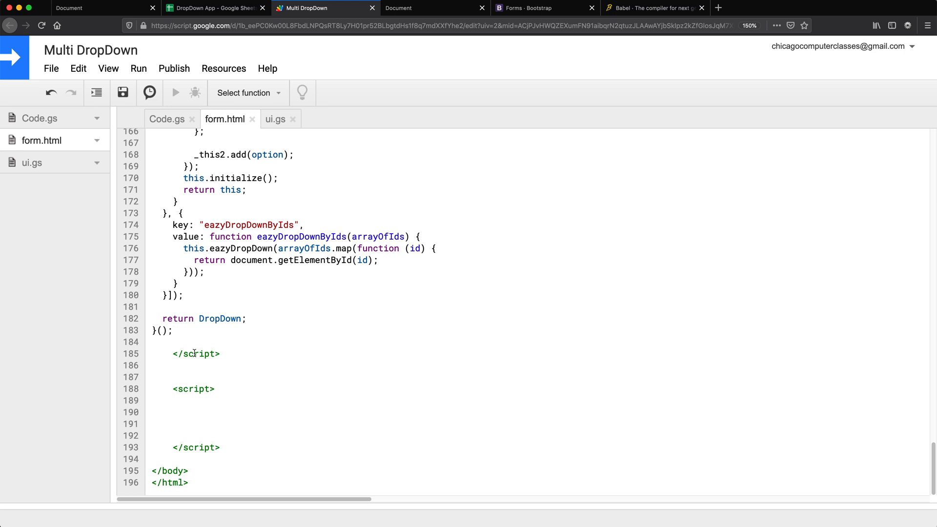
Add a DOMContentLoaded listener calling a new afterDialogLoads function.
text(docume)
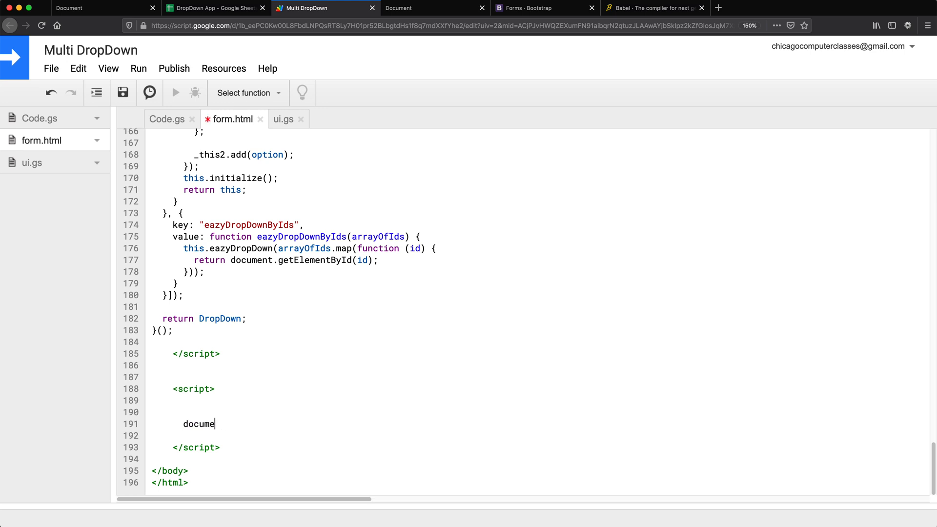
text(nt.addEventListener)
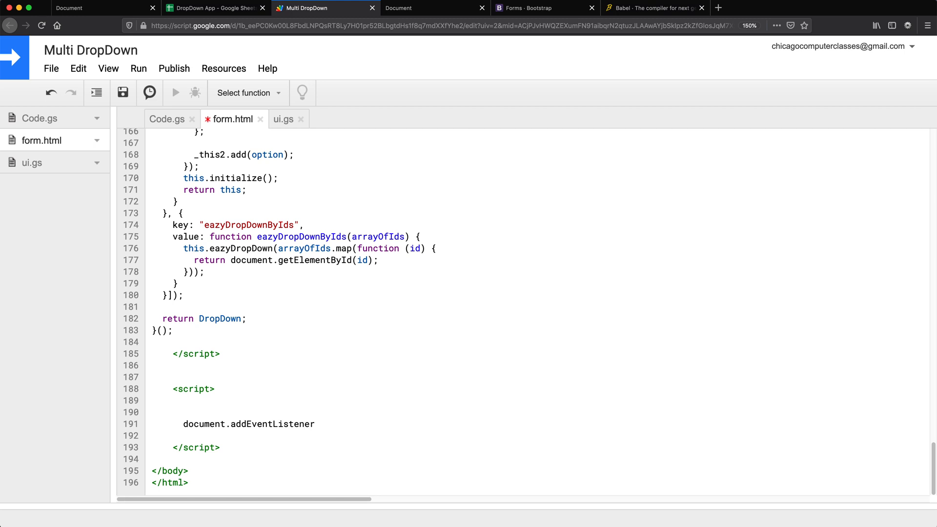
text(("");)
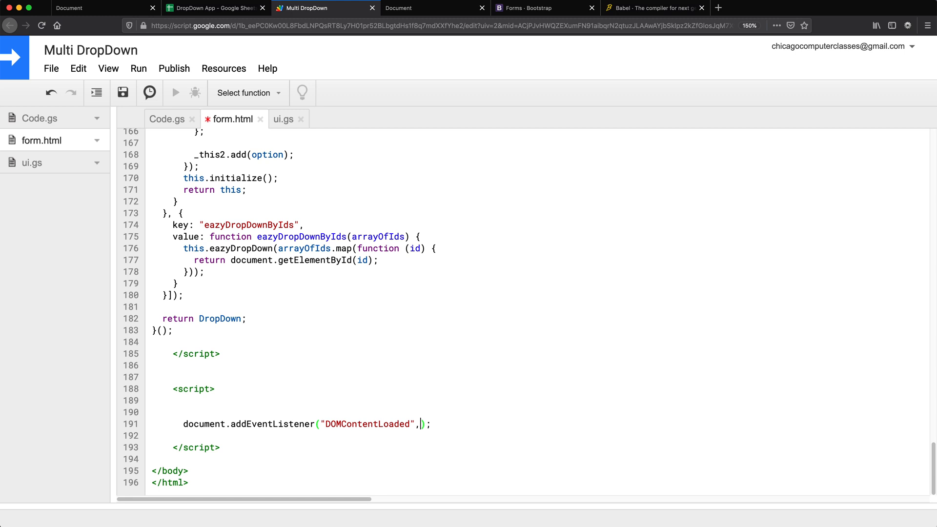
text(afterDialogLoads)
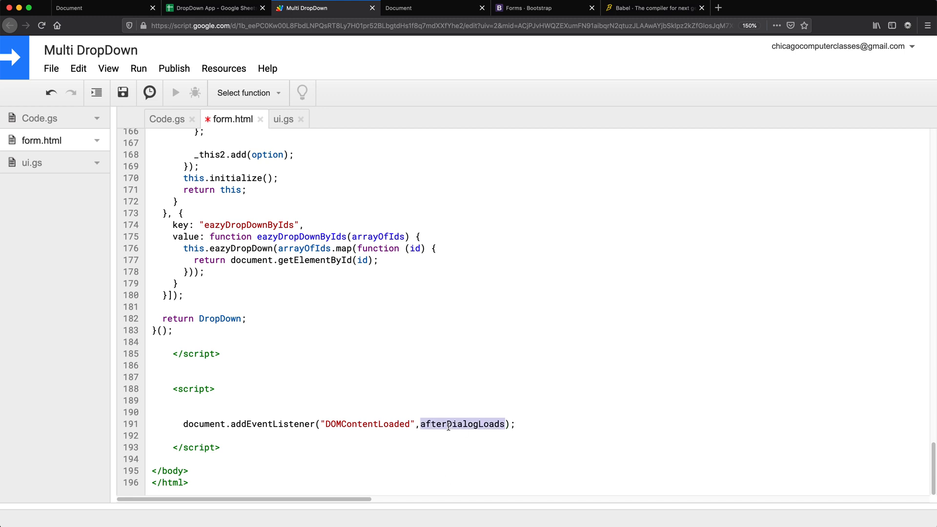
key(Enter)
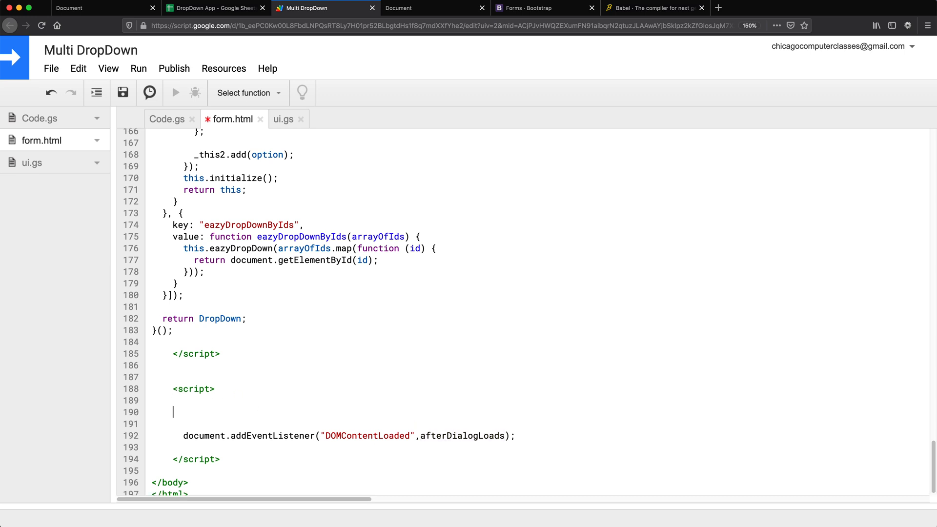
text(function afterDialogLoads(){})
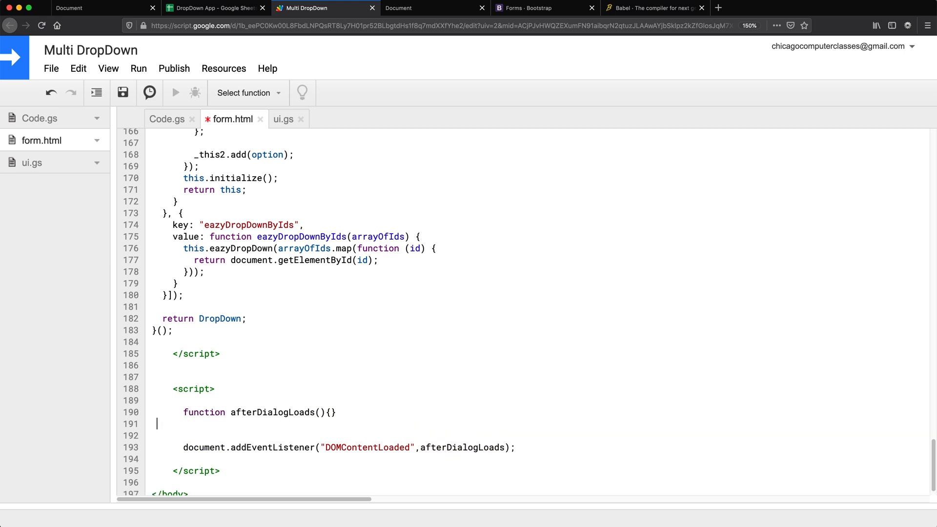
key(Enter)
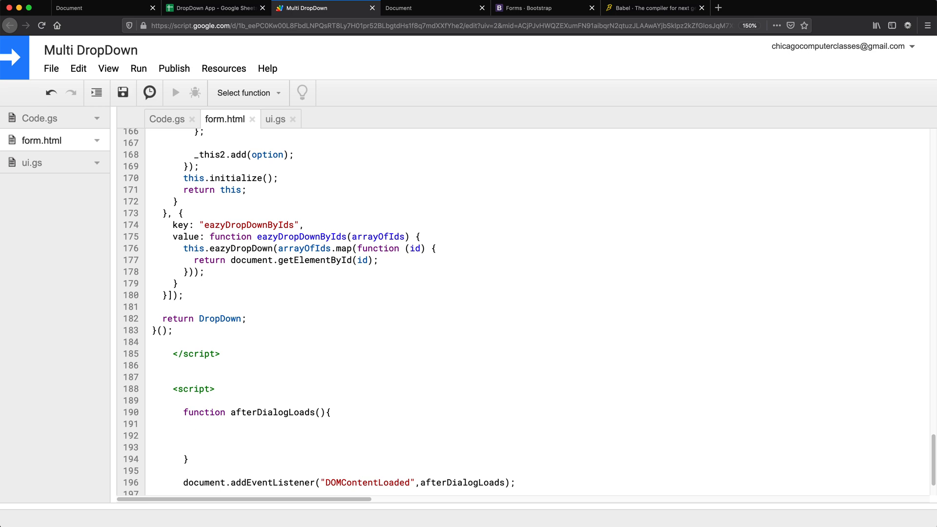
Call google.script.run.withSuccessHandler(function(data){}).getLocations() inside afterDialogLoads.
text(googl)
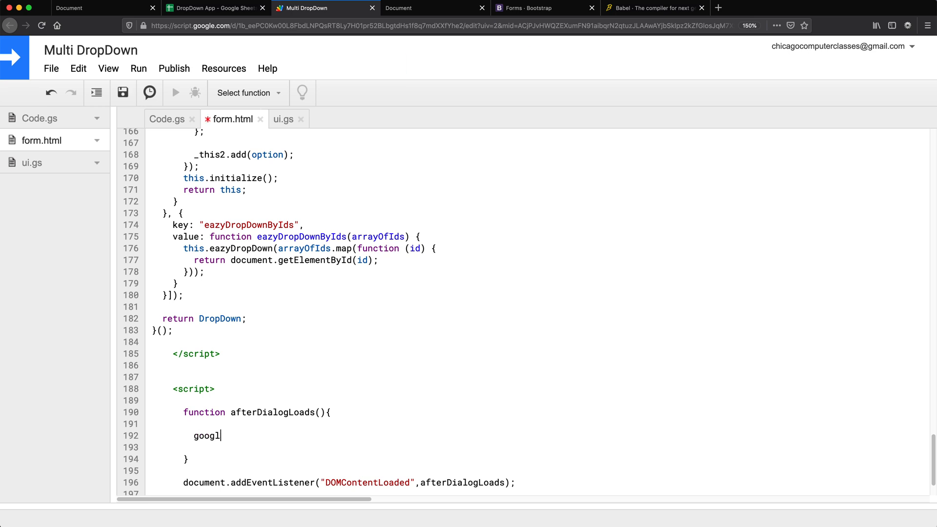
text(e.script.run.)
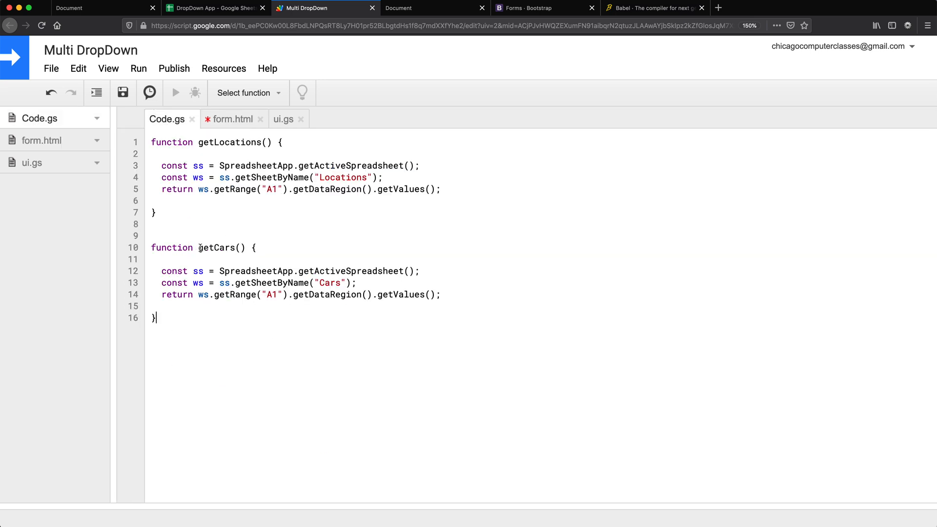
double_click(233, 142)
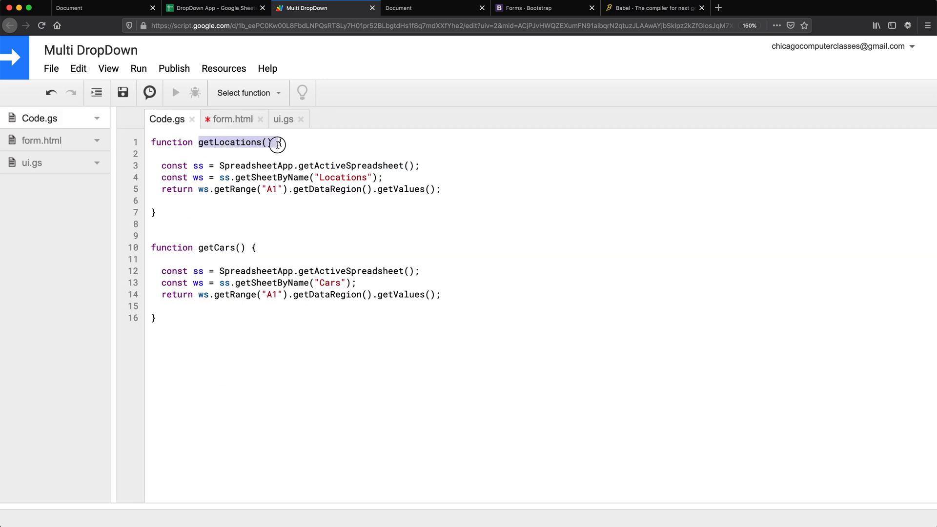
click(232, 119)
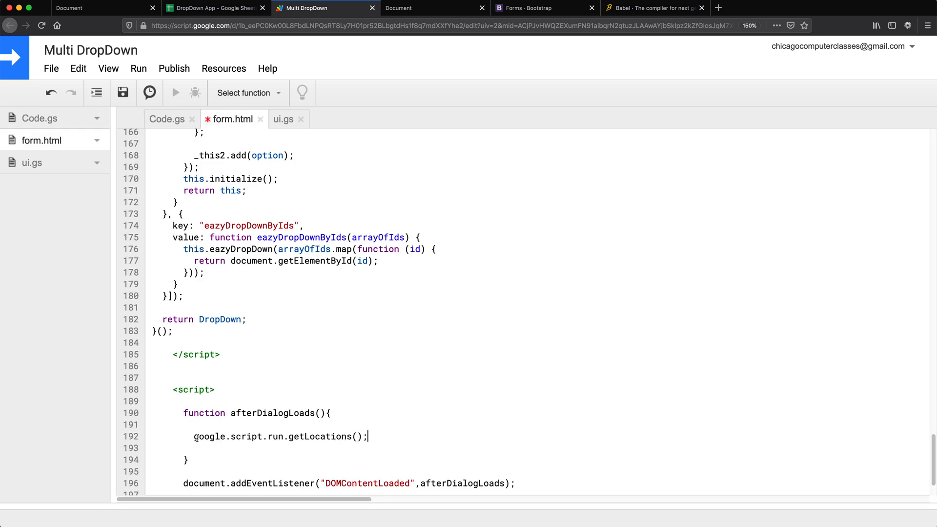
drag(193, 437, 369, 436)
text(withSuccess)
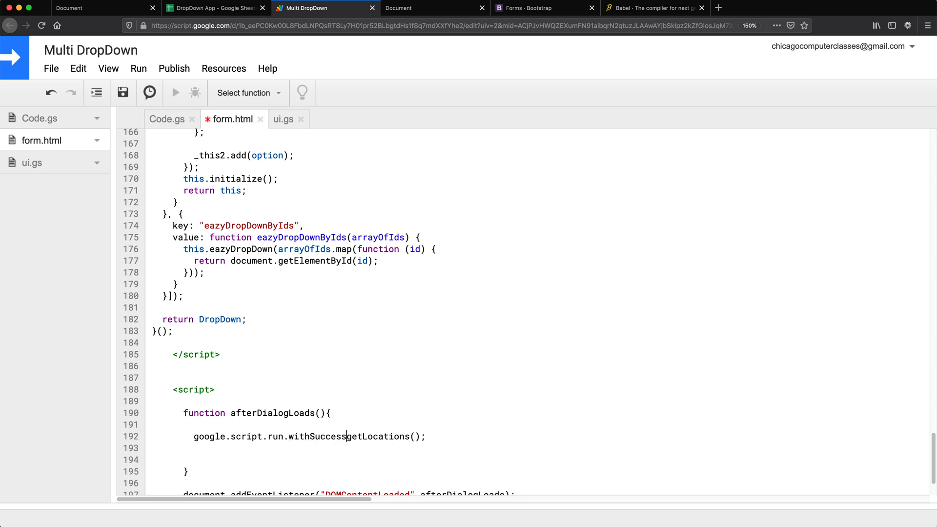
text(Handler().)
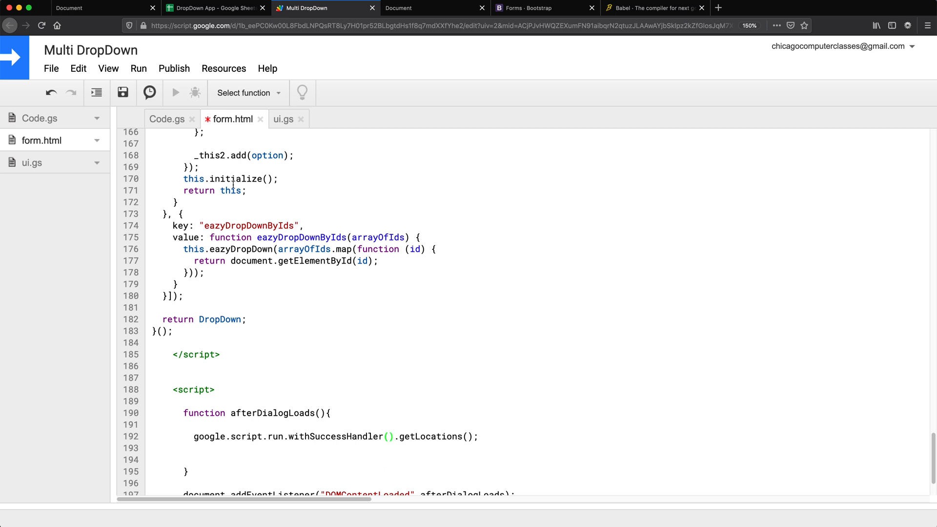
click(166, 119)
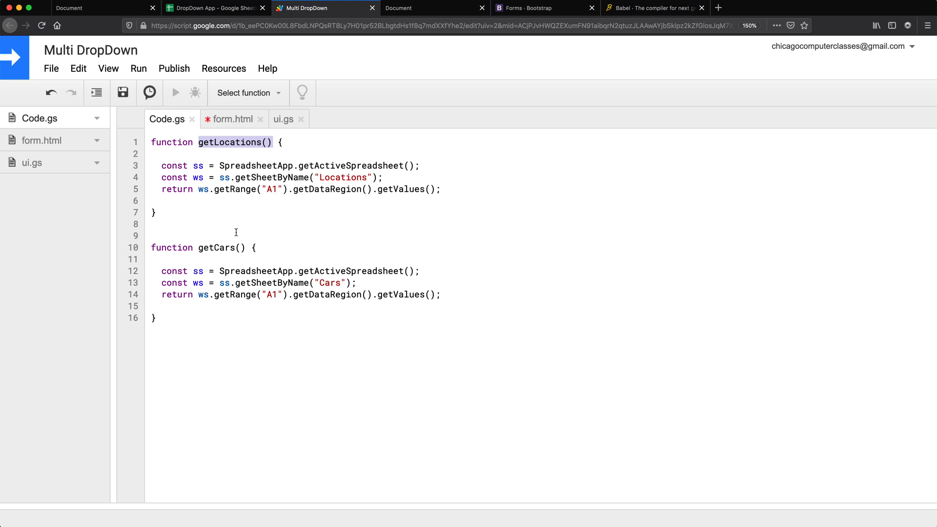
click(232, 119)
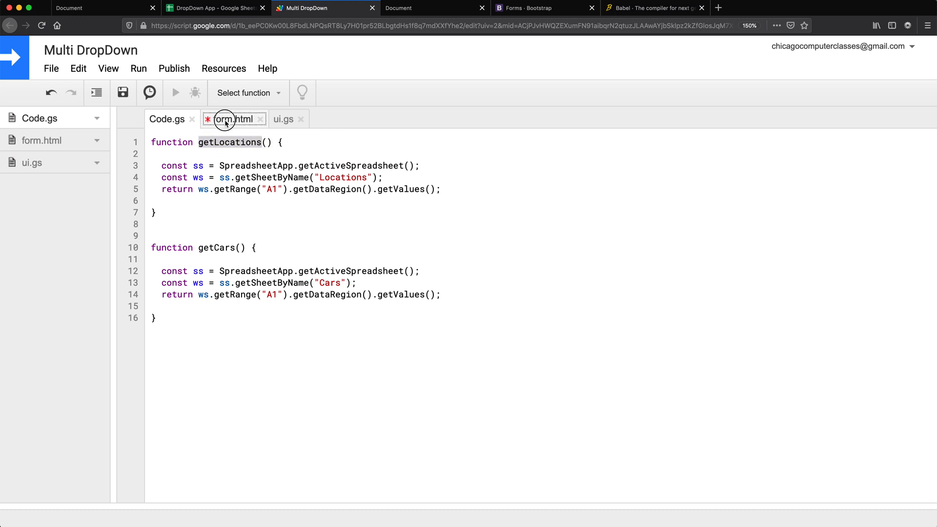
click(232, 119)
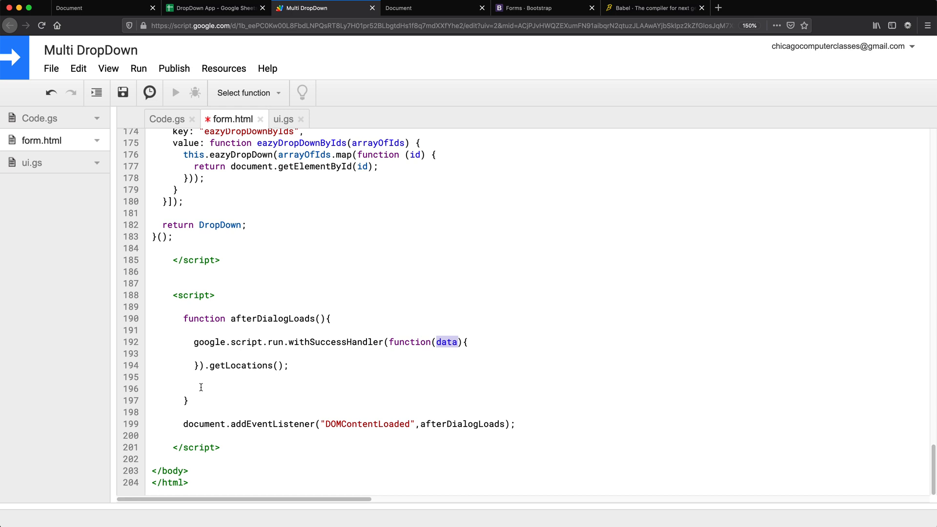
Duplicate the request block for getCars() and select the DropDown creation line to copy.
click(158, 377)
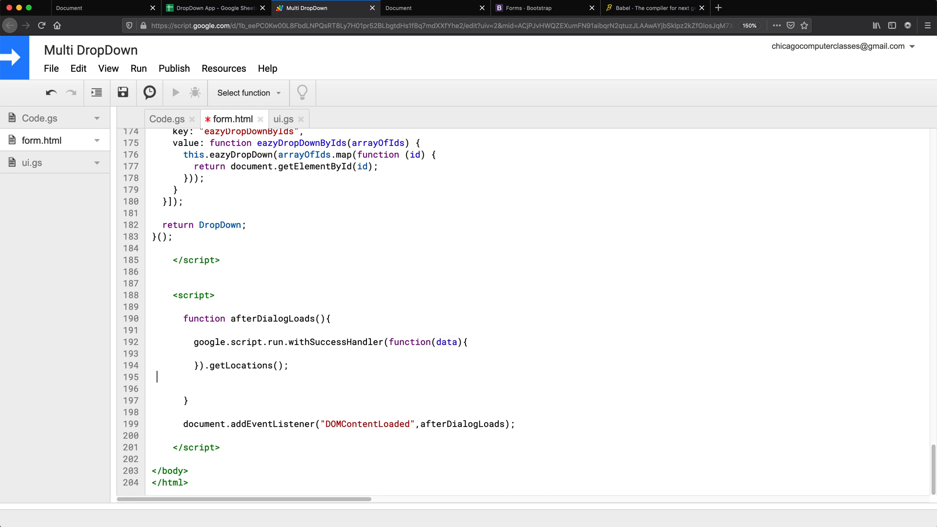
key(enter)
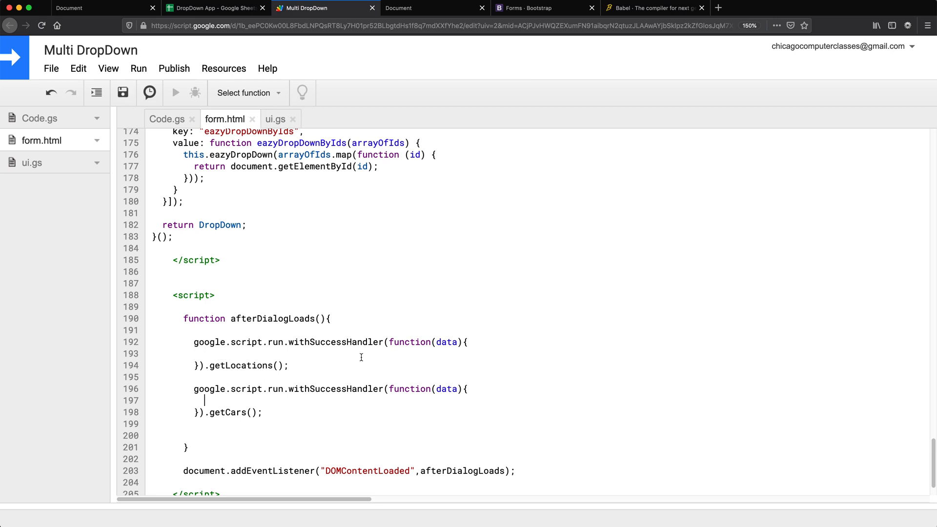
mouse_move(356, 449)
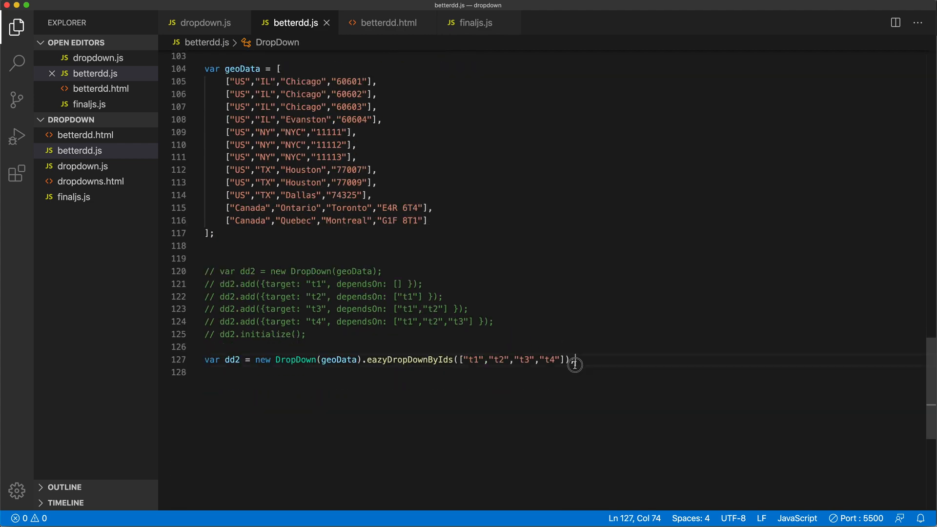
triple_click(388, 359)
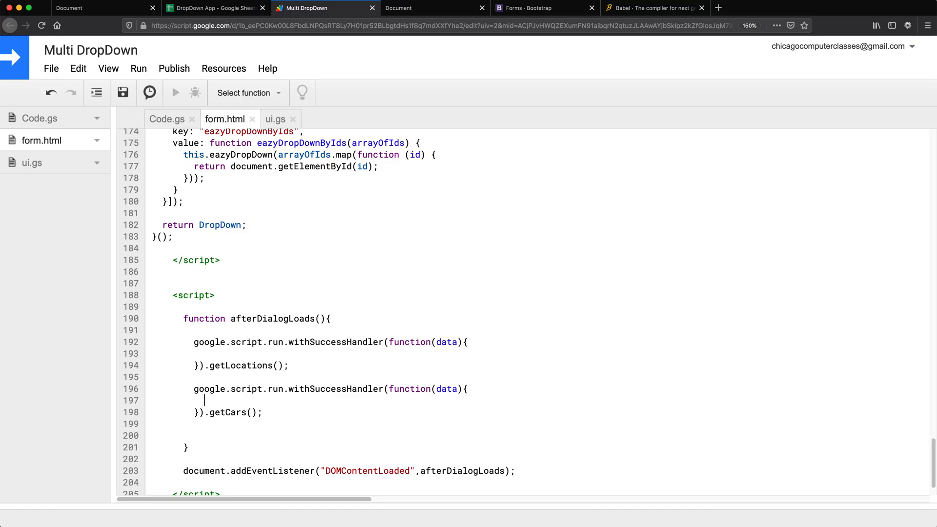
Paste DropDown creation lines into both handlers and declare dd1 and dd2 globally.
text(var dd2 = new DropDown(geoData).eazyDropDownByIds(["t1","t2","t3","t4"]);)
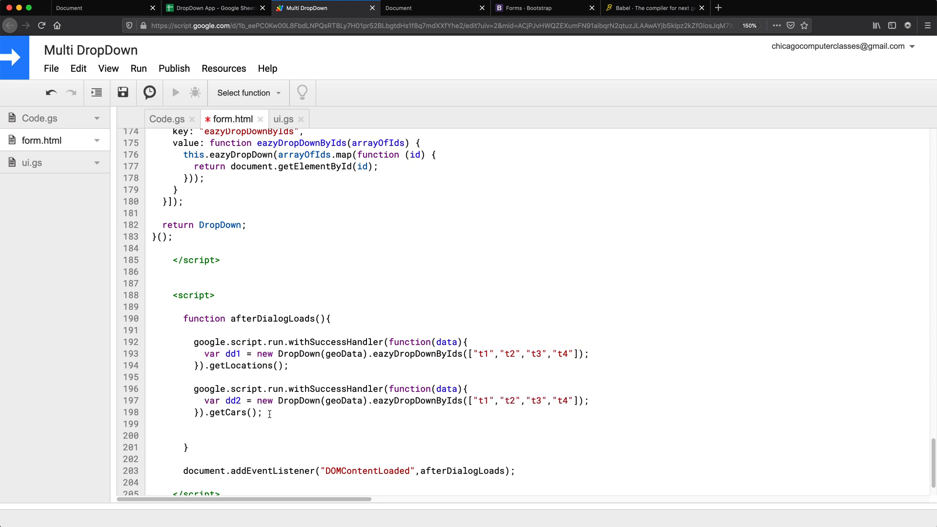
double_click(232, 353)
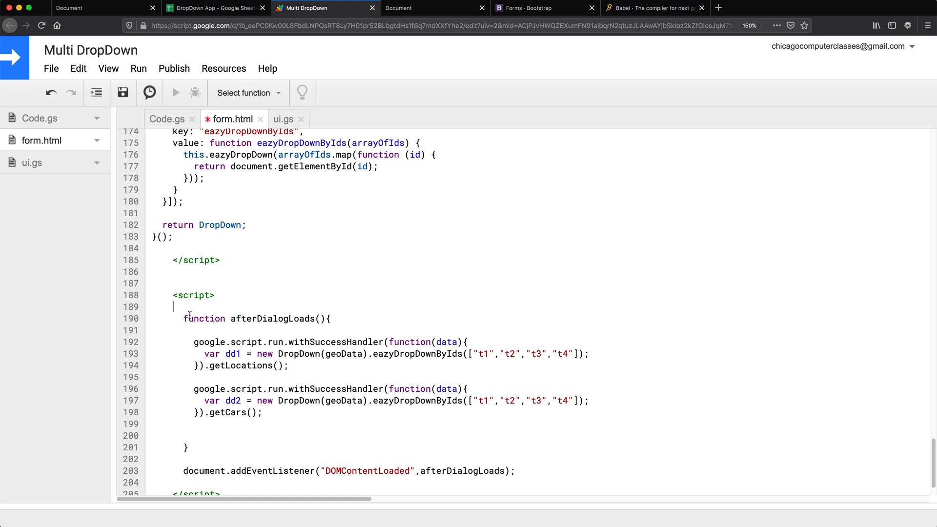
double_click(232, 353)
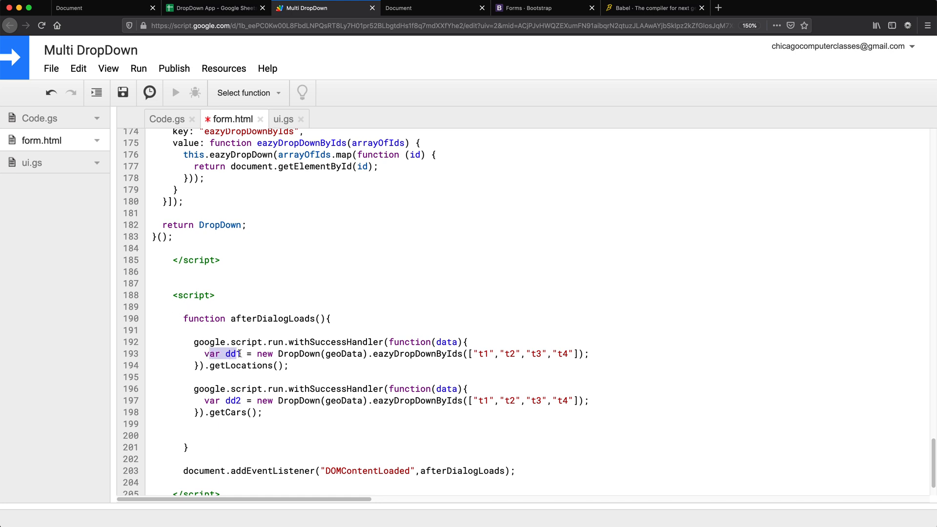
text(var dd1;)
text(var dd2;)
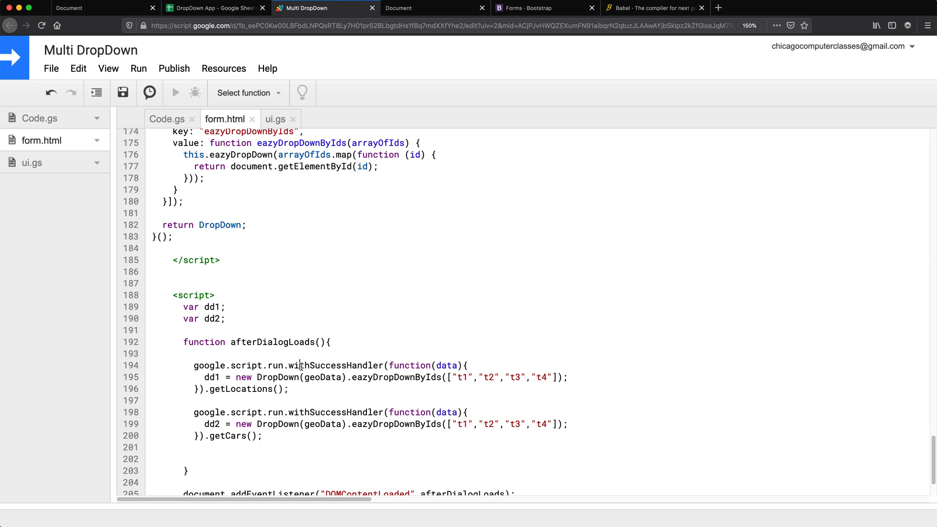
Change the dropdown ids to l1–l4 for locations and c1–c3 for cars, then switch to ui.gs.
double_click(241, 388)
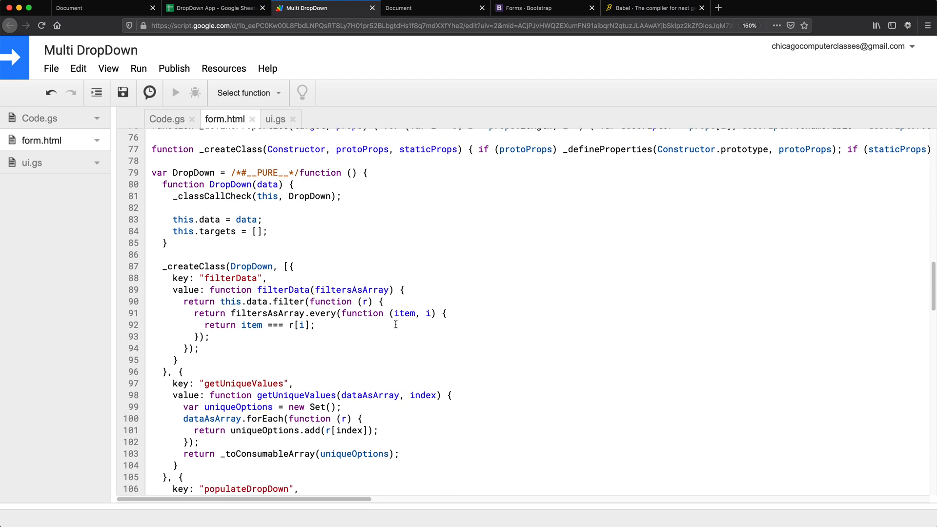
scroll(down, 3)
text(dd1 = new DropDown(geoData).eazyDropDownByIds(["l1","l2","l3","l4"]);)
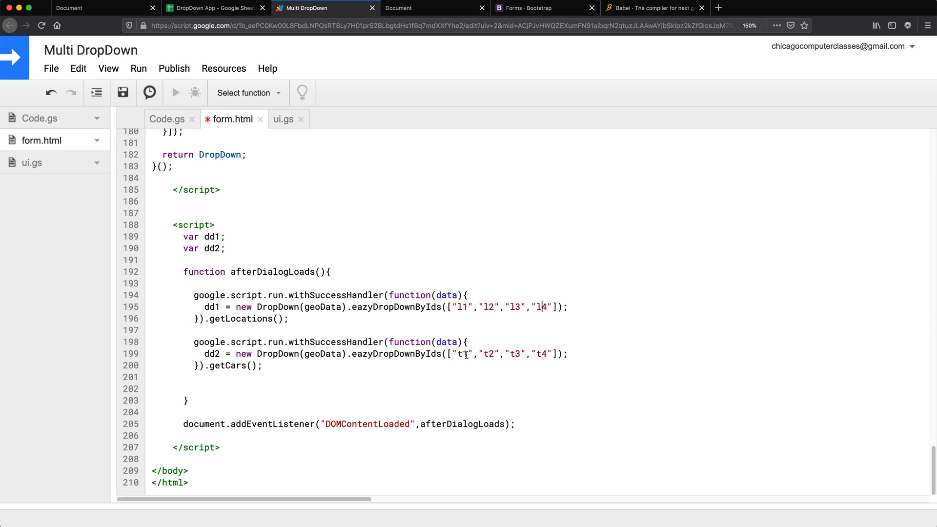
text(c)
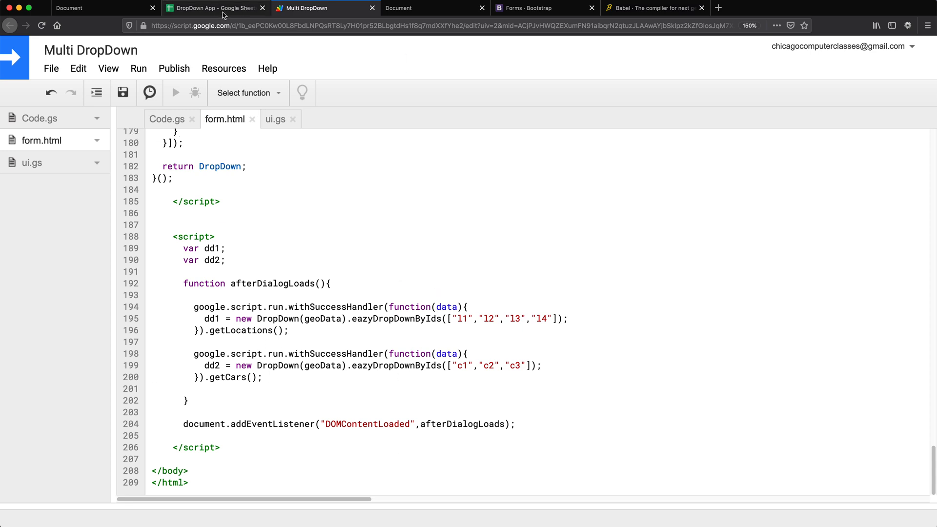
mouse_move(215, 8)
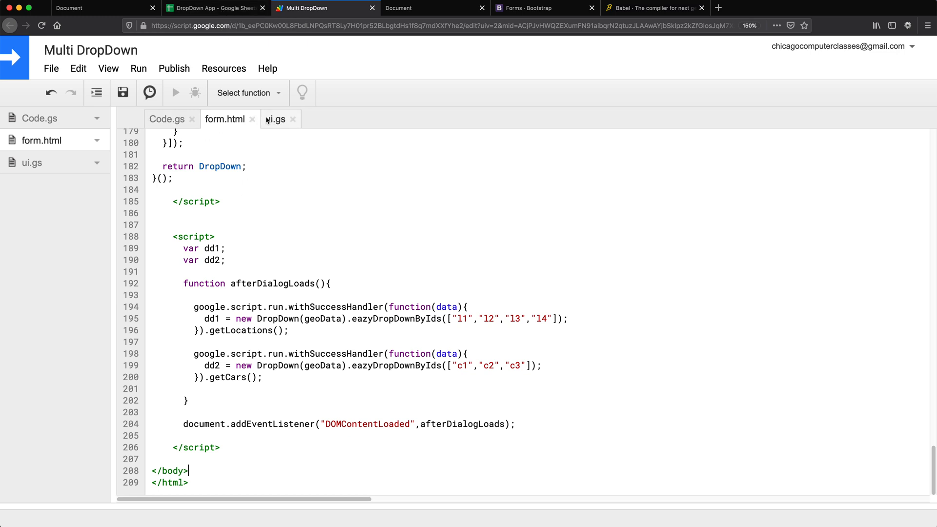
click(275, 119)
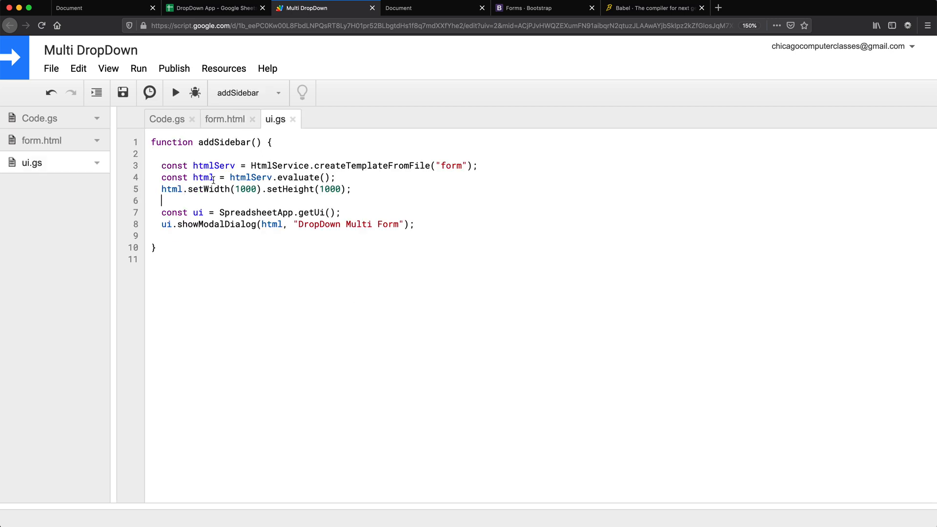
mouse_move(175, 93)
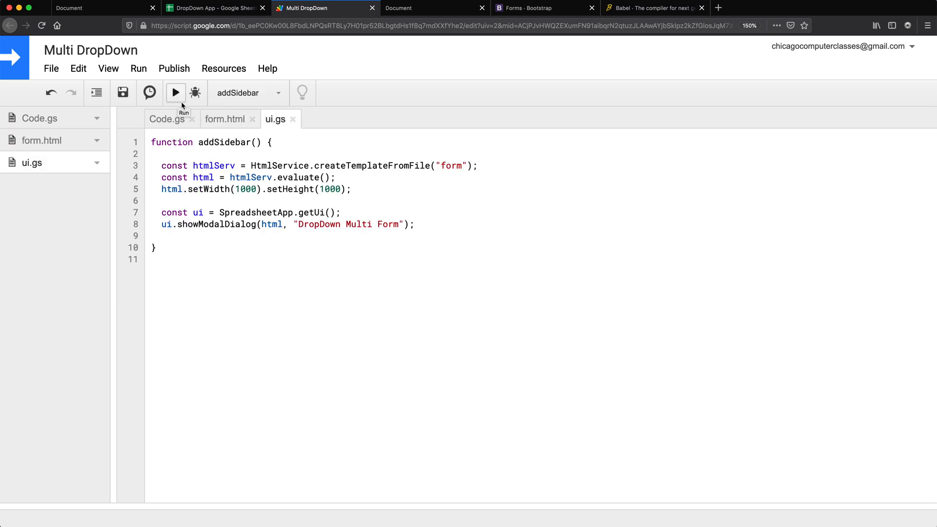
mouse_move(335, 12)
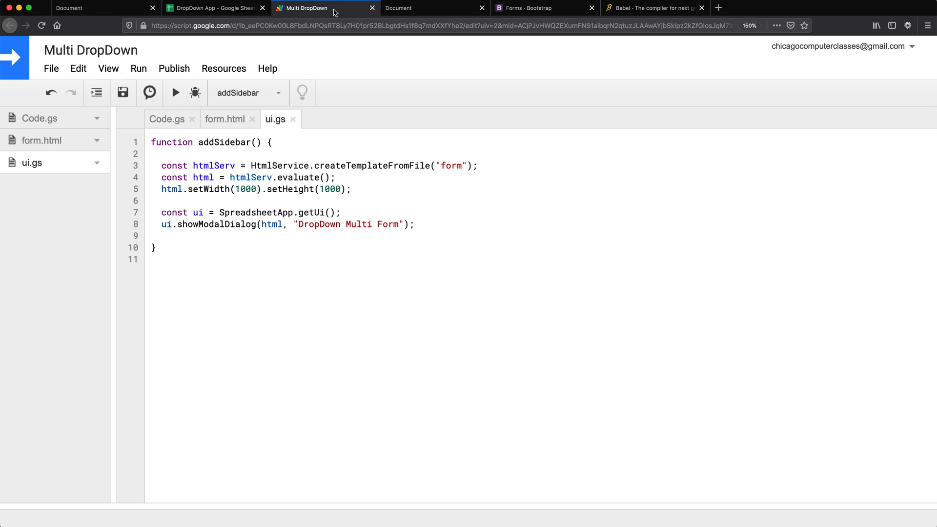
mouse_move(175, 93)
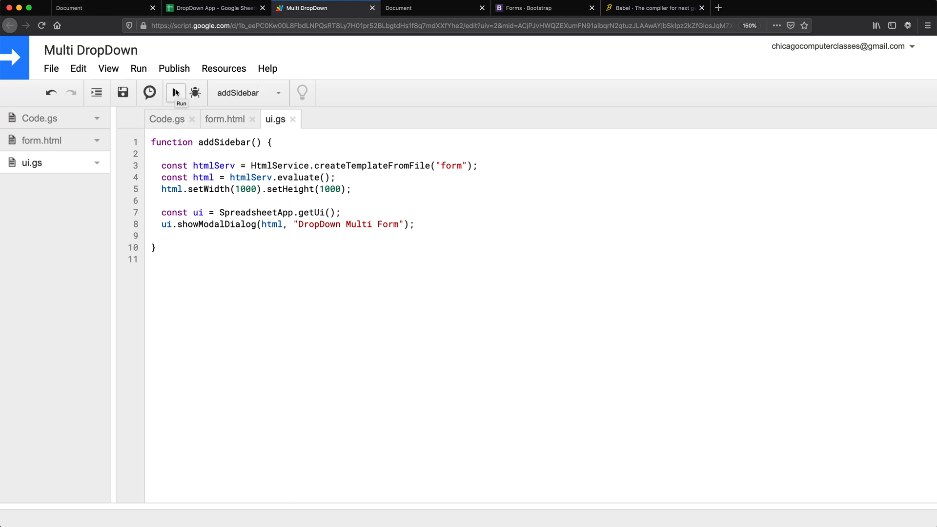
Run addSidebar and try the Make dropdown in the dialog over the spreadsheet.
click(174, 92)
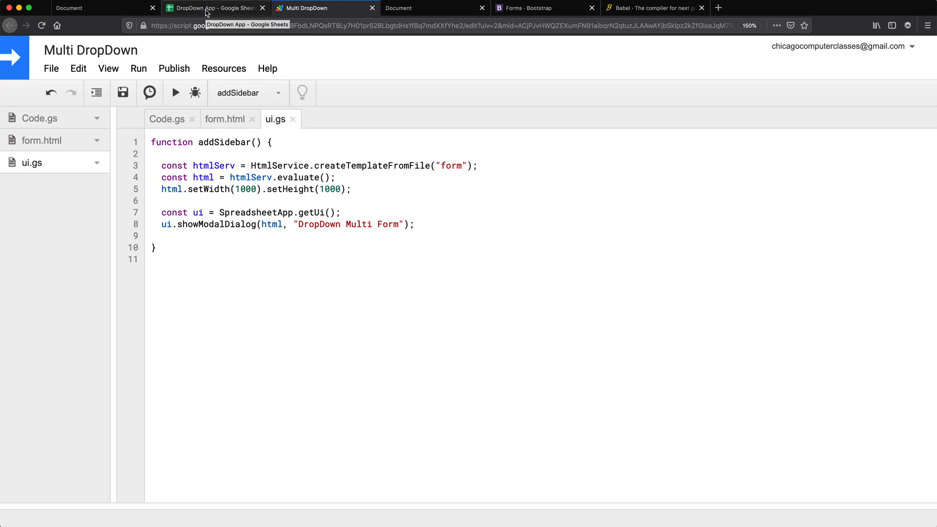
click(212, 8)
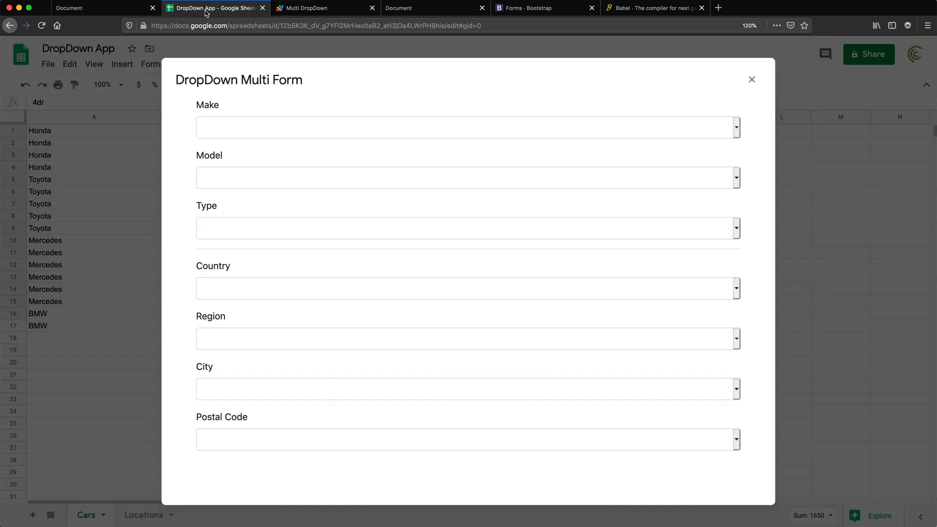
click(467, 127)
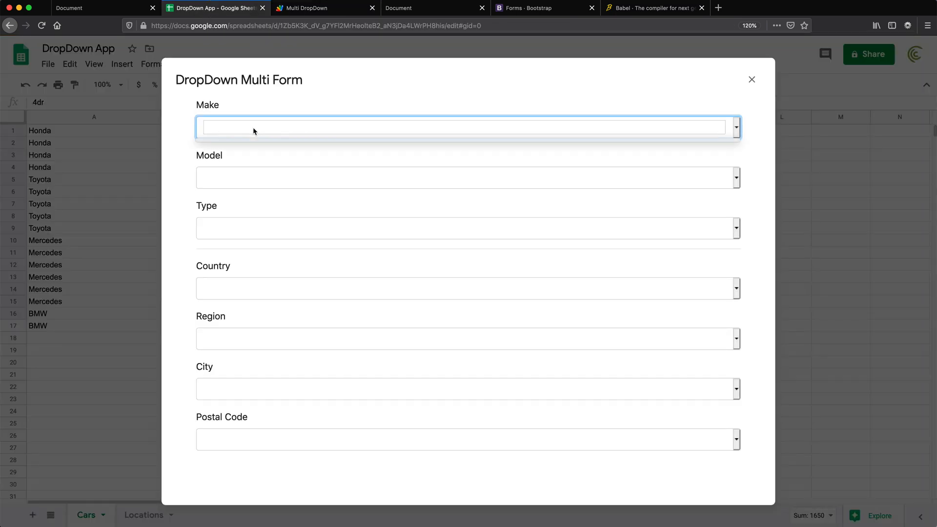
Inspect the dialog's console to find the 'geoData is not defined' error, then return to the script.
right_click(254, 127)
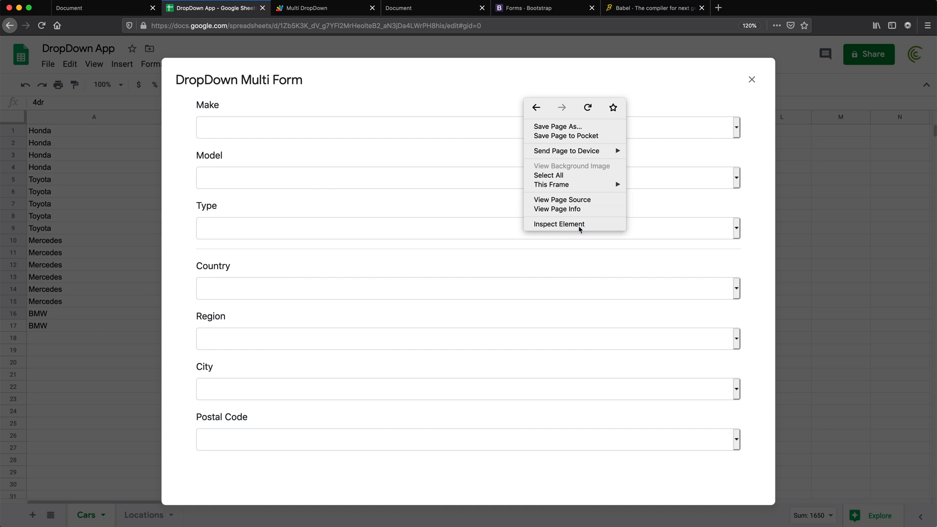
click(558, 224)
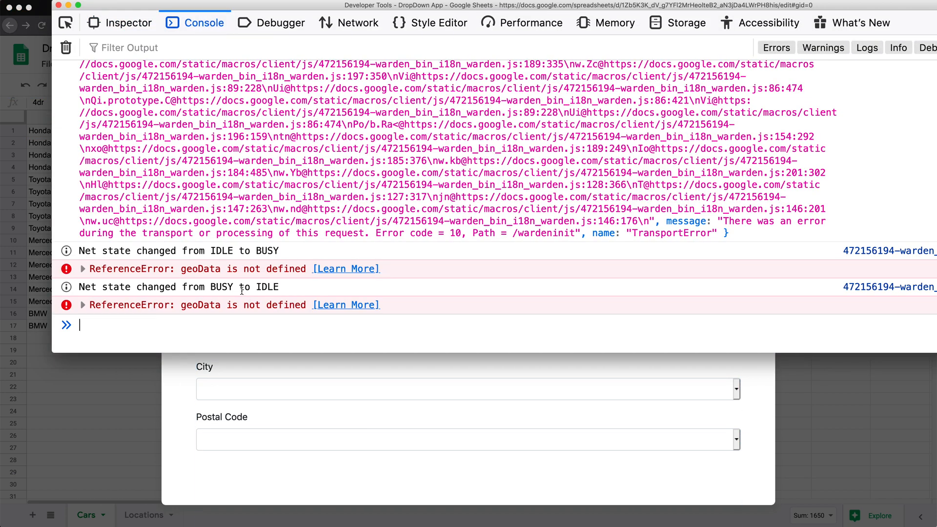
double_click(200, 269)
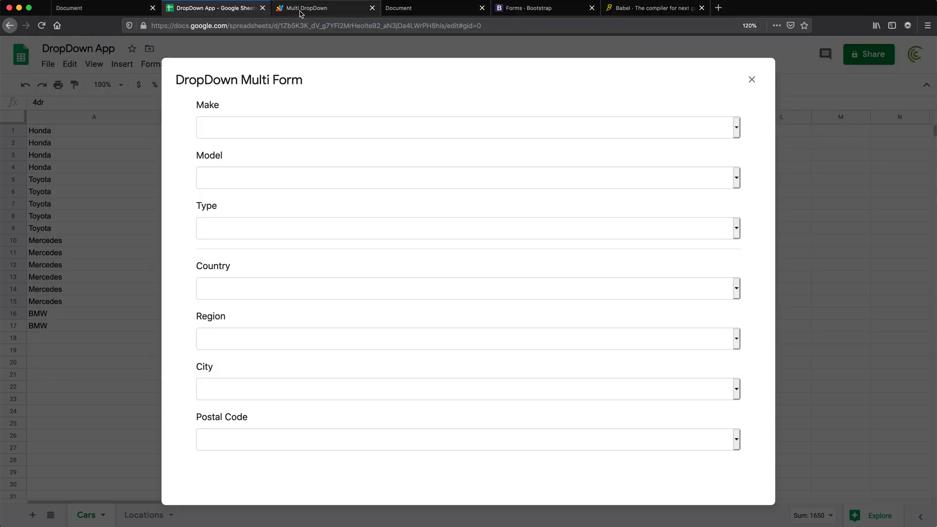
click(307, 7)
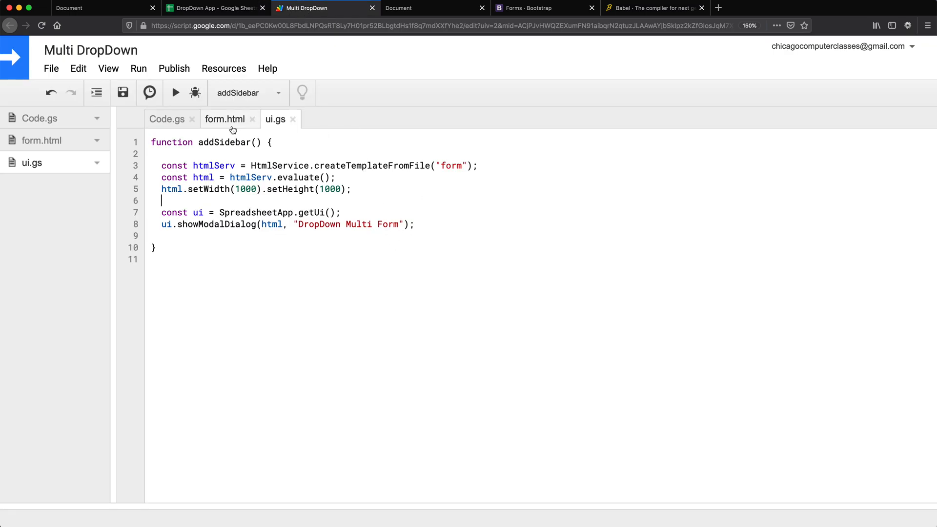
Check form.html's DropDown constructors and Code.gs readers, then run addSidebar from ui.gs.
click(225, 119)
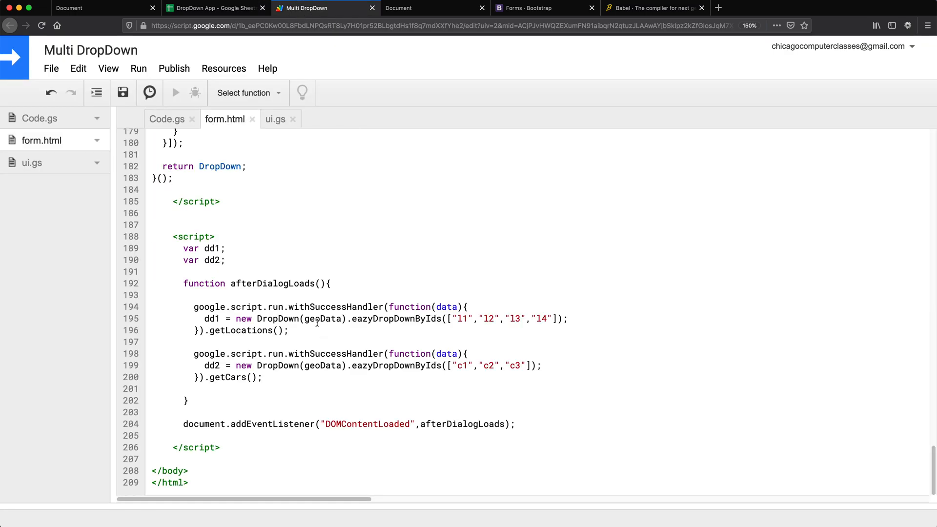
double_click(322, 318)
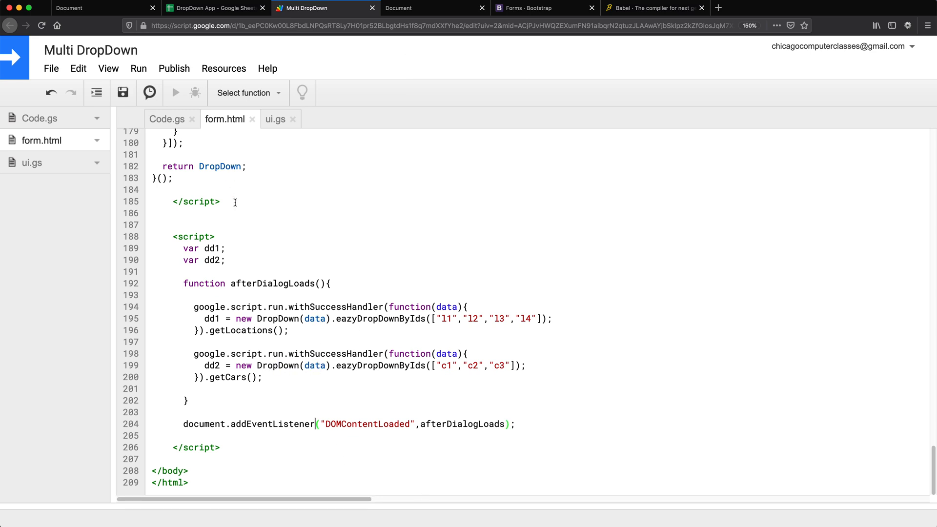
click(167, 118)
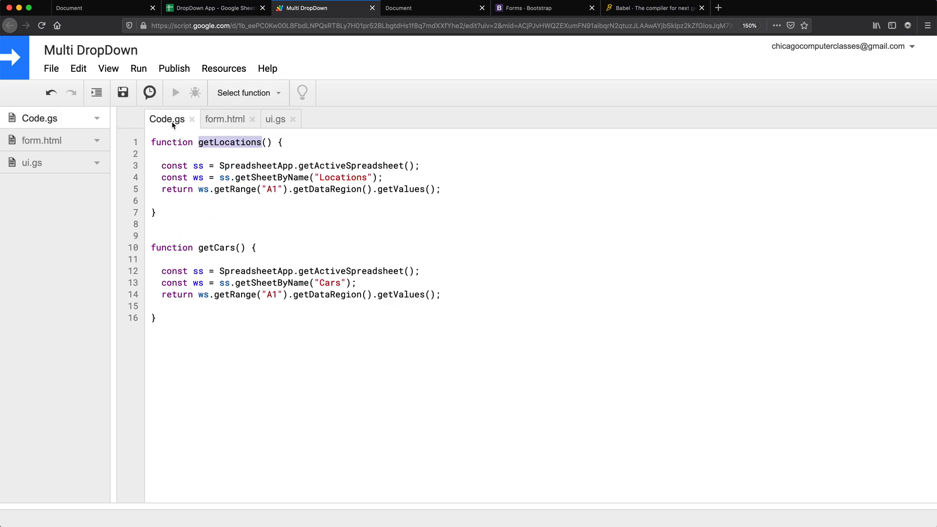
click(276, 119)
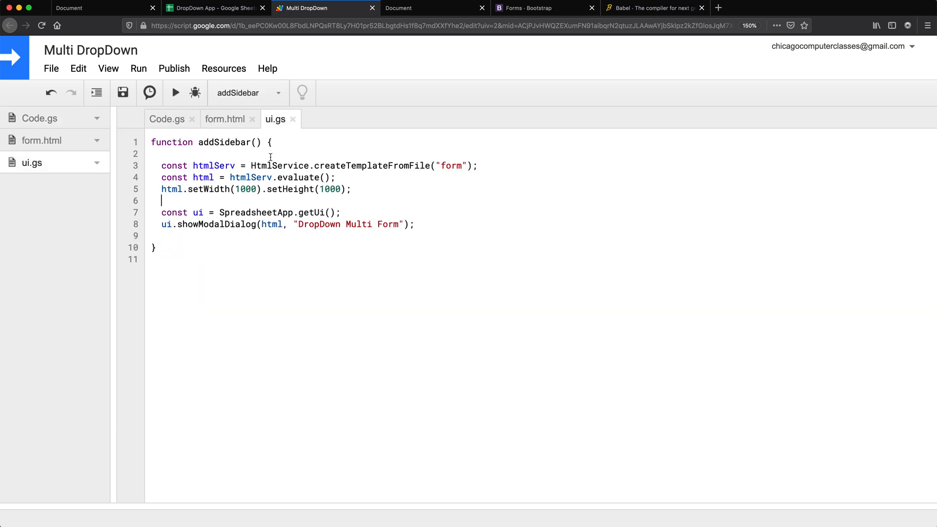
click(175, 93)
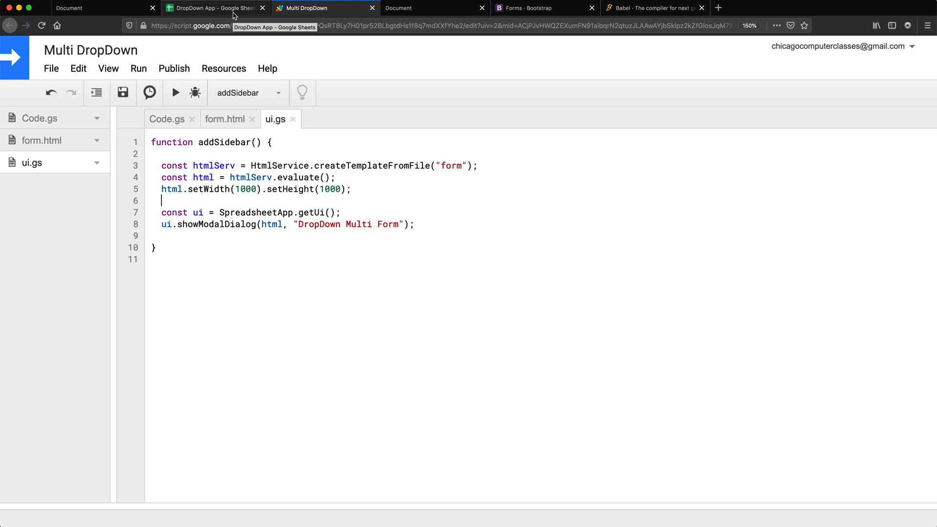
View the DropDown Multi Form showing Mercedes C Class C300 and Houston 77007, then close it.
click(212, 8)
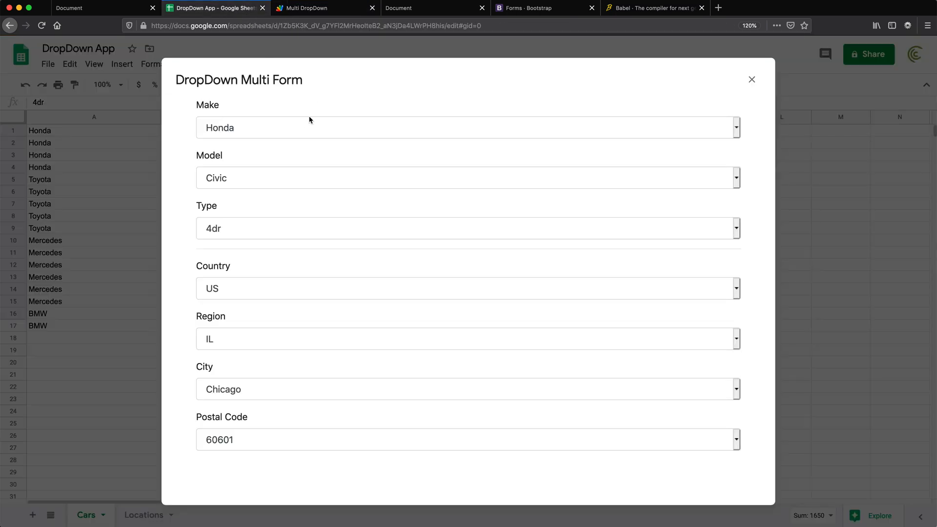
mouse_move(308, 153)
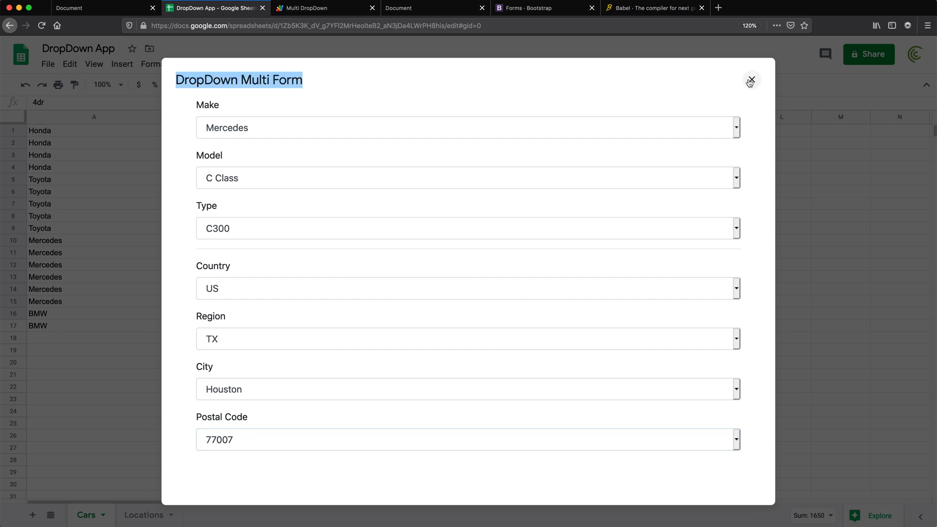
click(750, 80)
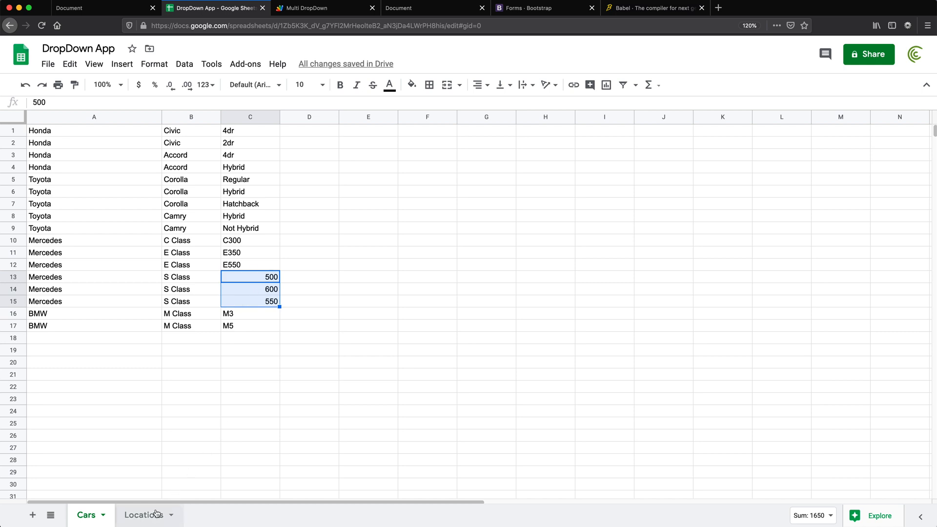
Inspect the Locations sheet, then enter the number 5 as the Corolla model on the Cars sheet.
click(145, 515)
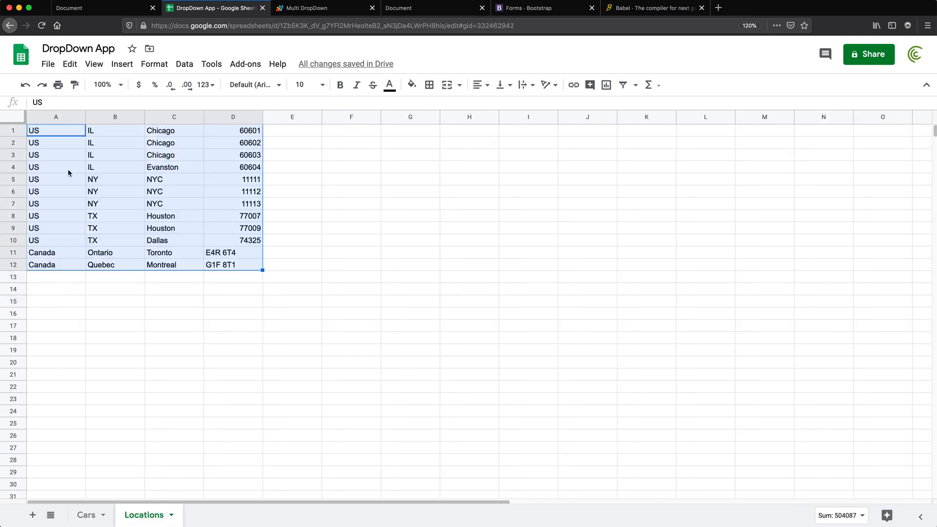
click(86, 515)
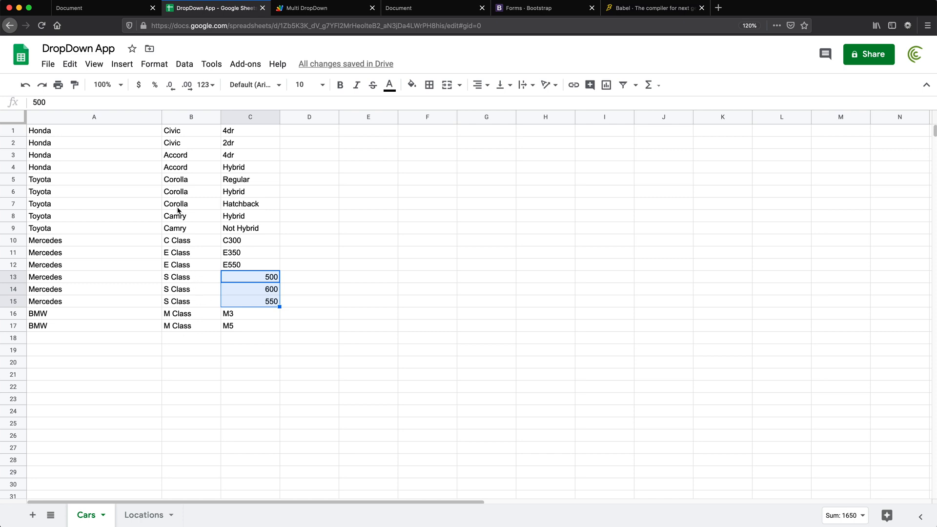
click(191, 179)
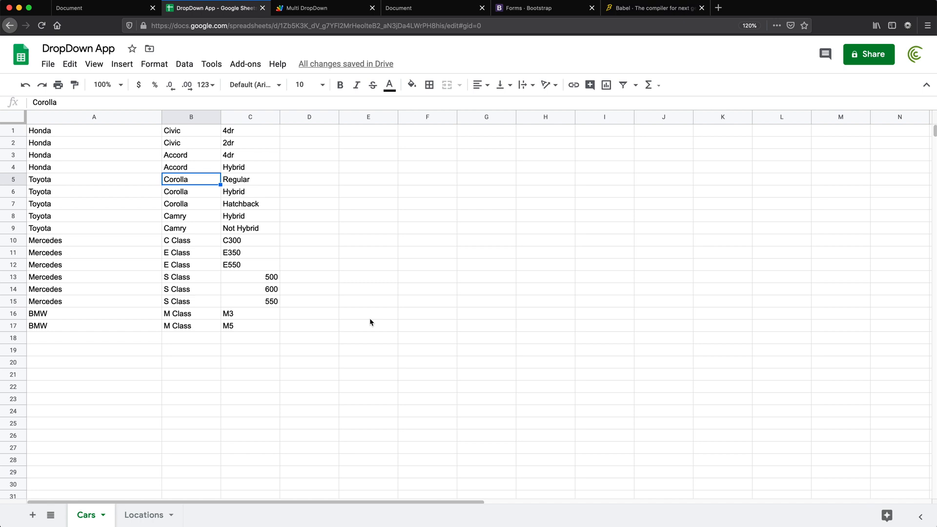
text(5)
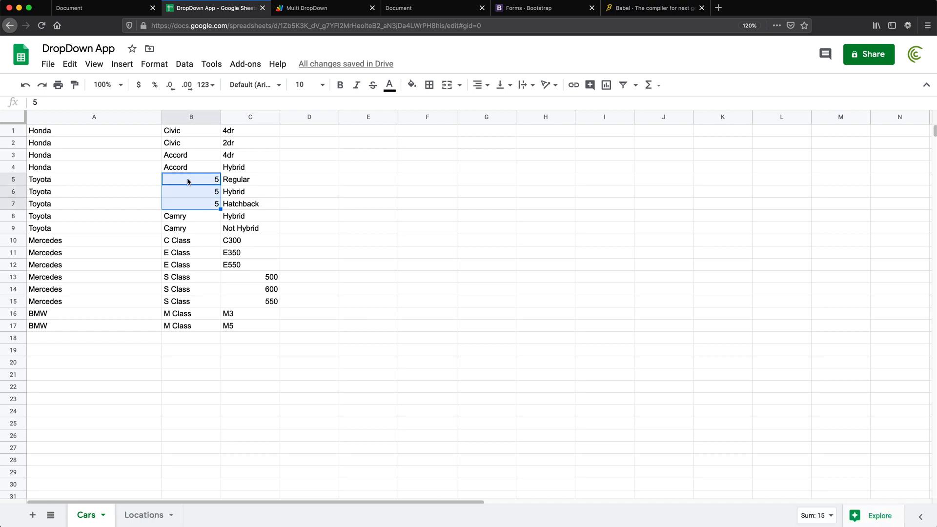
click(249, 179)
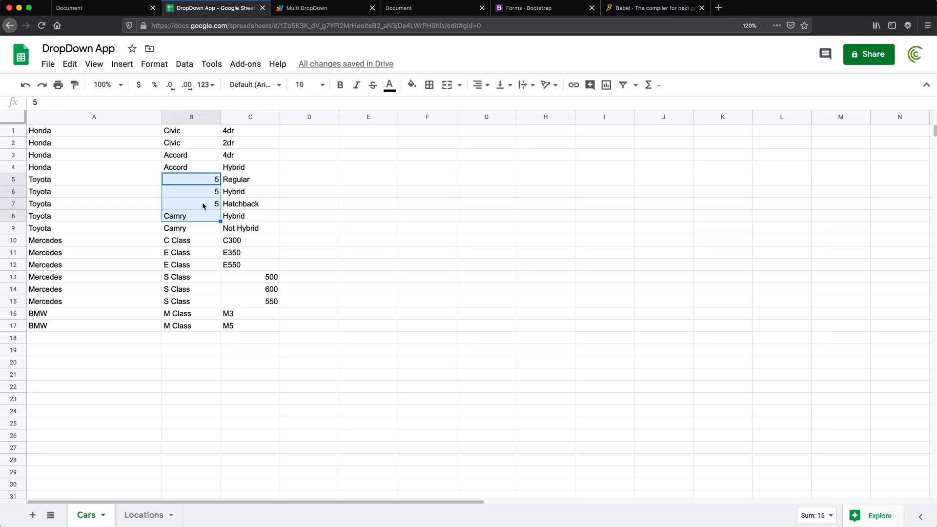
Rerun addSidebar and see the form's Type list come up empty for model 5, then close it.
click(324, 8)
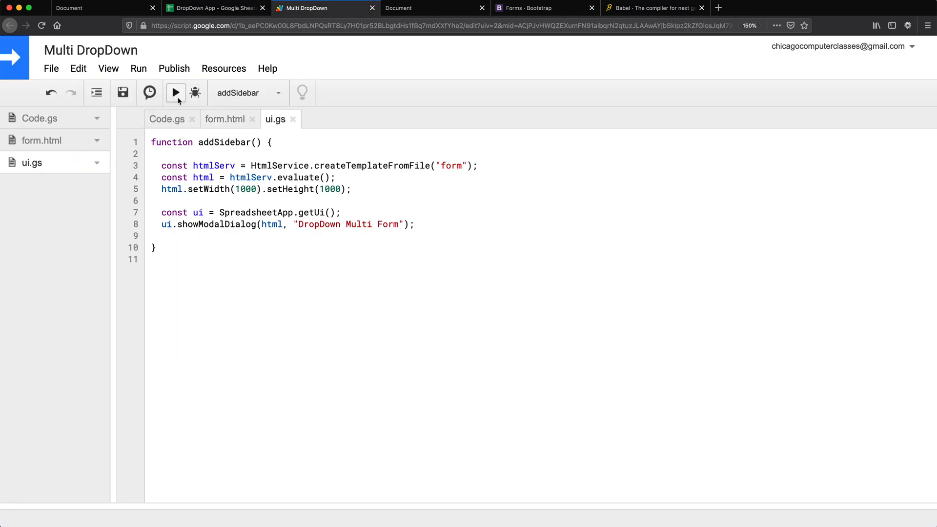
click(175, 93)
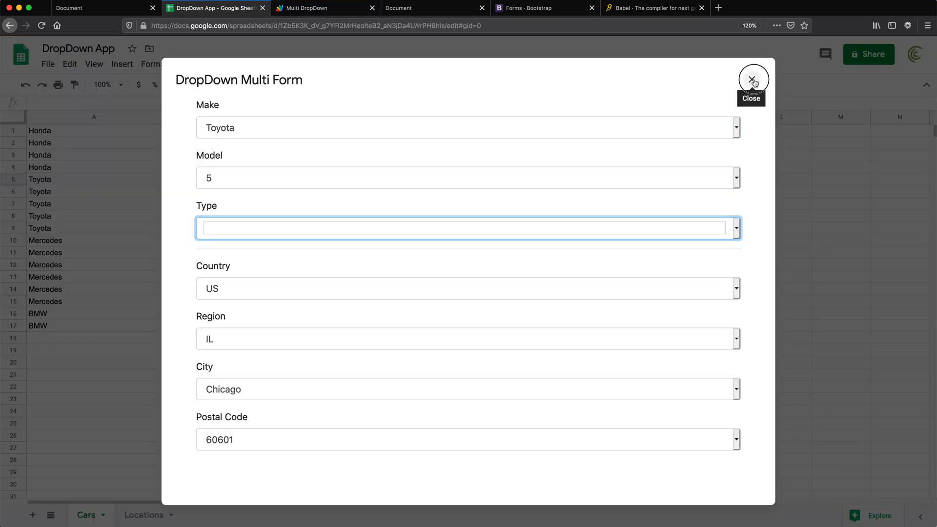
click(752, 79)
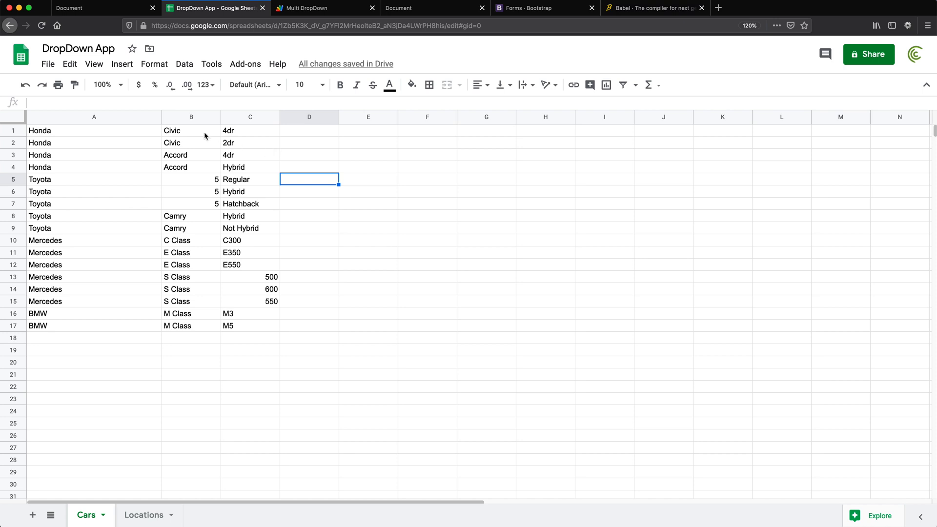
Format the Cars and Locations data columns as Plain text so numeric entries read as text.
click(202, 84)
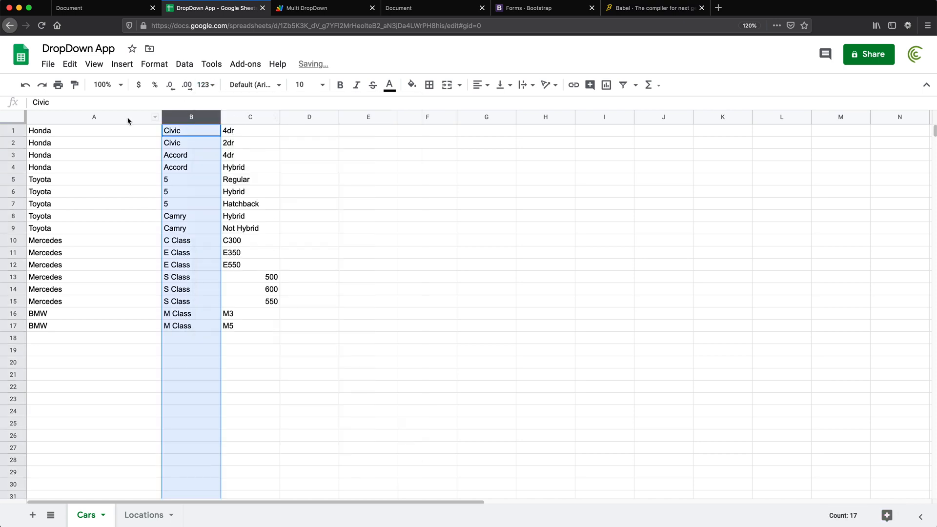
click(203, 84)
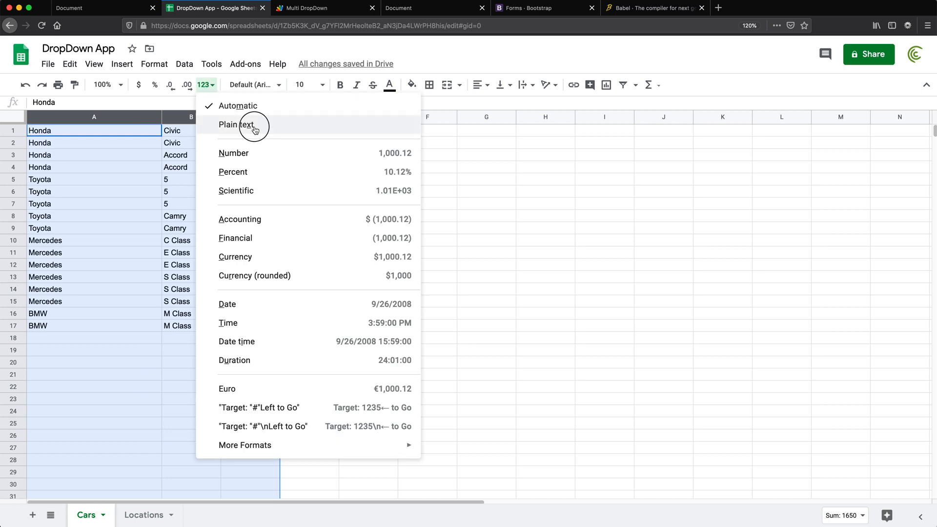
click(144, 514)
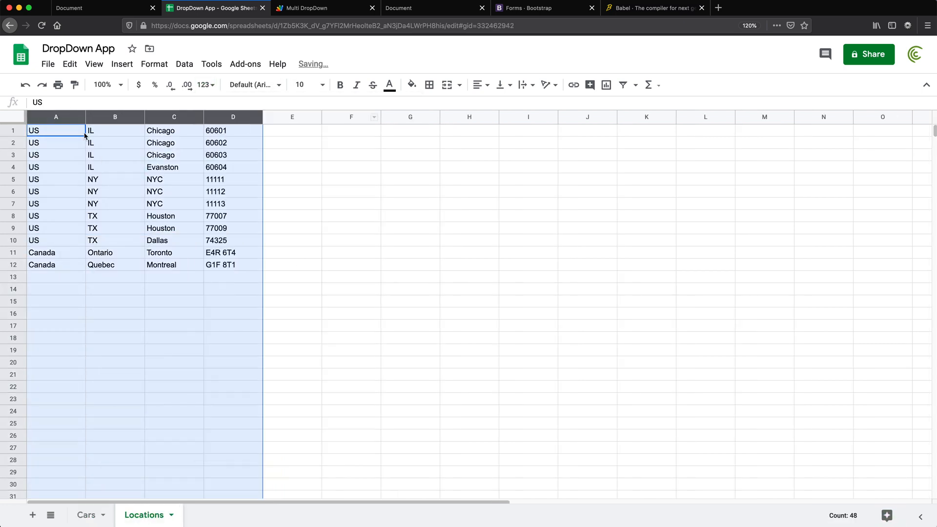
click(325, 7)
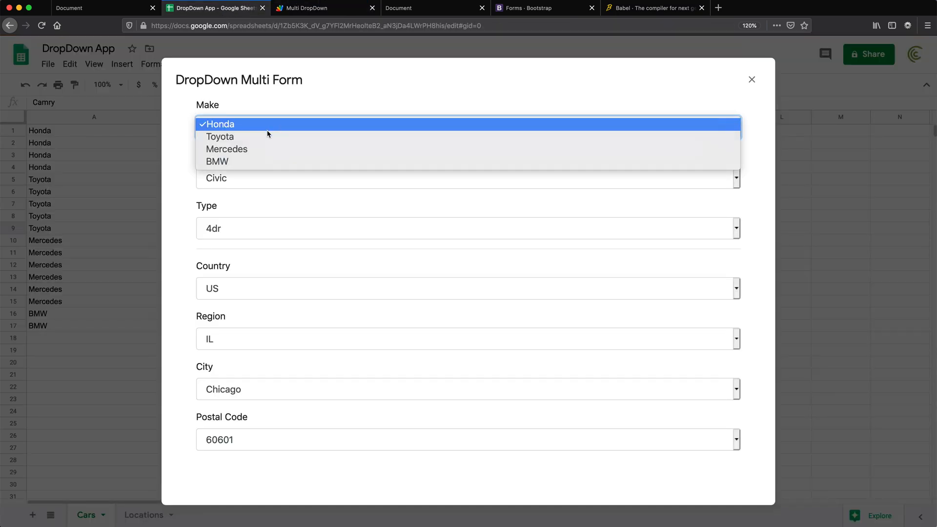
Select Toyota model 5 in the form and confirm Regular, Hybrid and Hatchback types are offered.
click(219, 136)
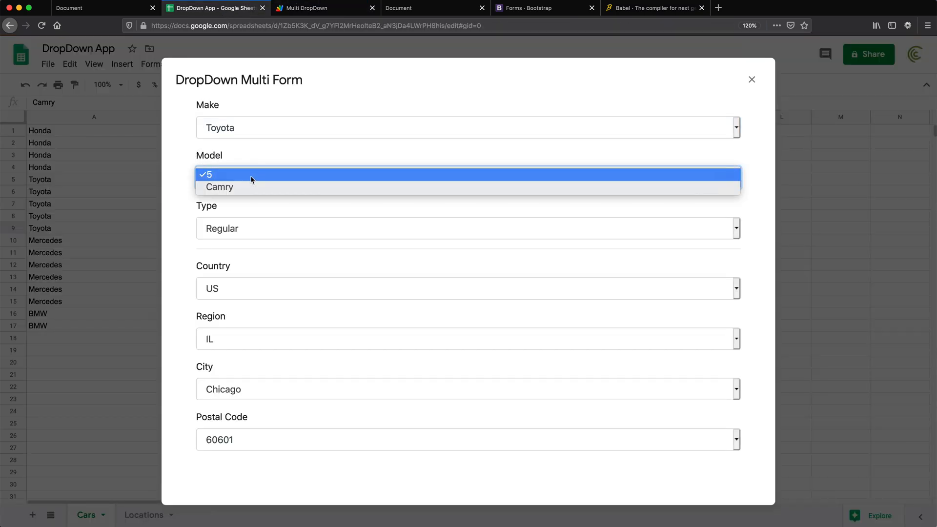
click(219, 187)
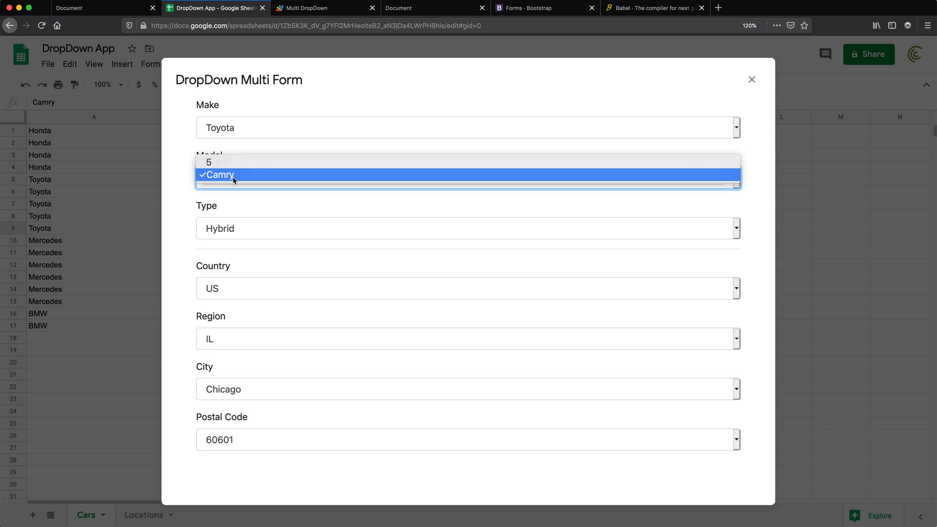
click(469, 229)
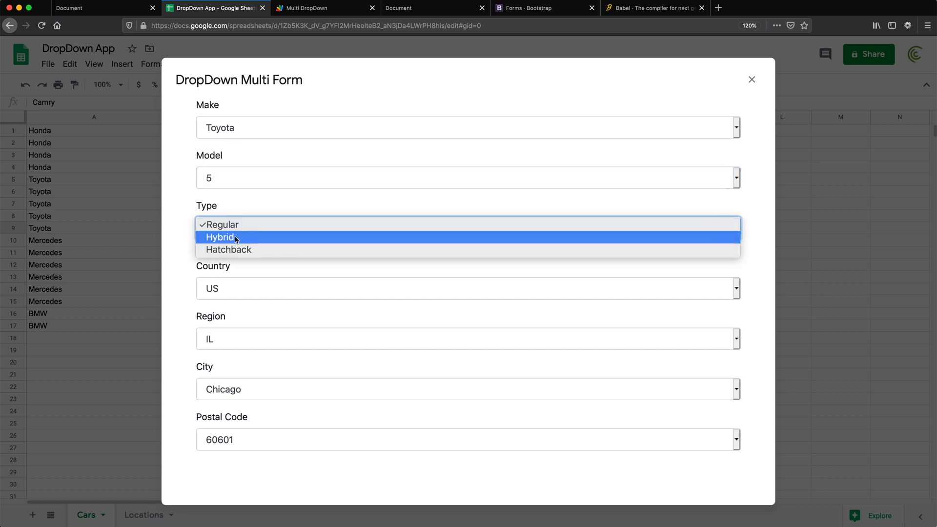
click(228, 249)
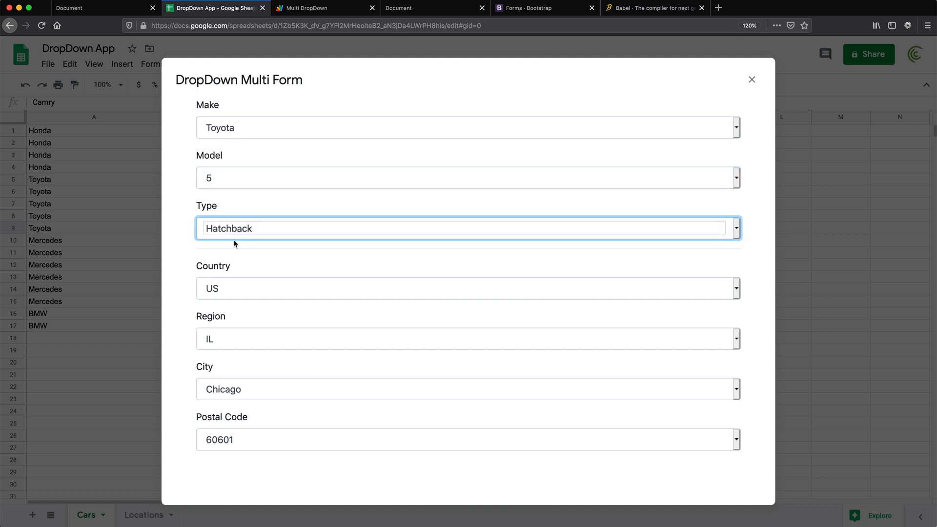
click(466, 227)
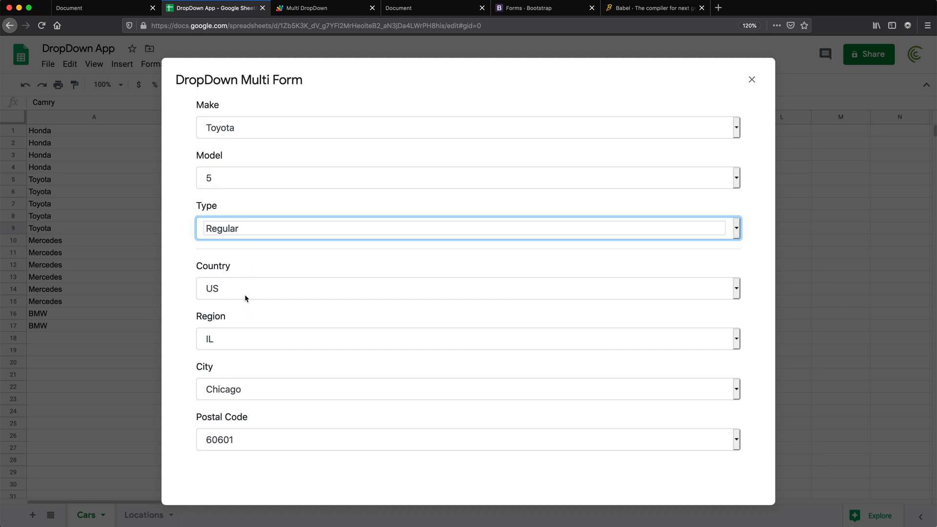
click(467, 288)
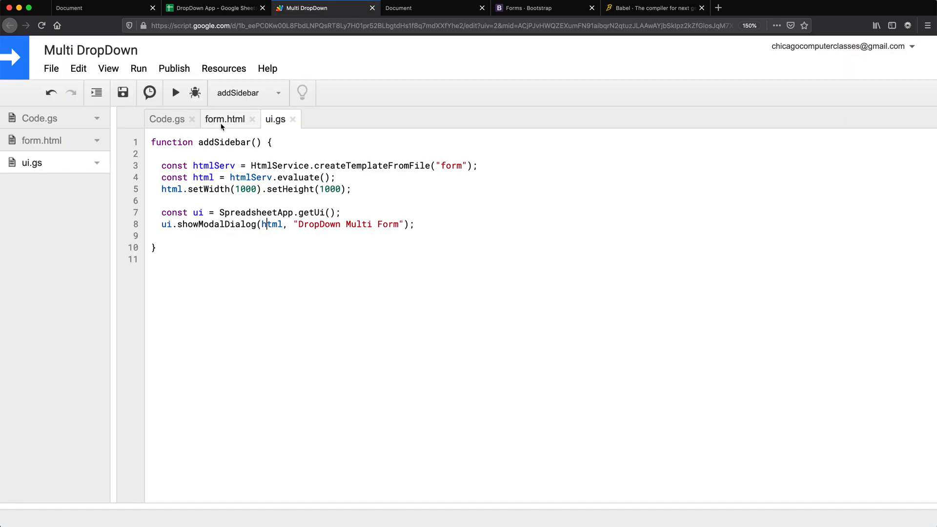
Highlight the DropDown initialisation lines in form.html before moving to betterdd.js in VS Code.
click(225, 119)
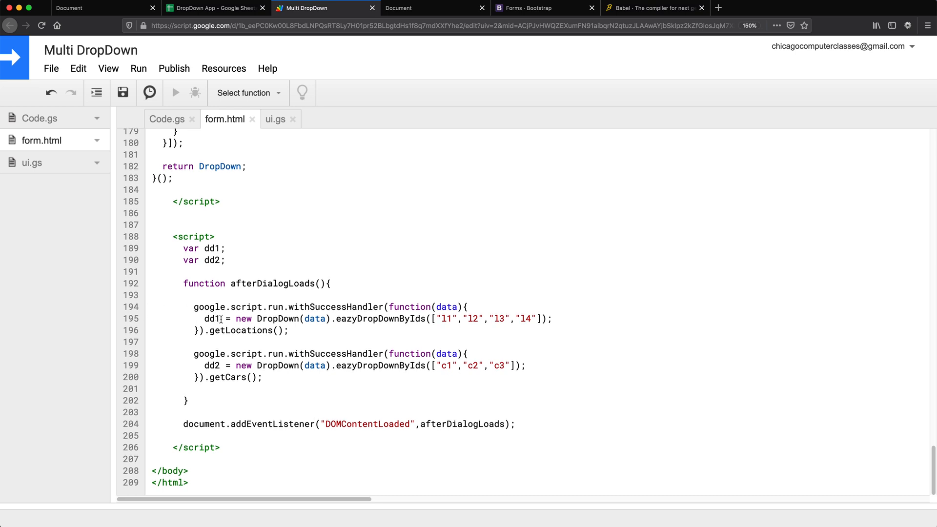
drag(232, 318, 549, 318)
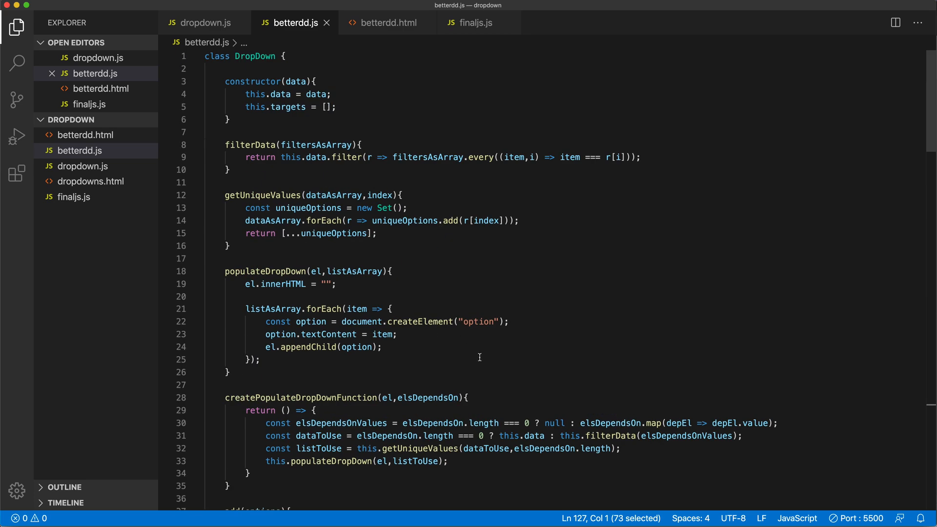
mouse_move(478, 352)
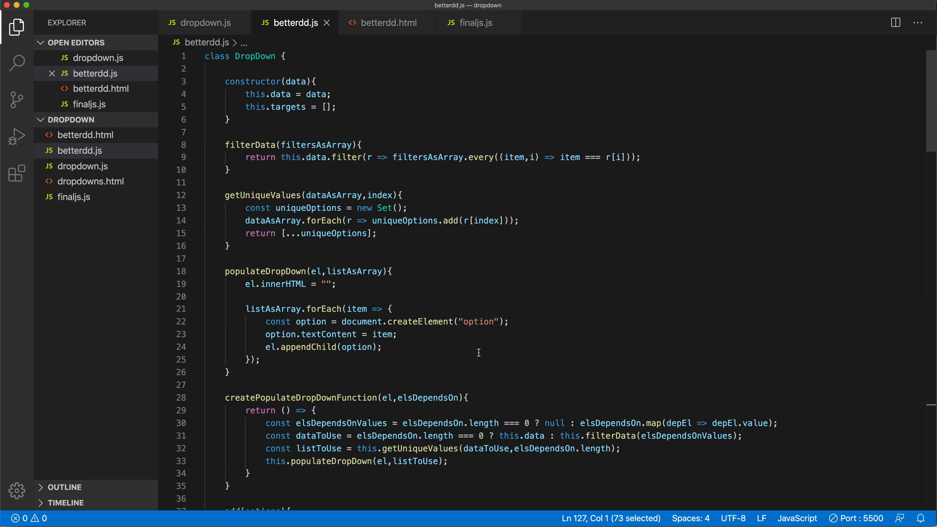